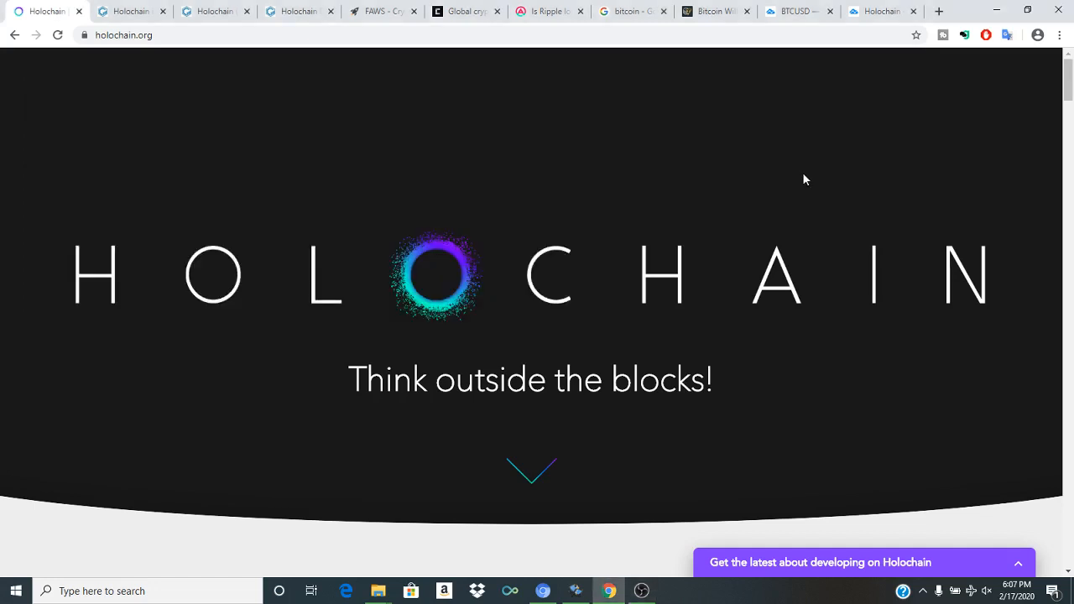
mouse_move(327, 296)
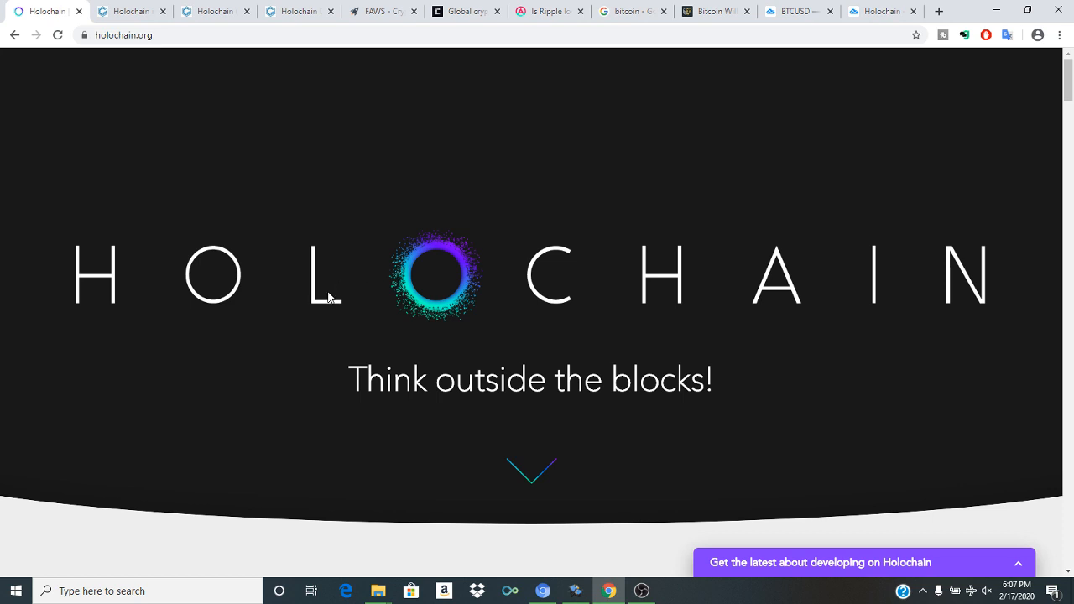
mouse_move(643, 304)
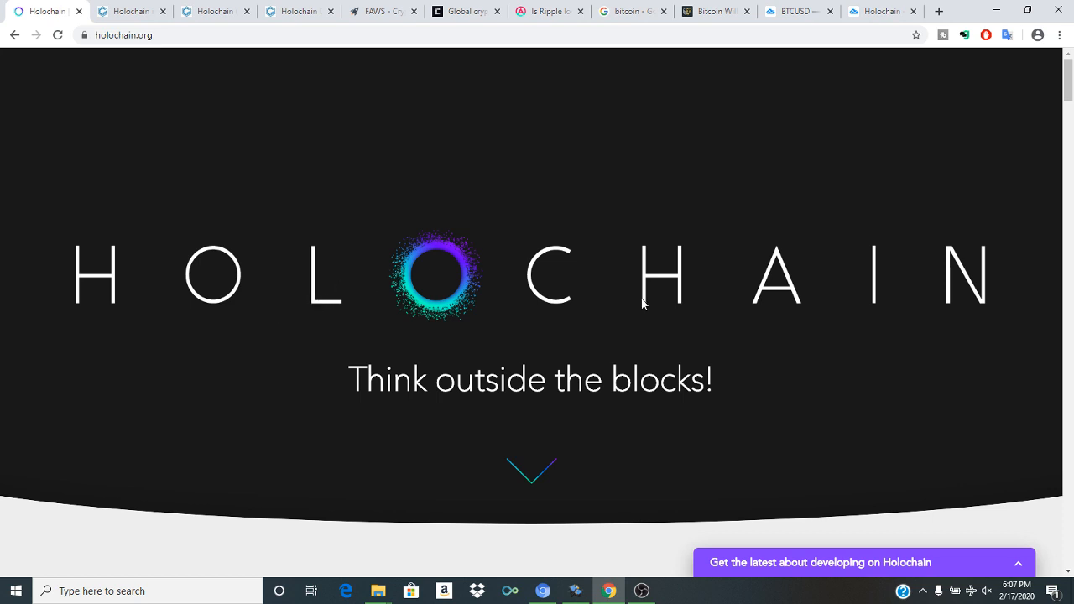
Step: Scroll down the Holochain homepage before moving on to the bitcoin Google results
scroll("down", 3)
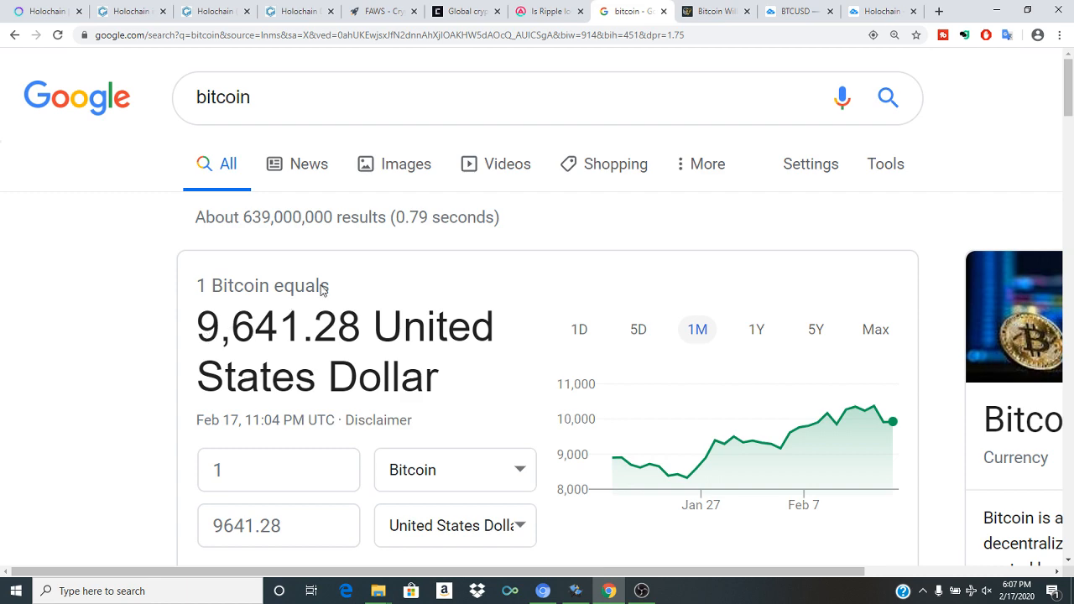
Step: Switch to the TradingView BTCUSD page and scroll down to its price chart
left_click(798, 11)
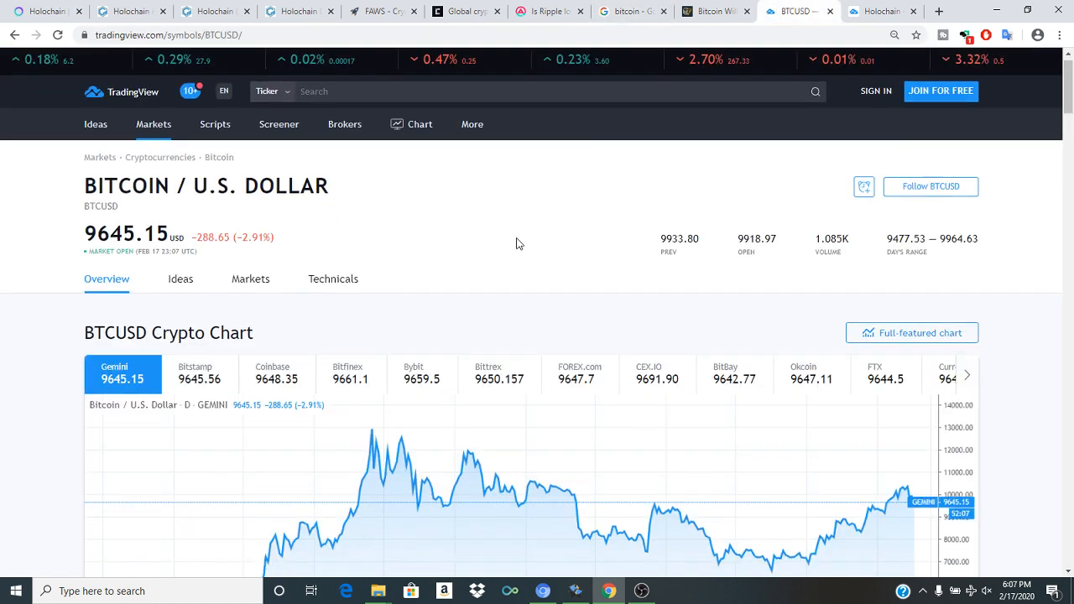
scroll("down", 3)
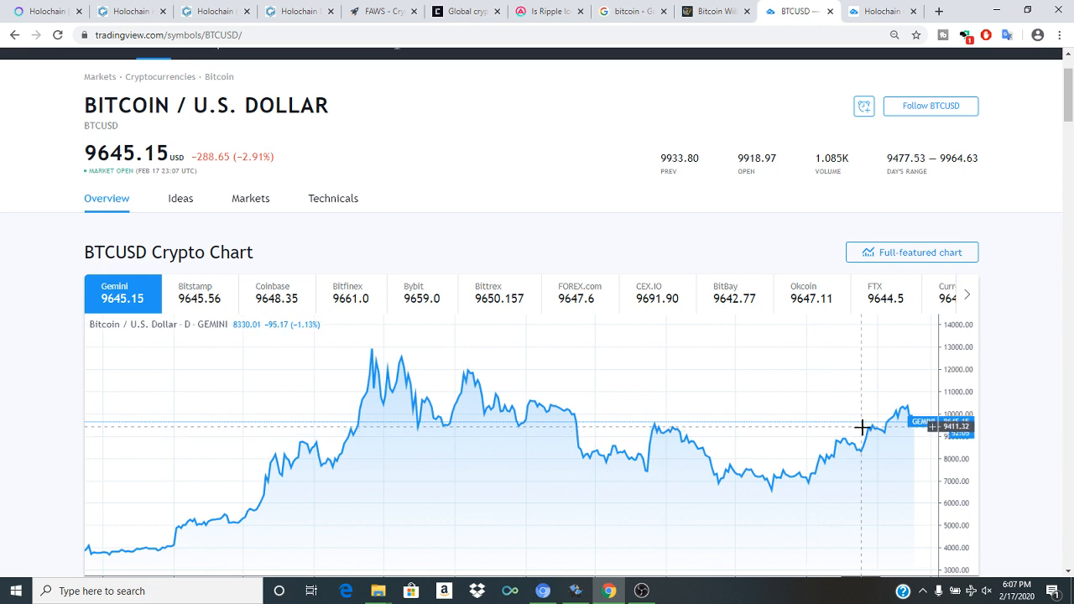
mouse_move(877, 419)
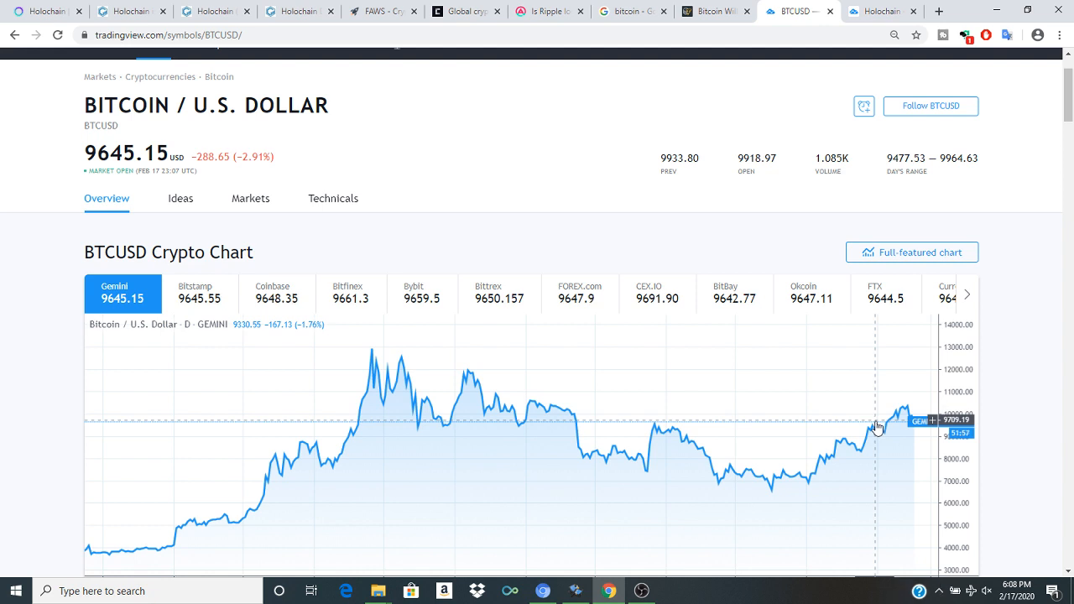
mouse_move(711, 403)
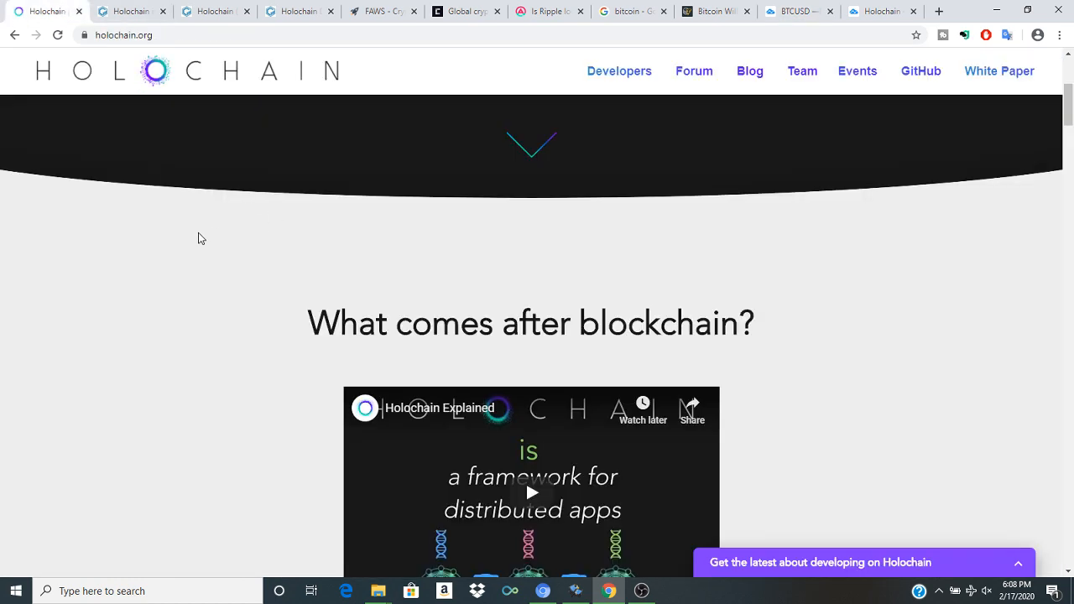
Step: Browse down through the Holochain homepage feature sections, then scroll back up
scroll("down", 3)
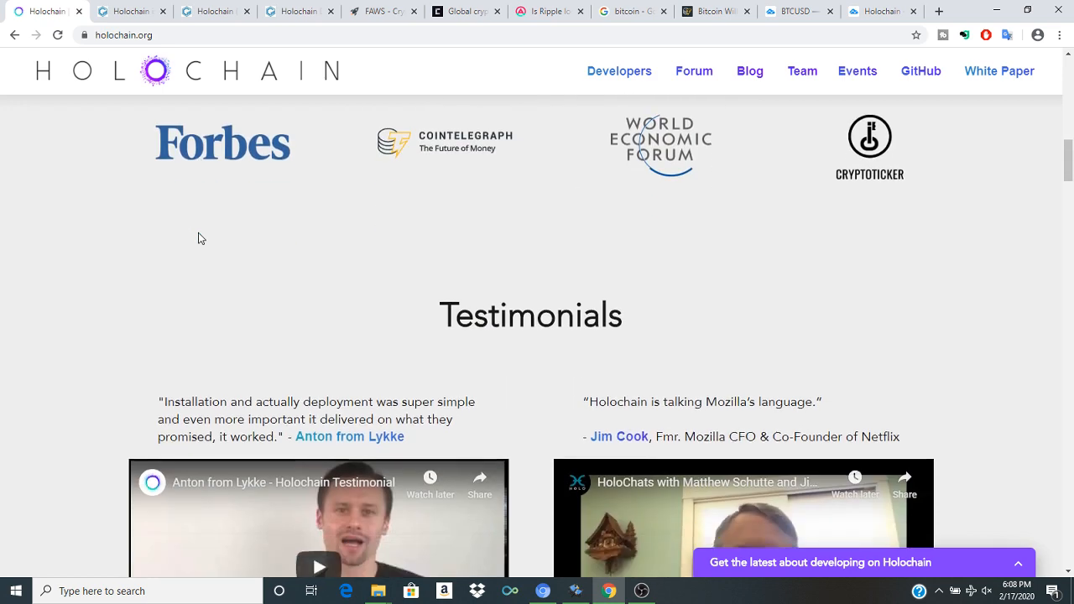
scroll("down", 3)
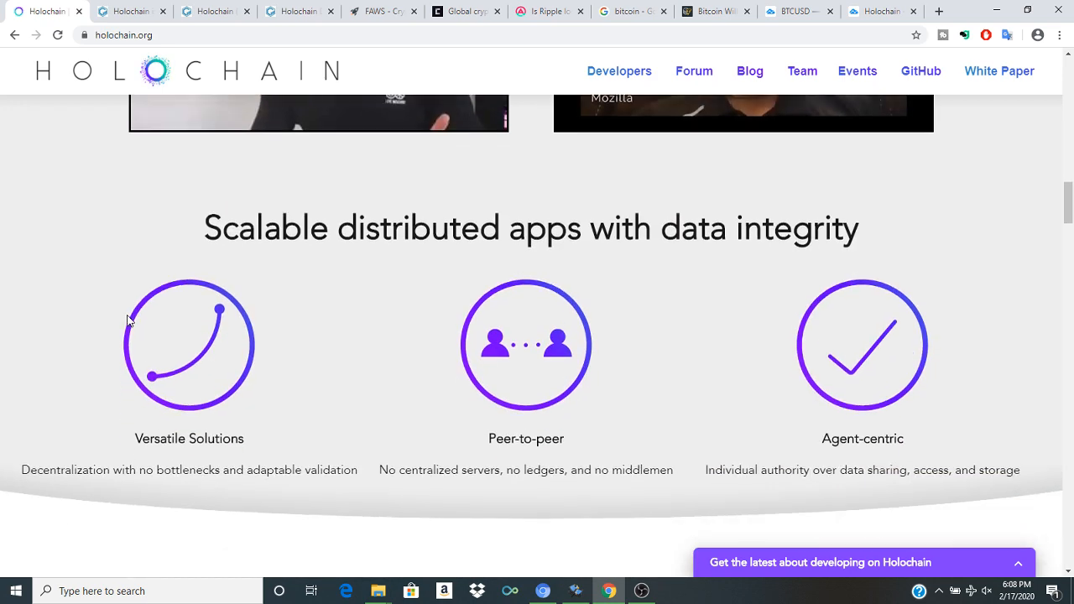
scroll("down", 3)
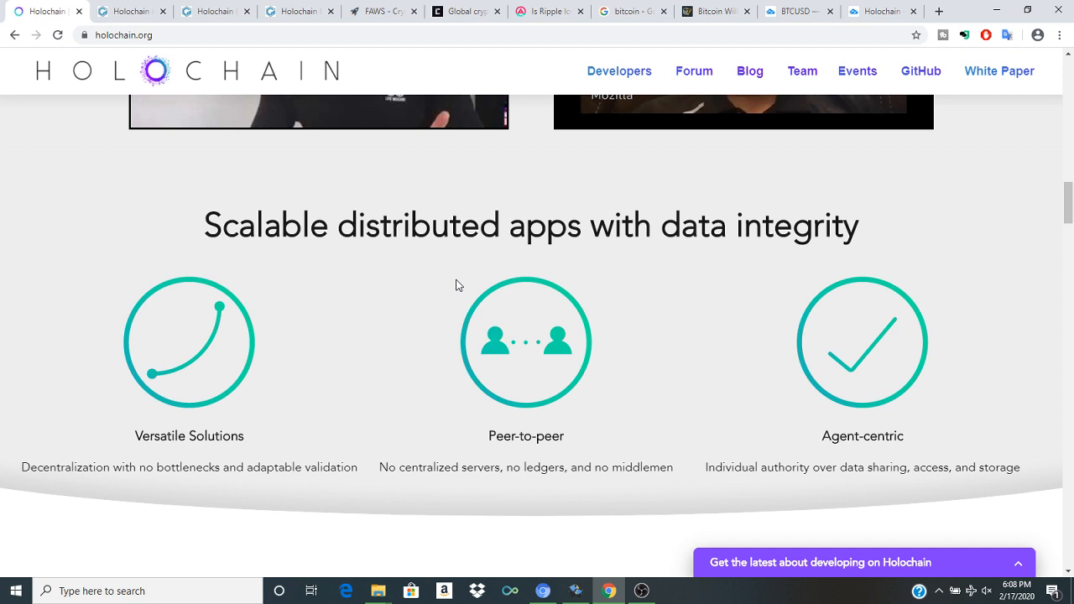
mouse_move(421, 429)
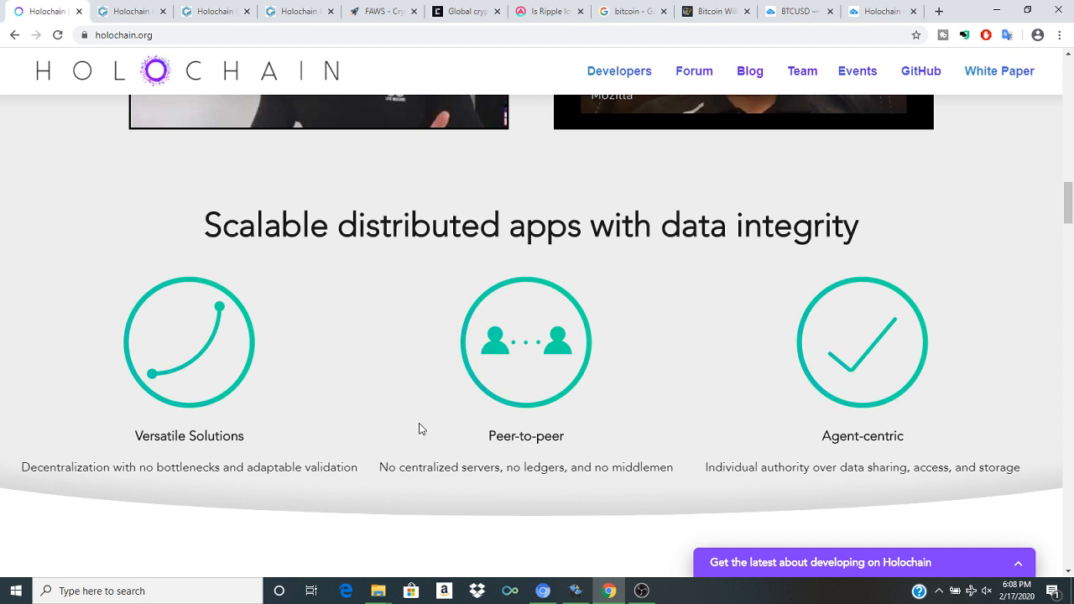
left_click(641, 590)
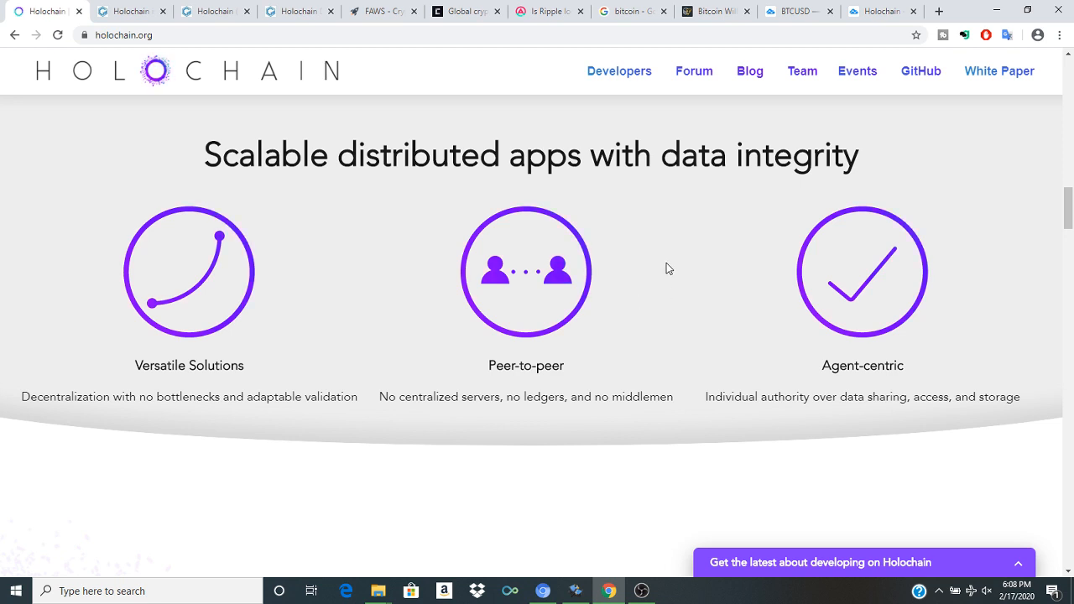
mouse_move(705, 212)
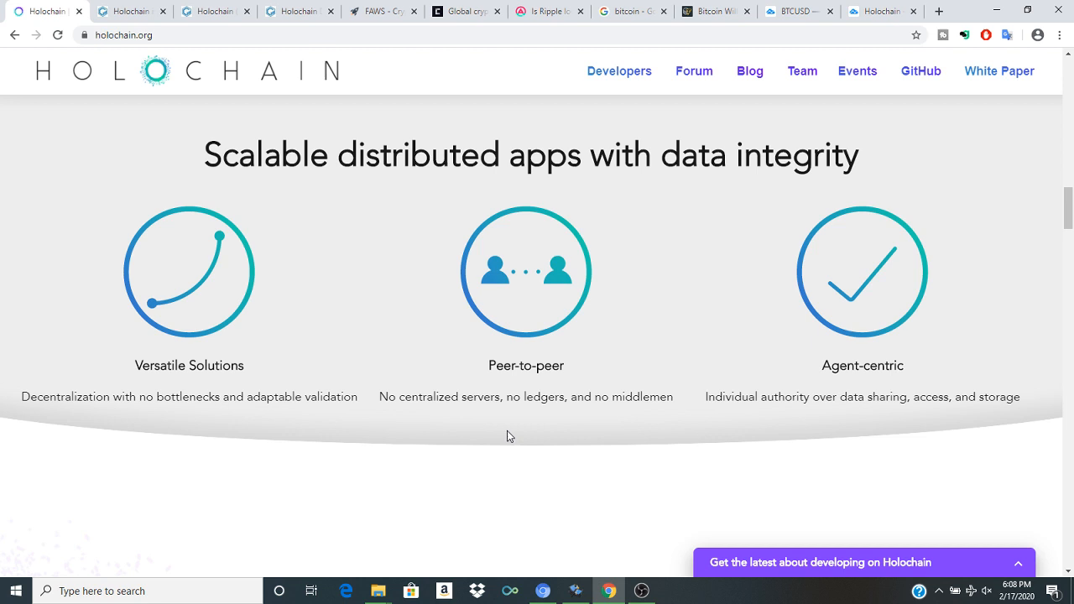
scroll("up", 3)
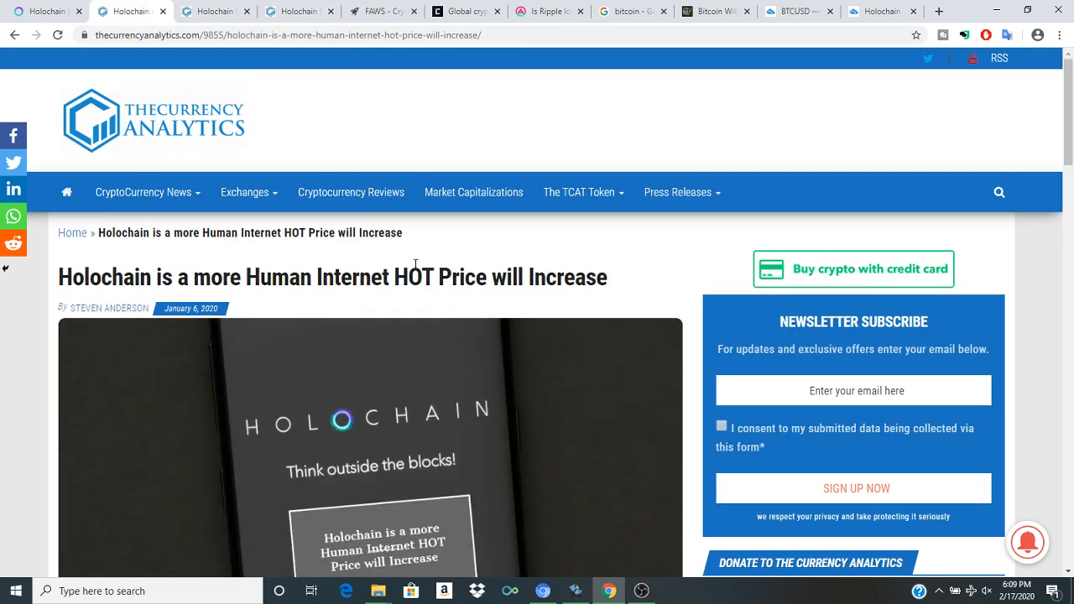
Step: Read the HOT price article down to its Intrinsic Data Integrity section
scroll("down", 3)
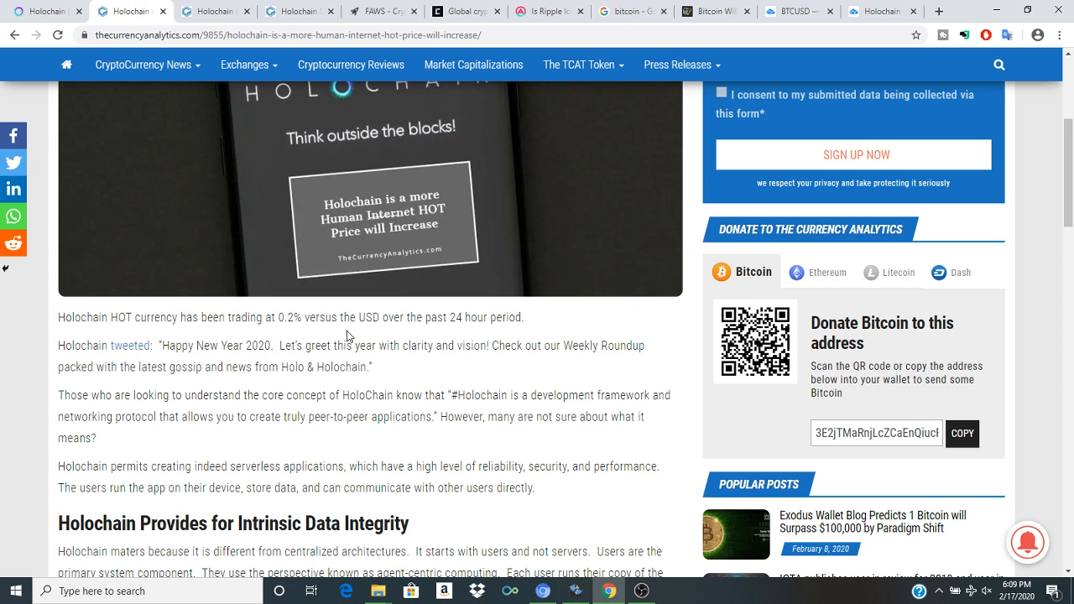
mouse_move(424, 329)
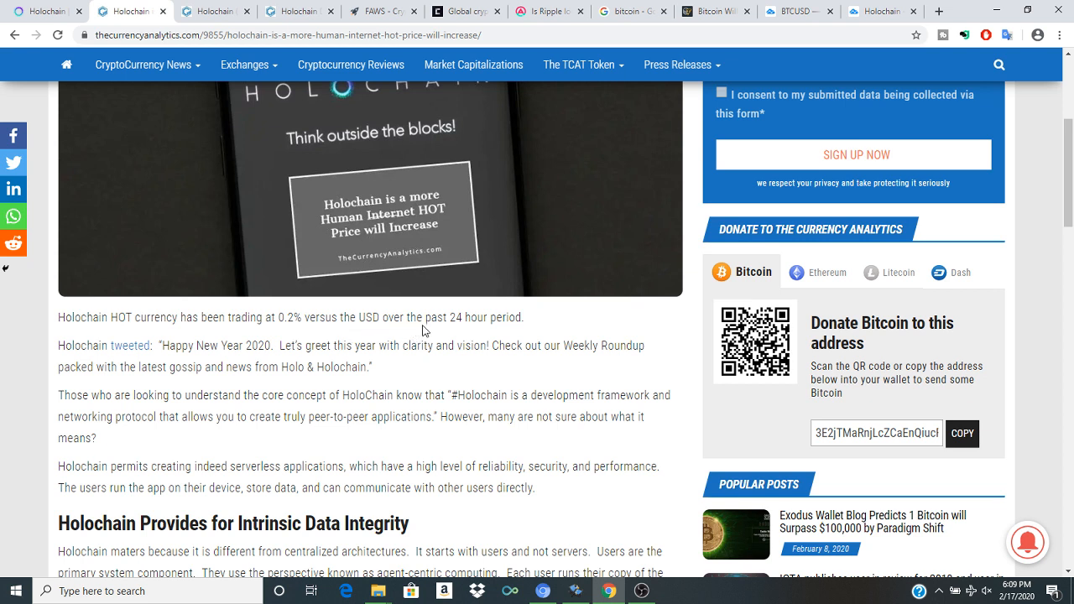
mouse_move(91, 360)
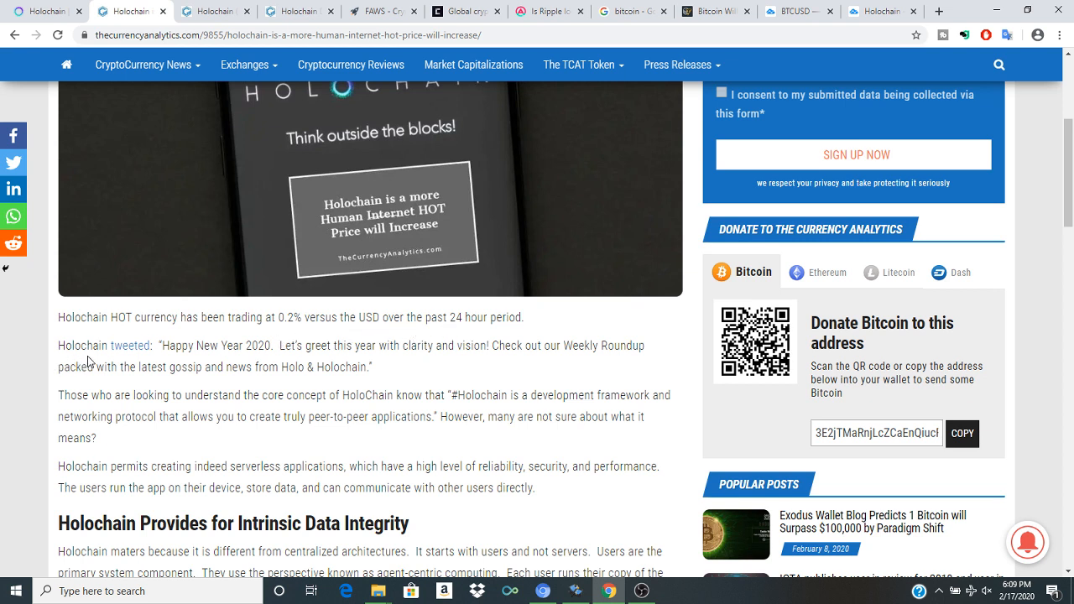
mouse_move(305, 412)
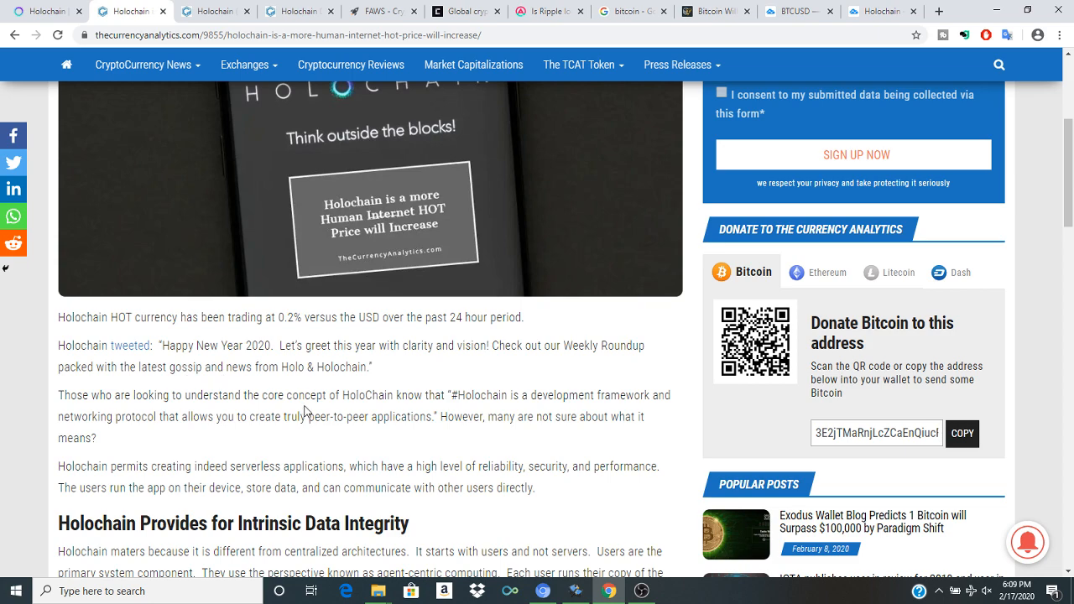
scroll("down", 3)
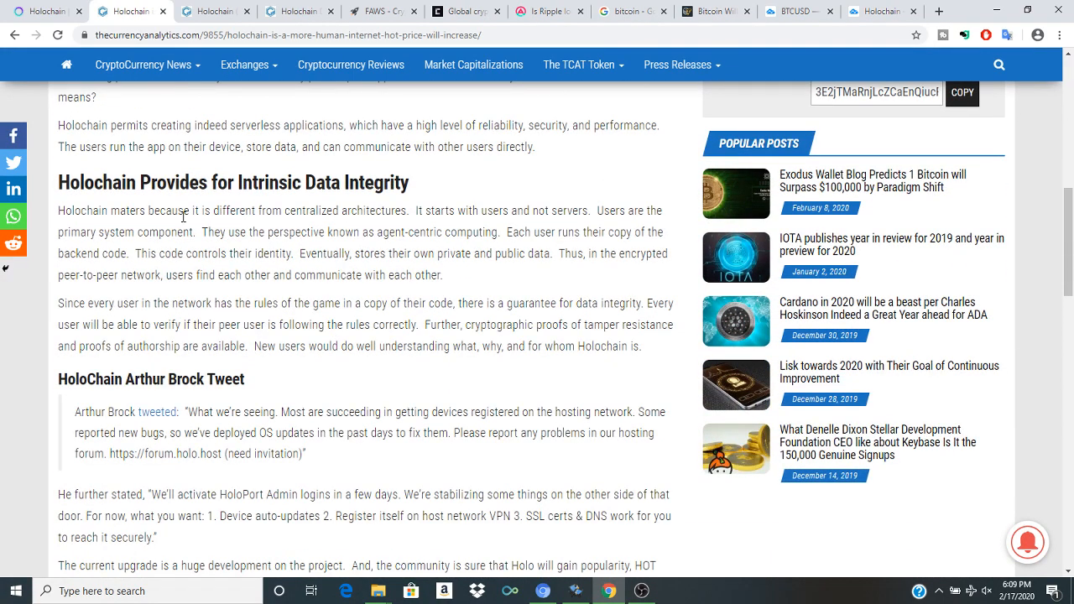
mouse_move(196, 232)
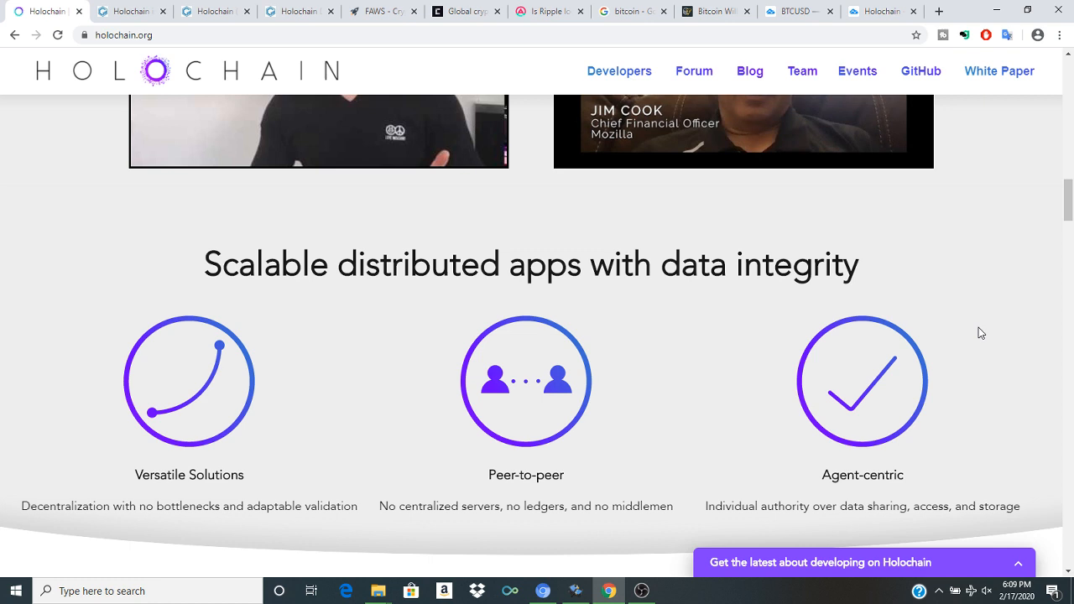
mouse_move(741, 359)
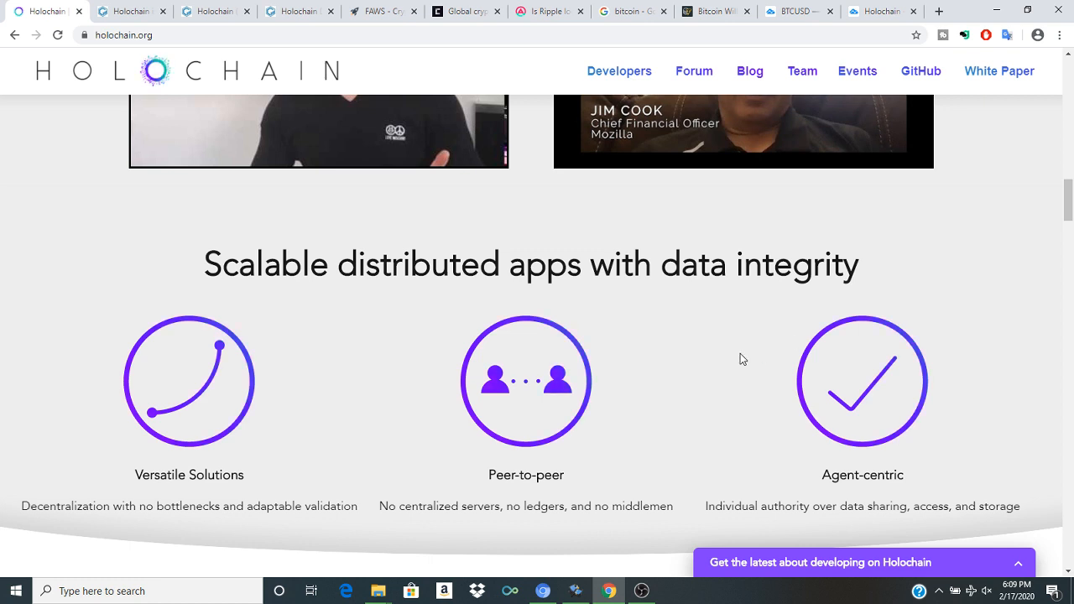
Step: Scroll further down the Holochain homepage's distributed apps sections
scroll("down", 3)
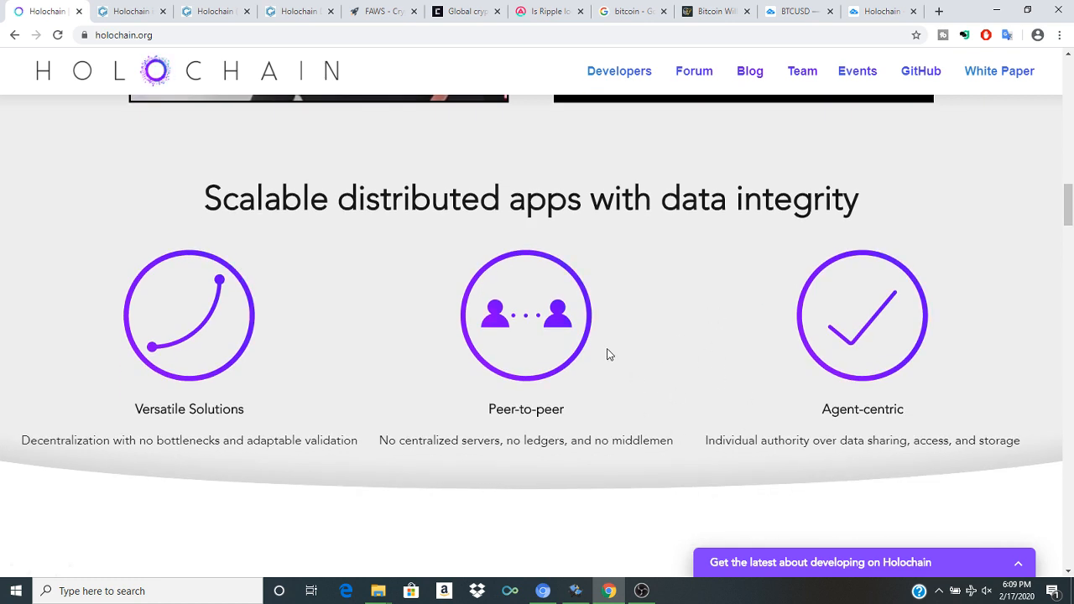
mouse_move(537, 335)
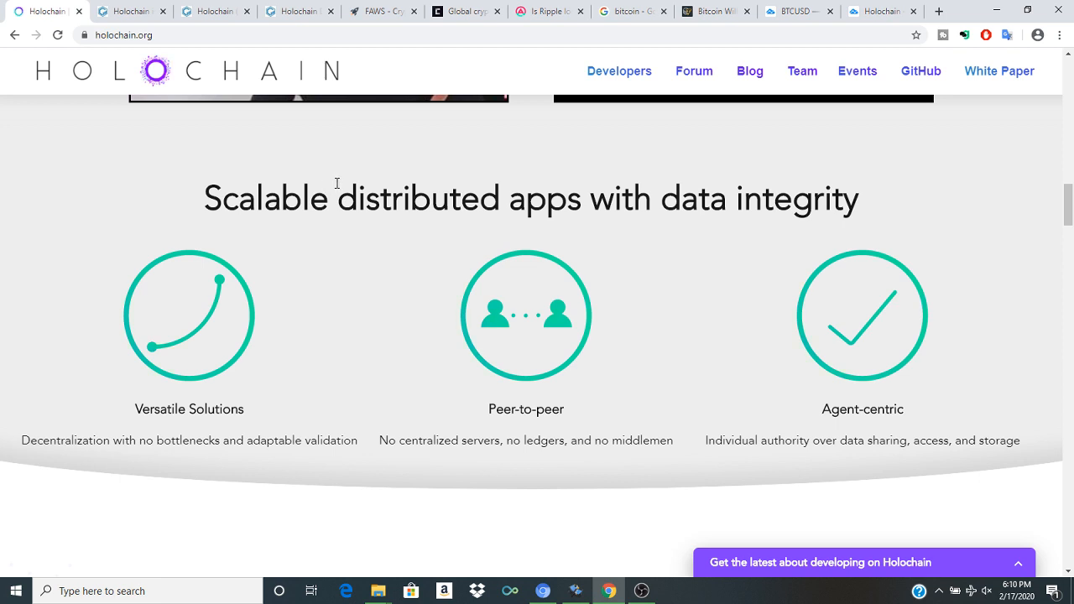
scroll("down", 3)
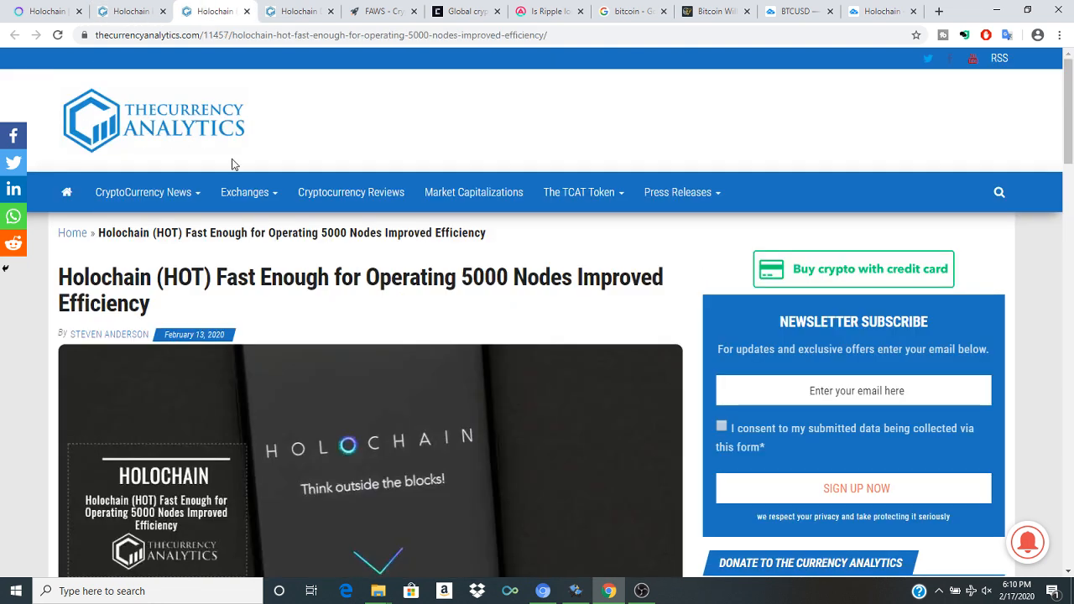
mouse_move(294, 345)
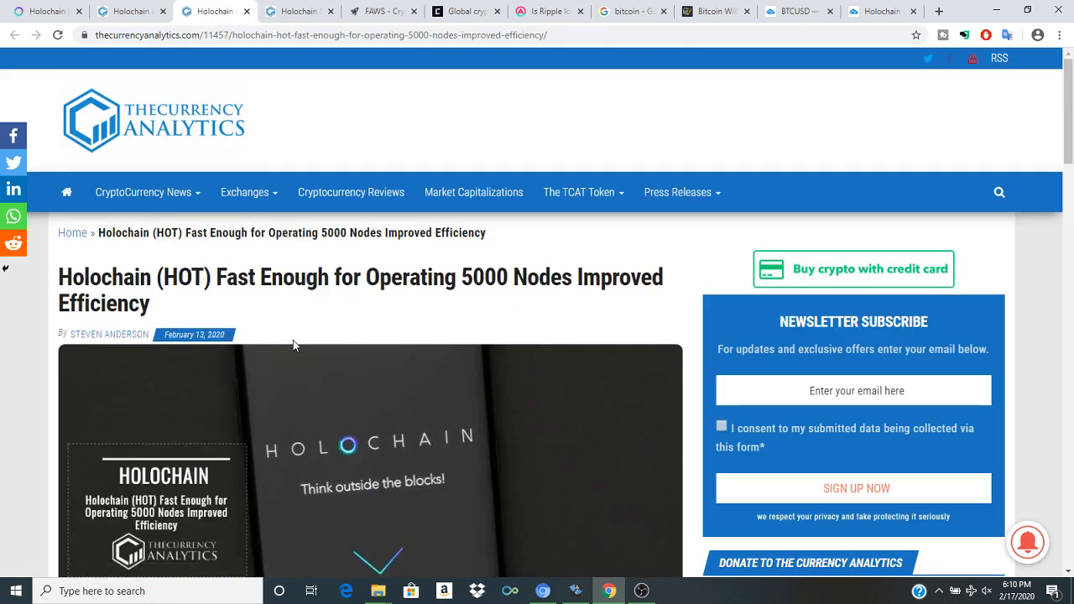
mouse_move(392, 313)
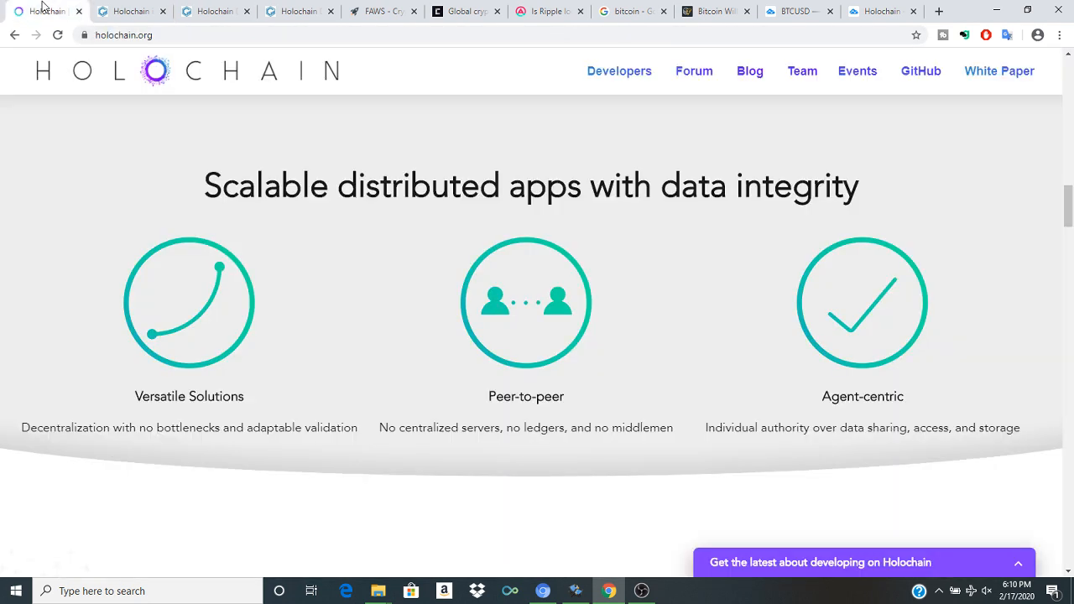
Step: Scroll the 5000 nodes article, glance at the HOT price article, then return
scroll("down", 3)
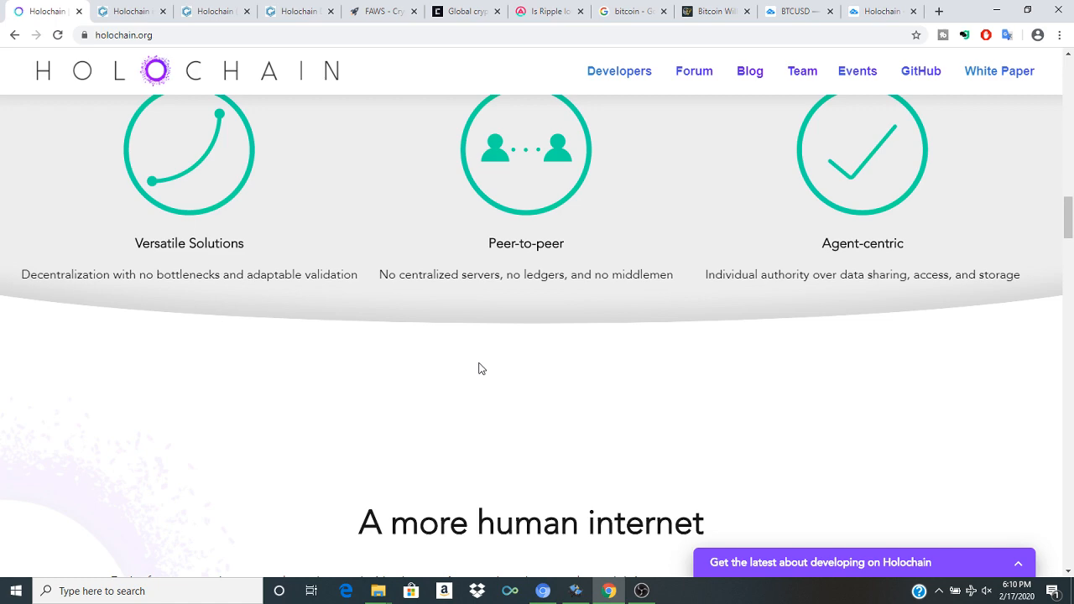
scroll("down", 3)
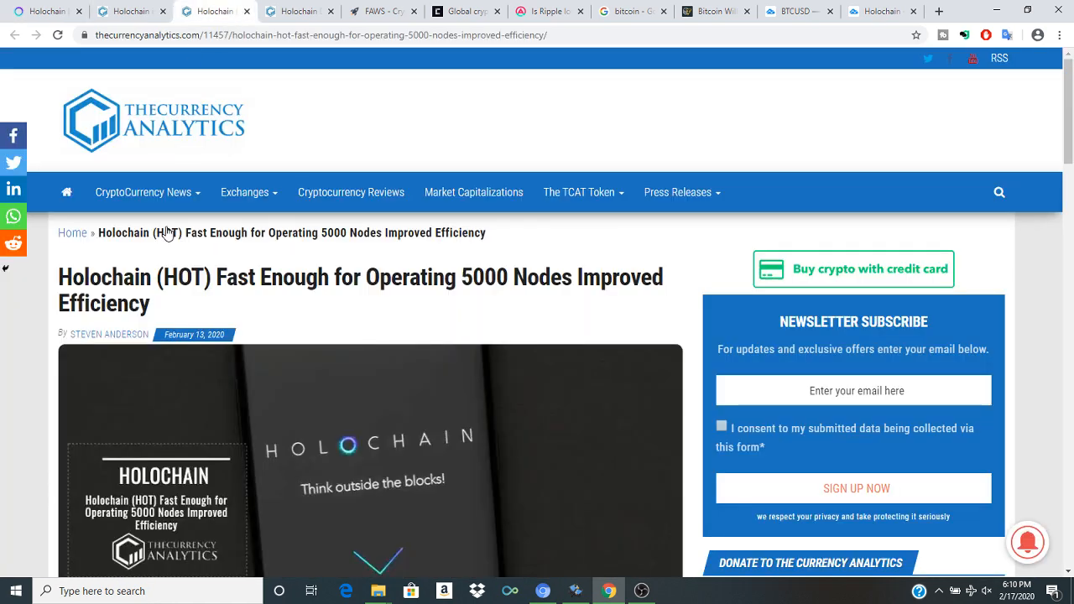
mouse_move(514, 233)
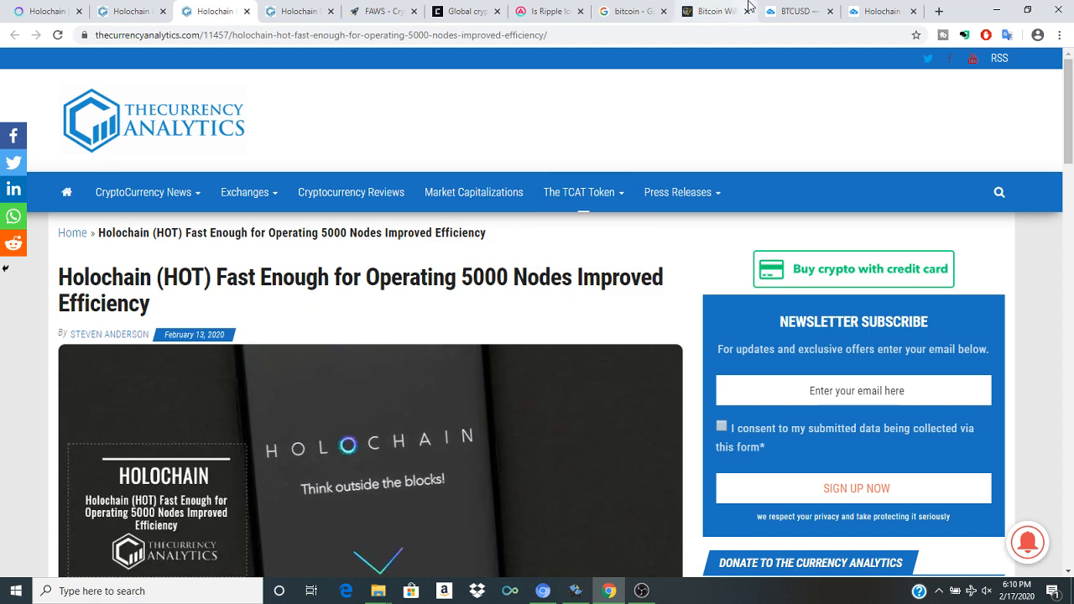
left_click(715, 11)
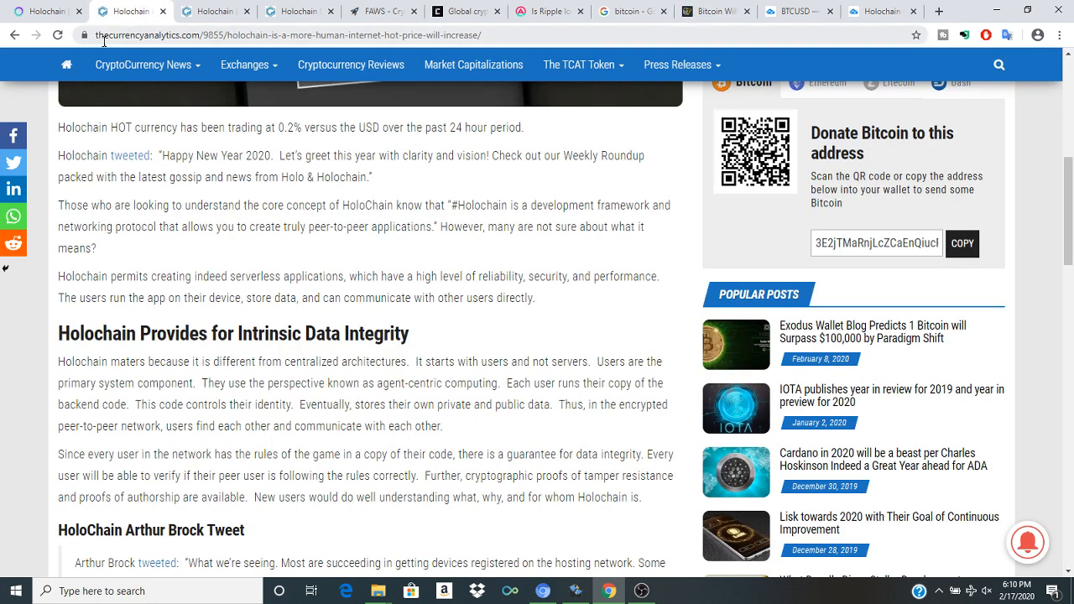
left_click(143, 65)
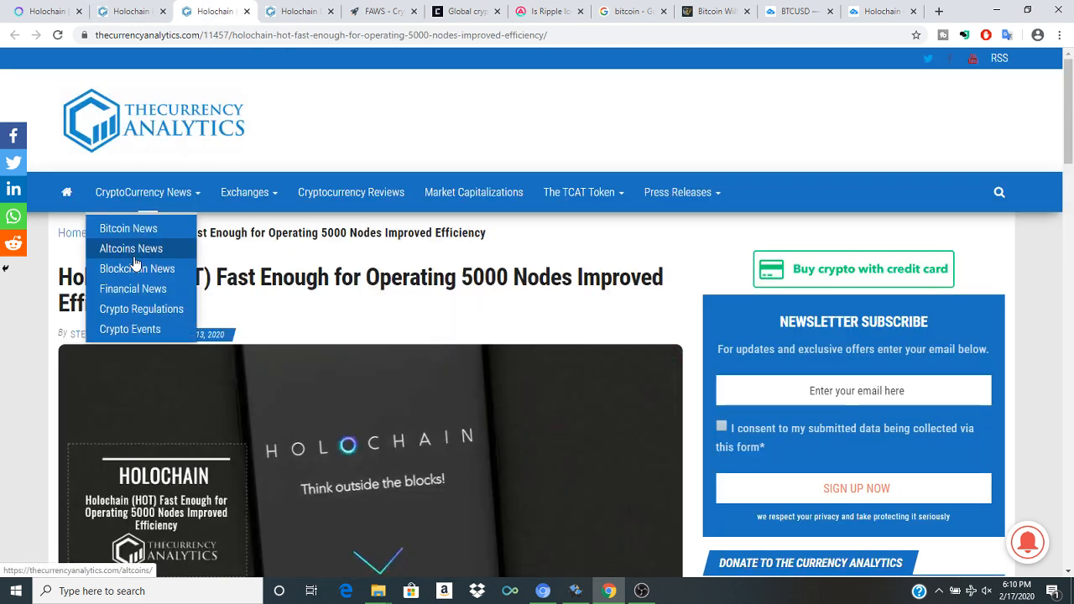
mouse_move(319, 319)
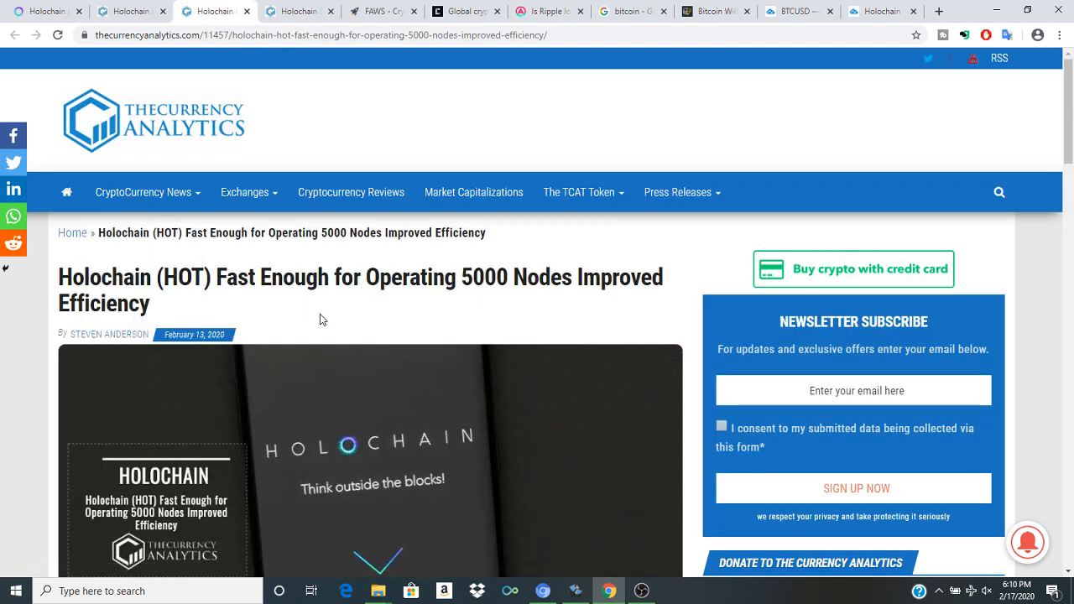
mouse_move(288, 321)
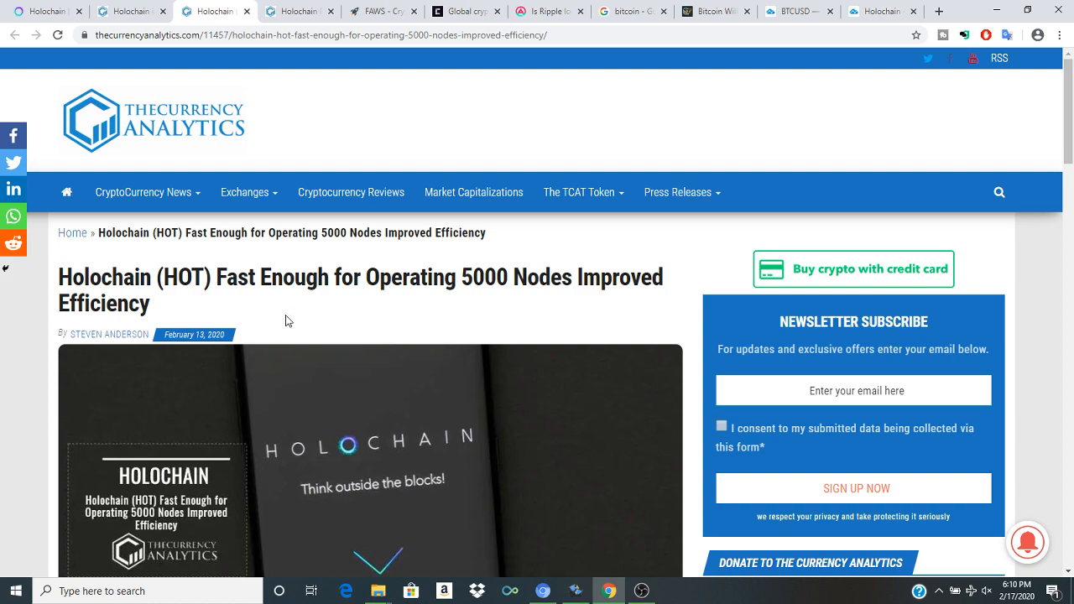
mouse_move(307, 305)
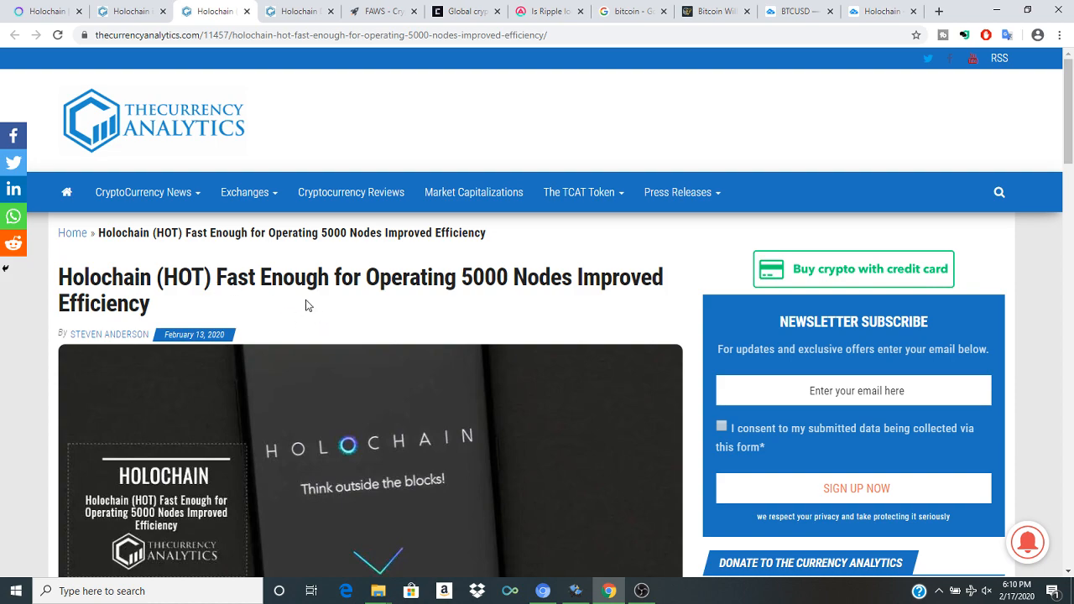
scroll("down", 3)
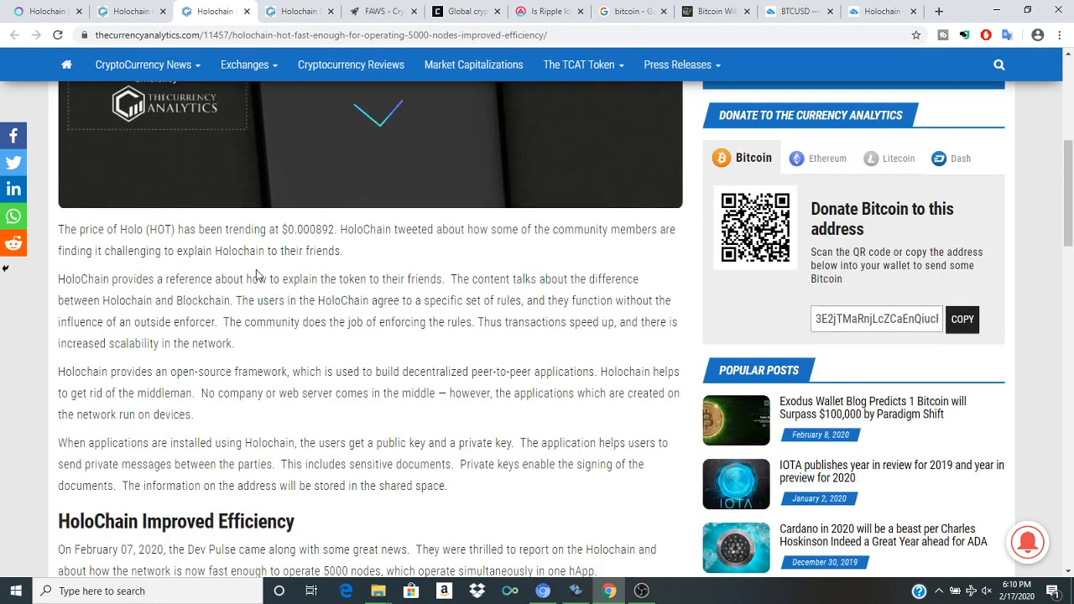
mouse_move(146, 247)
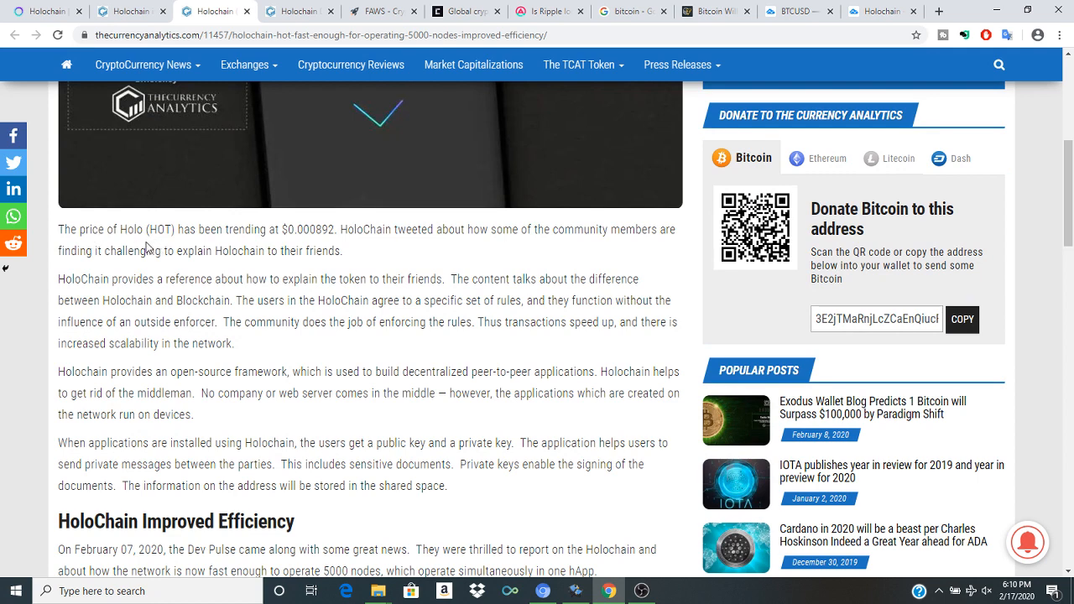
mouse_move(271, 246)
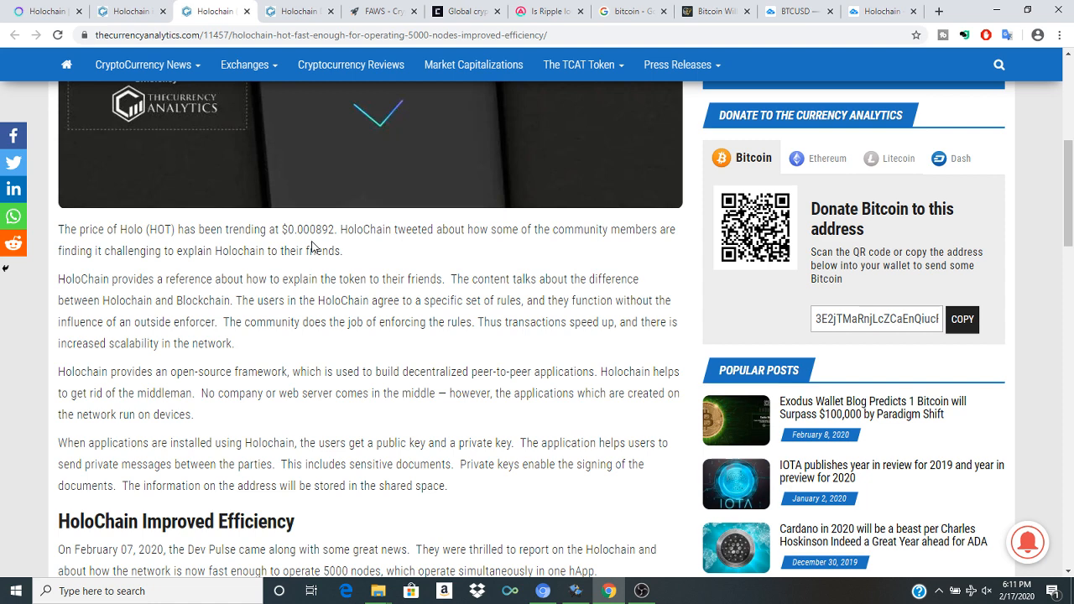
mouse_move(334, 243)
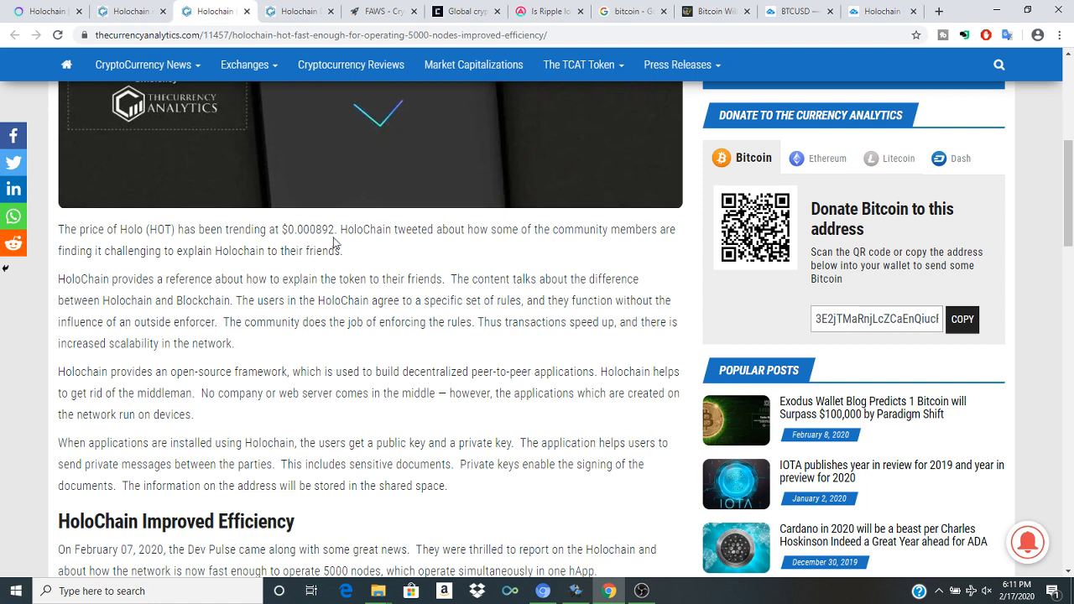
mouse_move(484, 249)
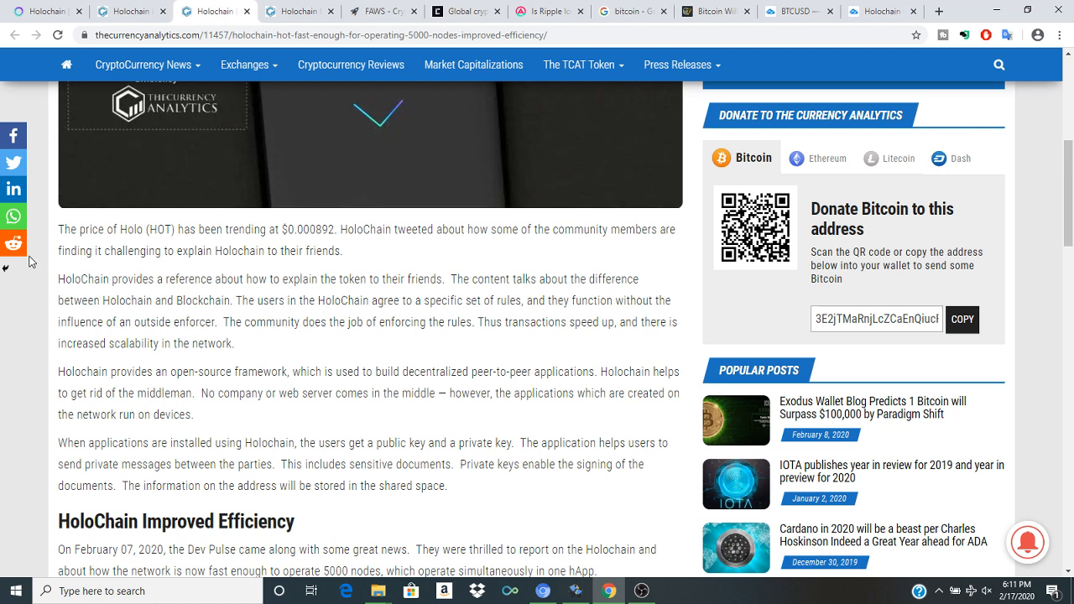
mouse_move(191, 264)
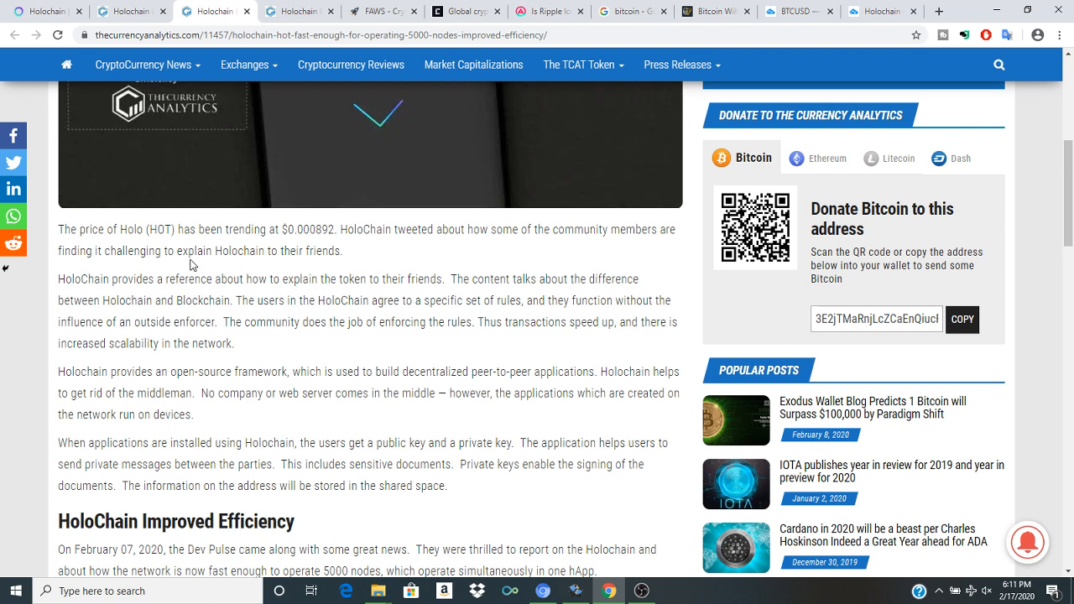
mouse_move(82, 294)
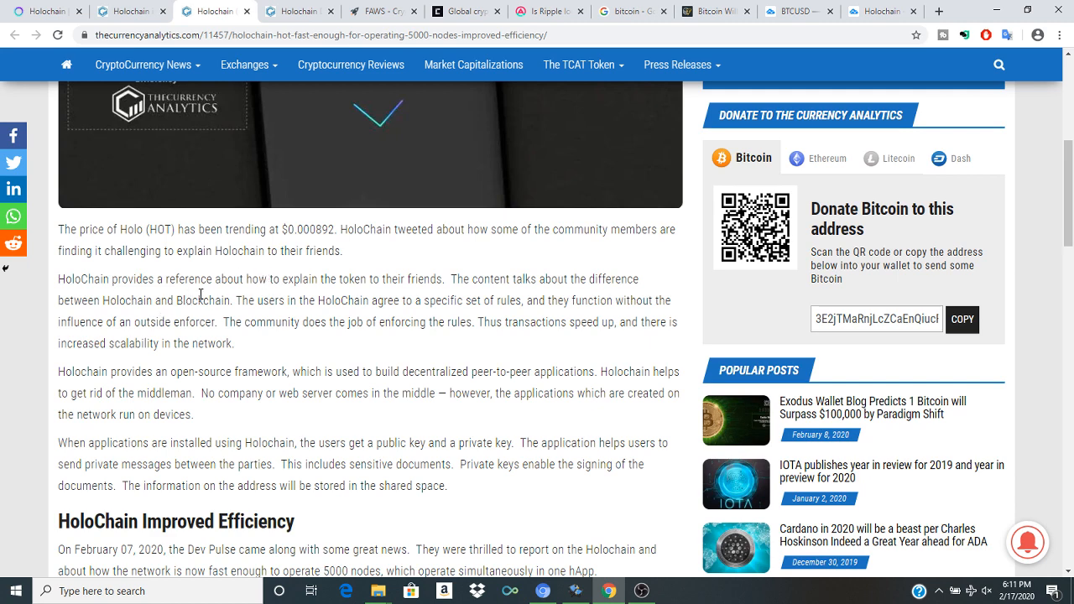
mouse_move(417, 299)
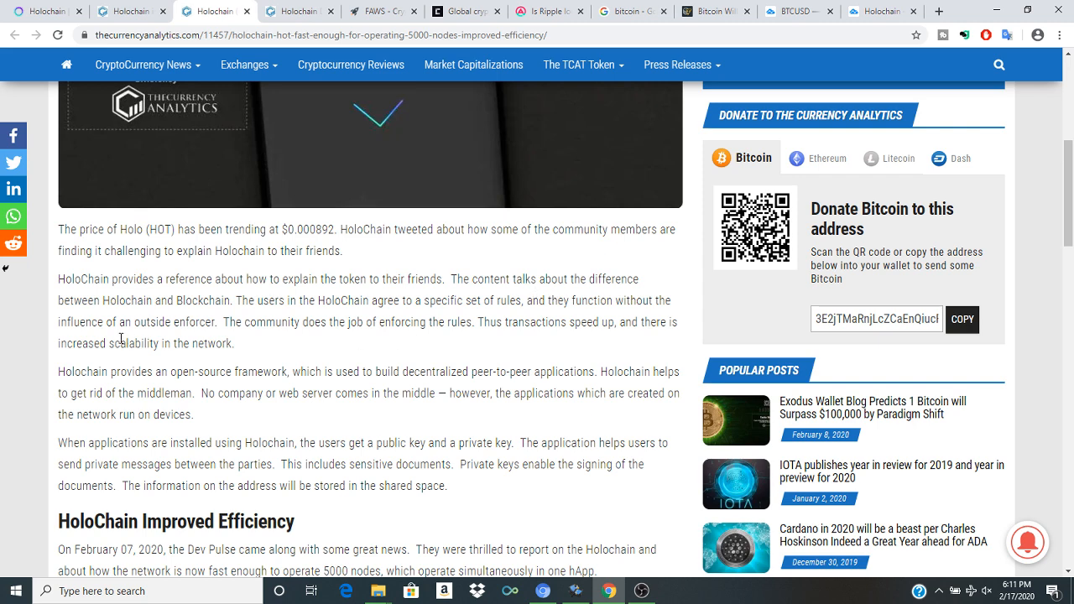
mouse_move(281, 324)
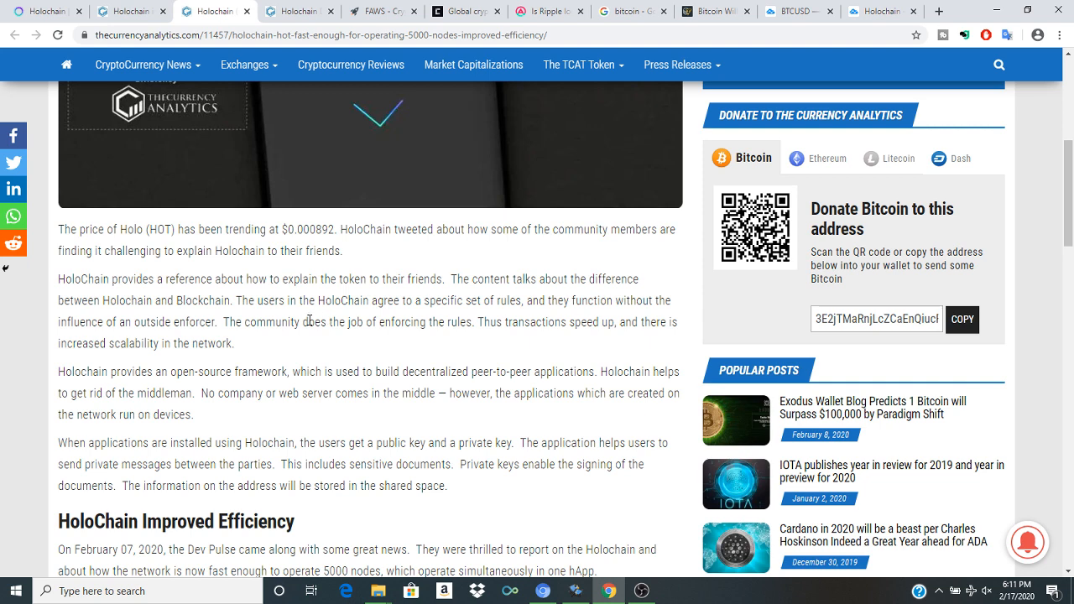
mouse_move(446, 315)
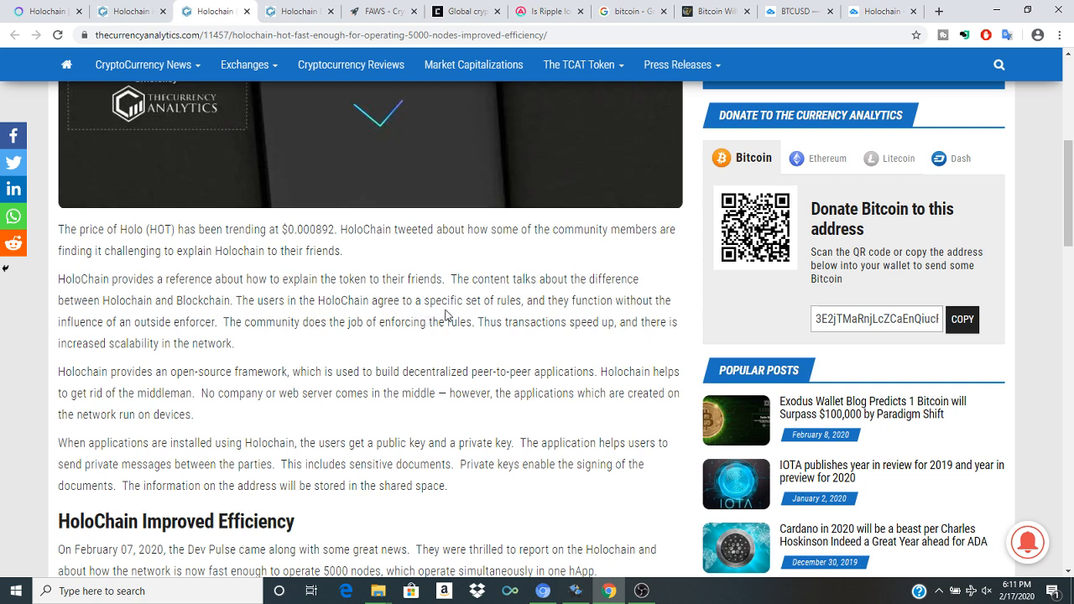
mouse_move(389, 327)
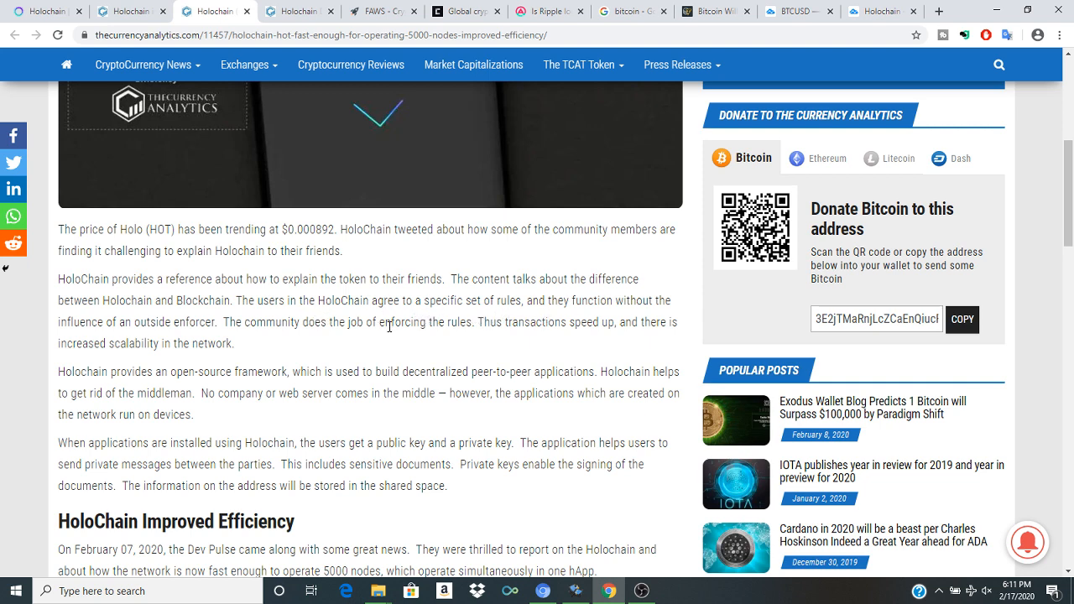
scroll("down", 3)
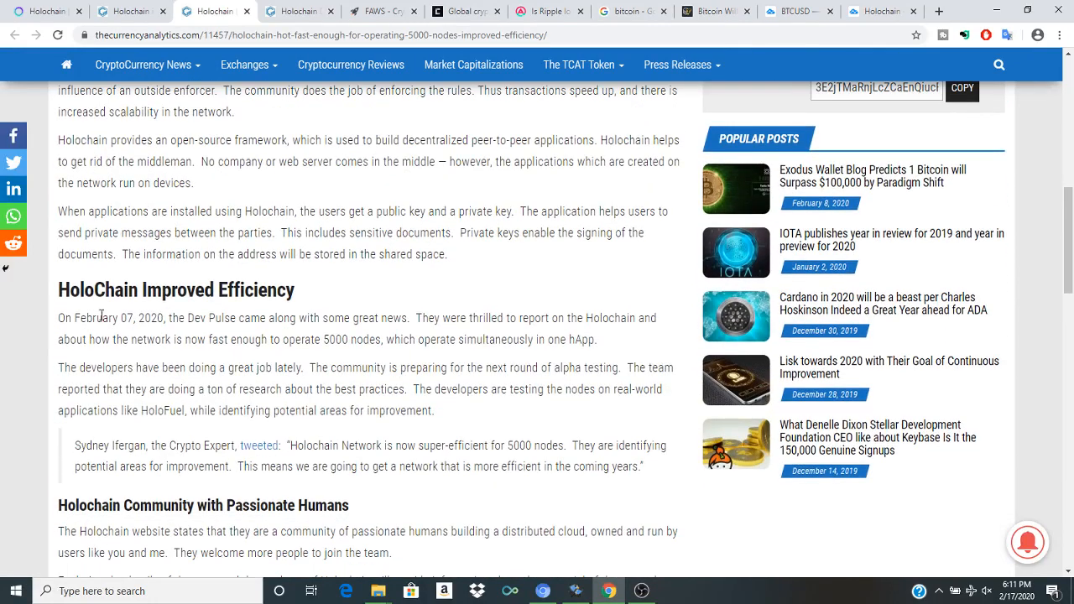
scroll("down", 3)
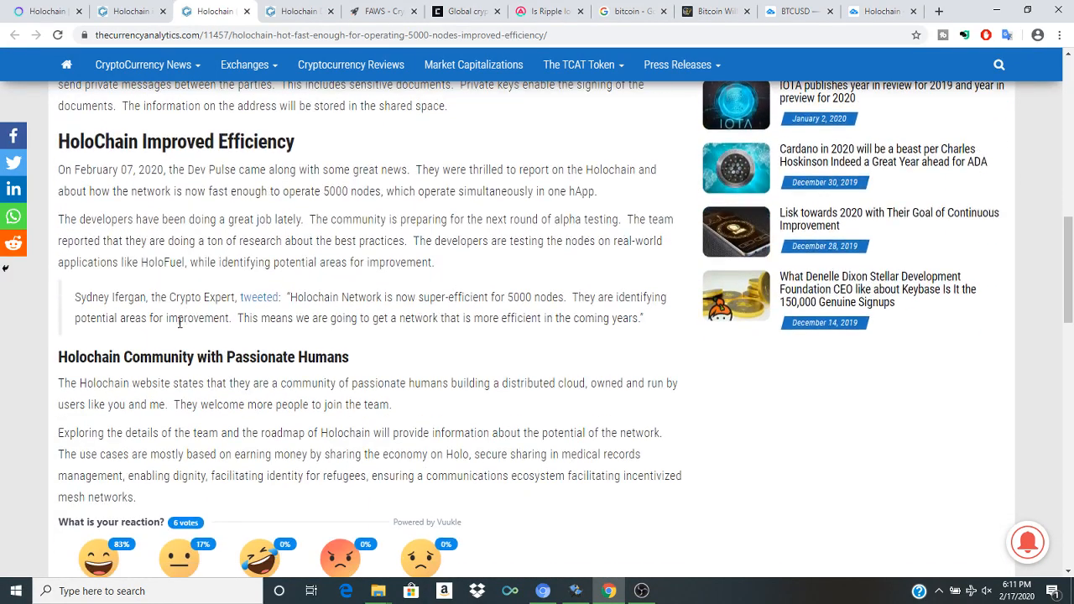
mouse_move(473, 294)
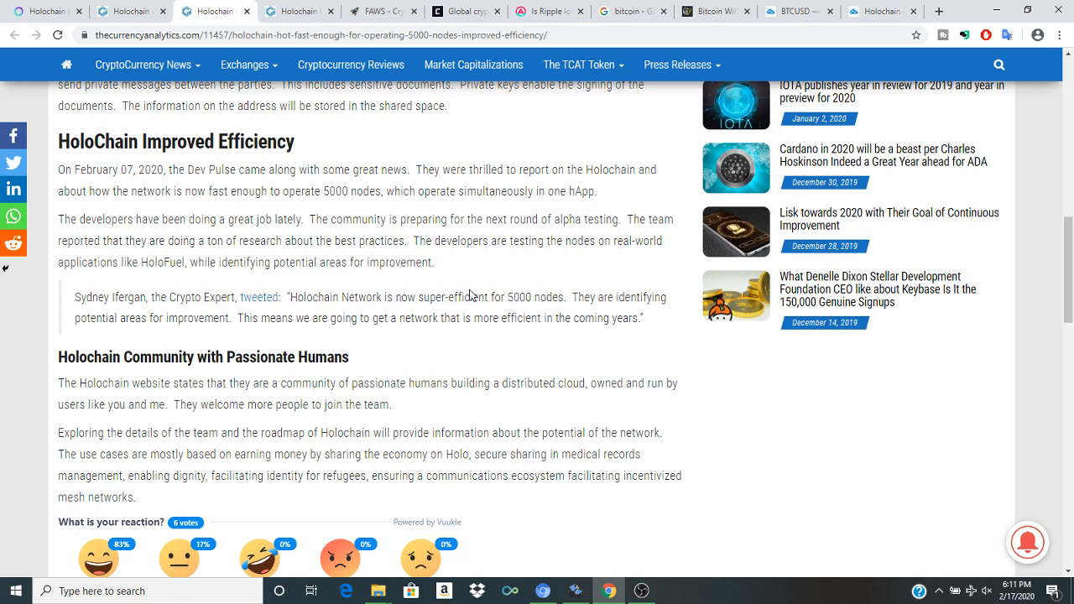
scroll("up", 3)
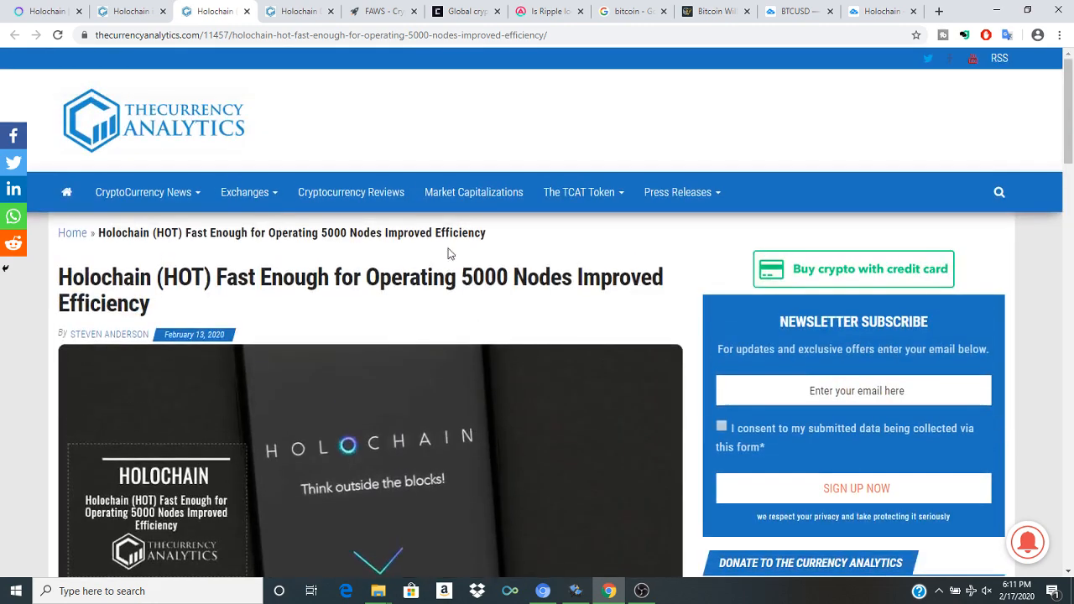
mouse_move(420, 298)
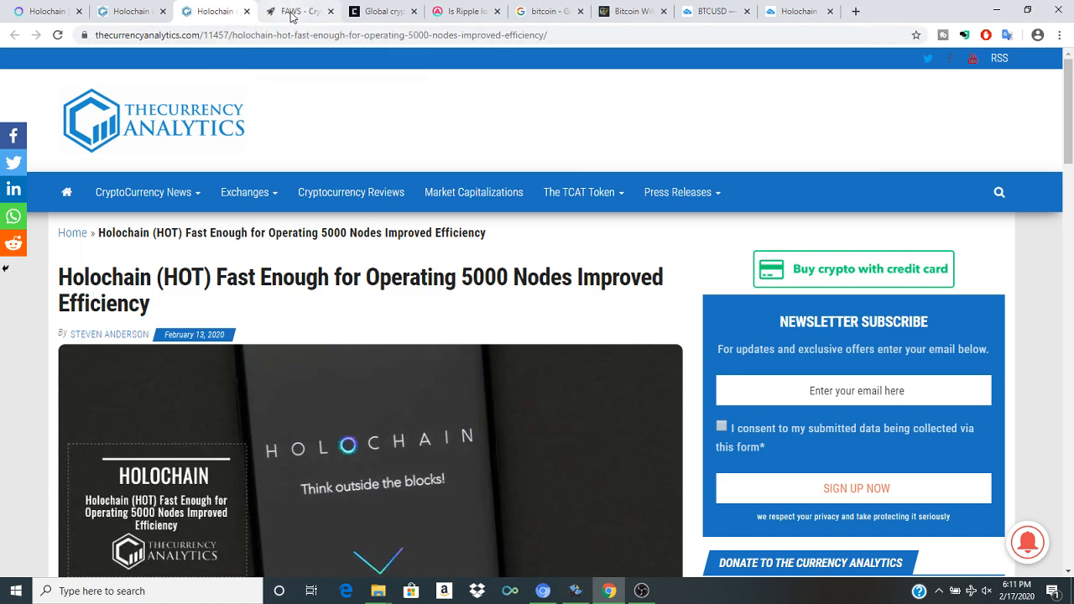
Step: Return to the holochain Google News results and scroll past the Decrypt ICO story
left_click(298, 11)
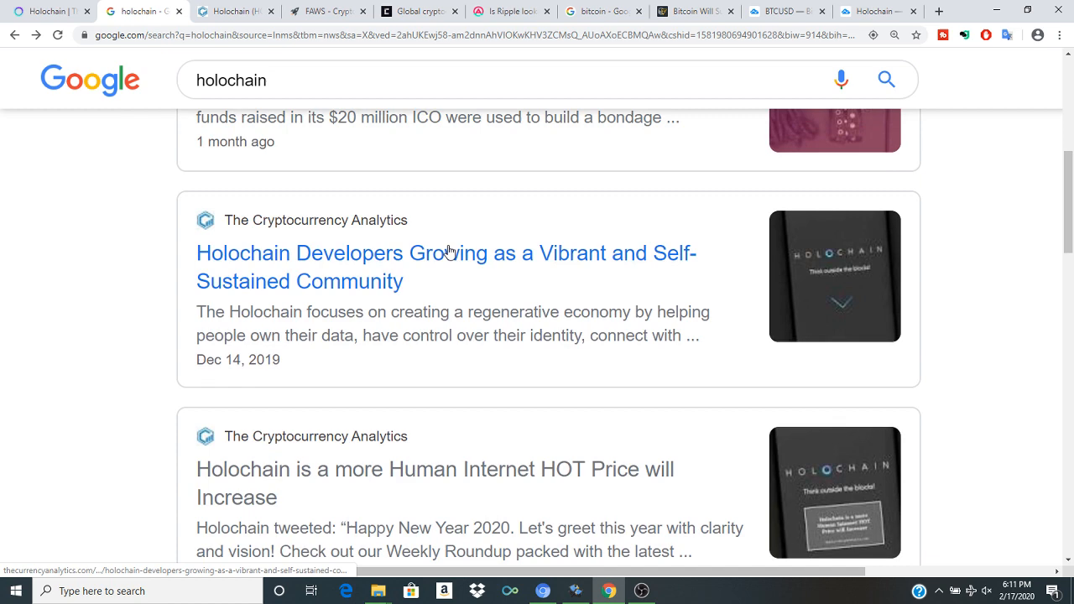
scroll("up", 3)
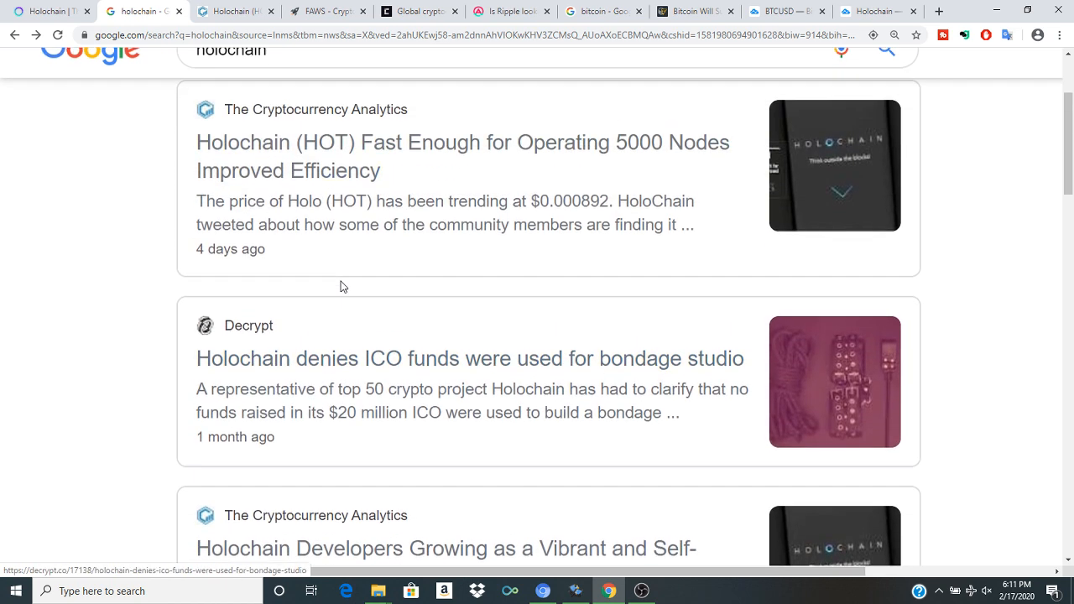
scroll("down", 3)
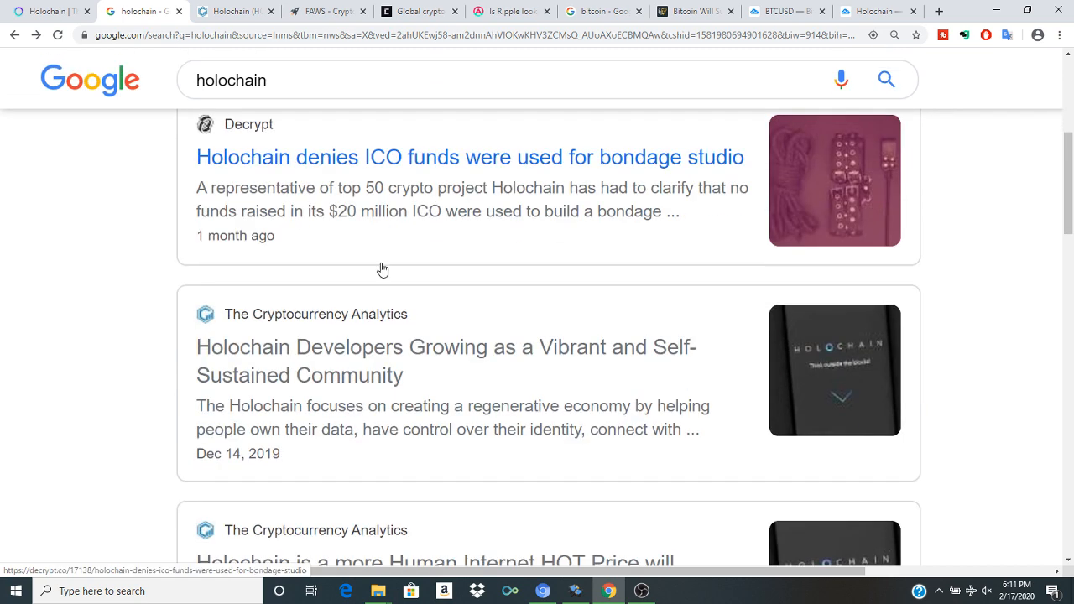
scroll("down", 3)
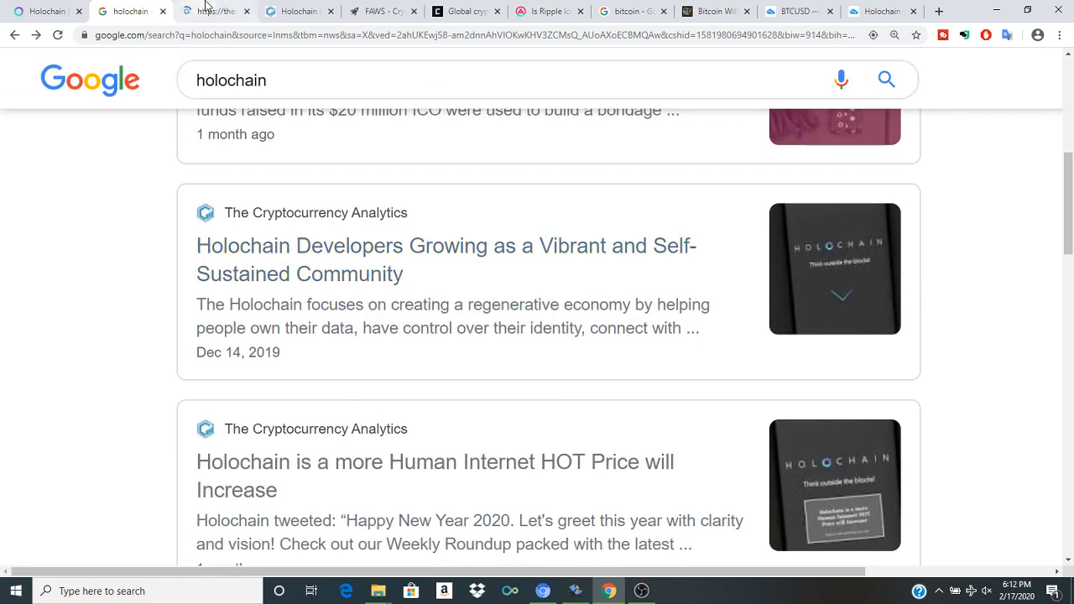
Step: View the new Holochain Developers Growing article tab and scroll down slightly
left_click(445, 259)
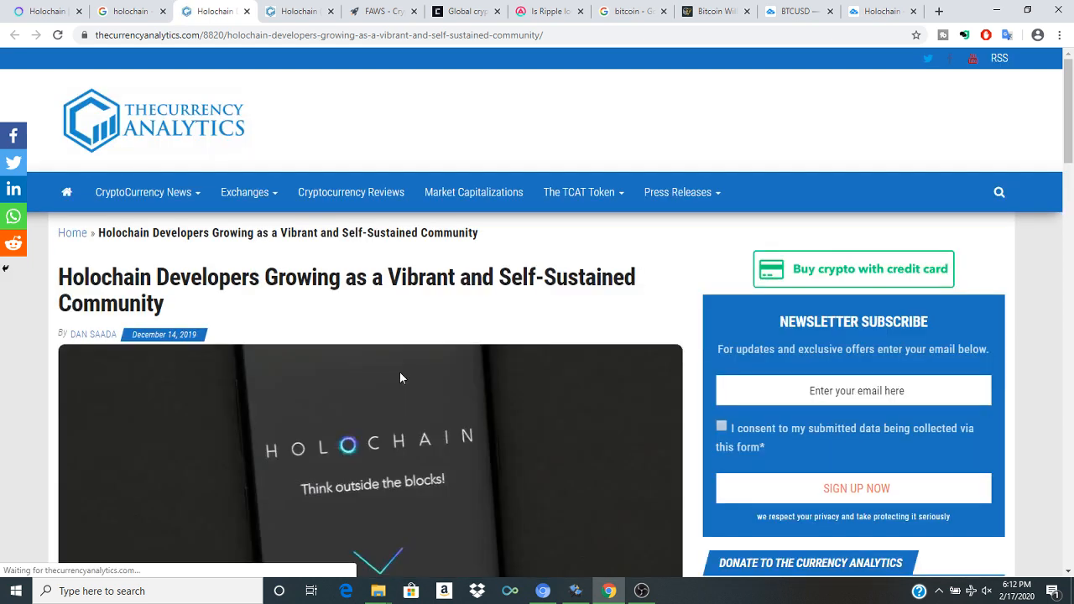
scroll("down", 3)
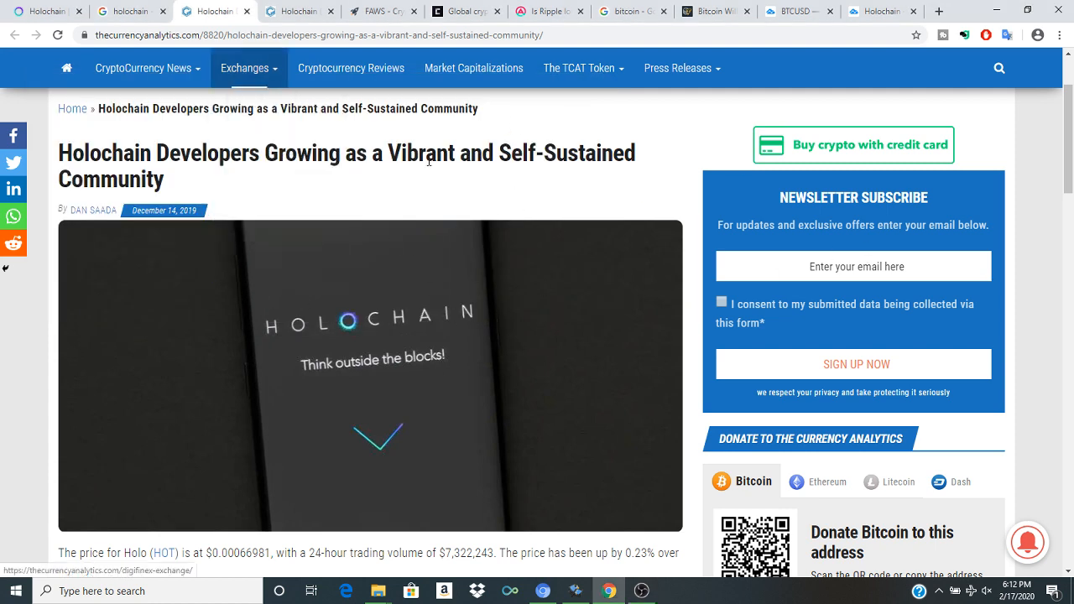
mouse_move(381, 123)
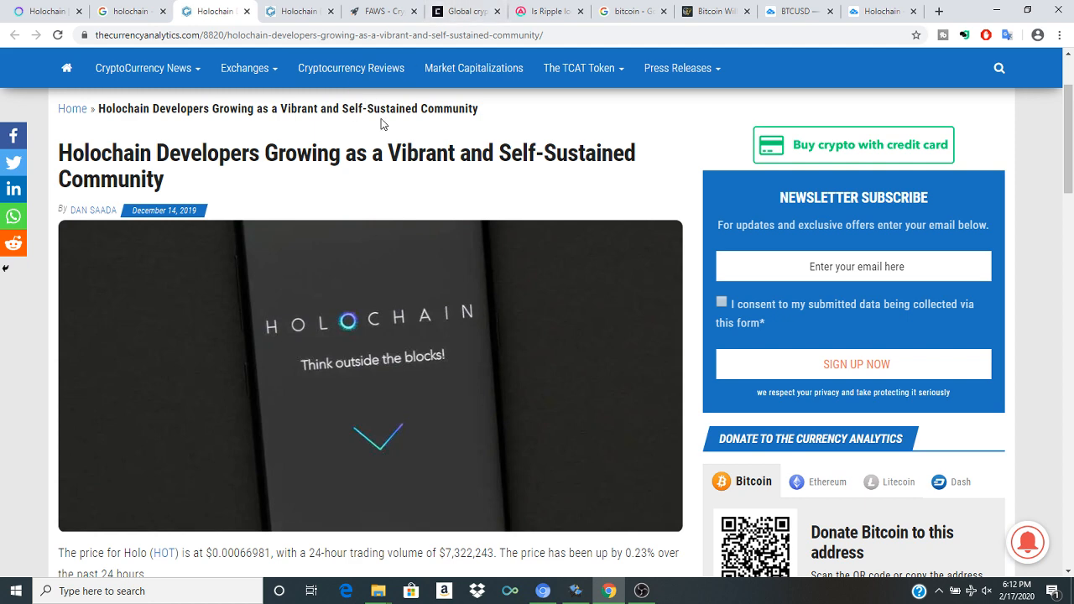
mouse_move(382, 11)
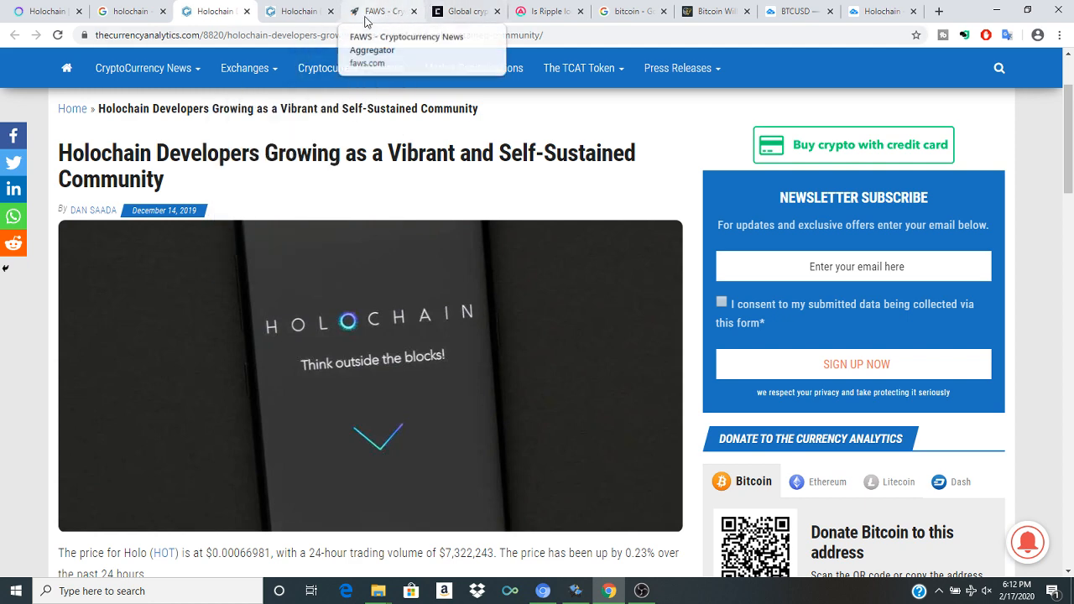
Step: Go back to the Google holochain News results showing about 8,850 results
left_click(382, 11)
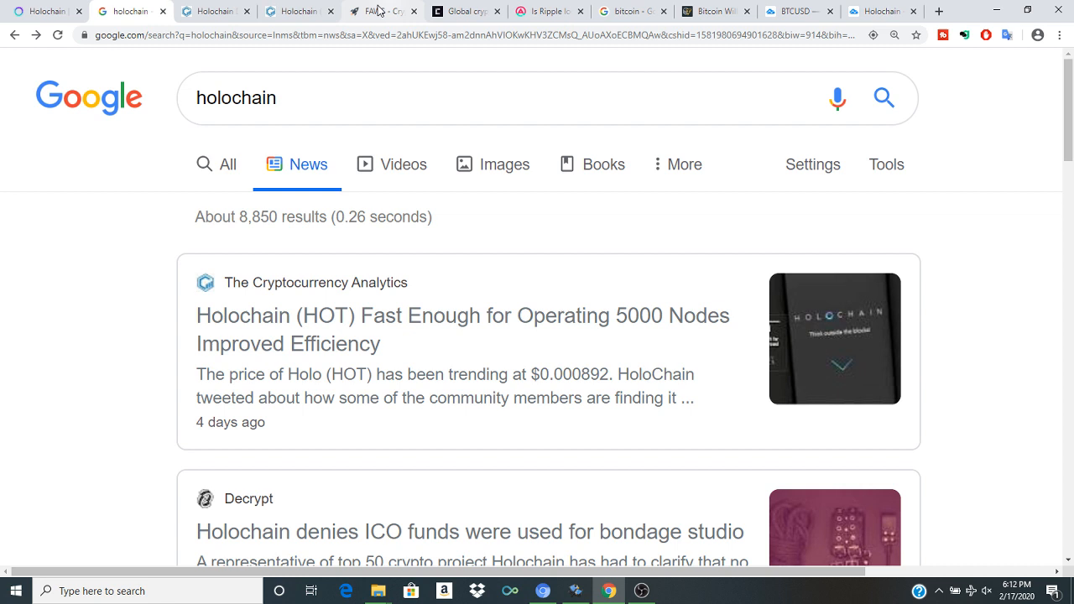
mouse_move(270, 51)
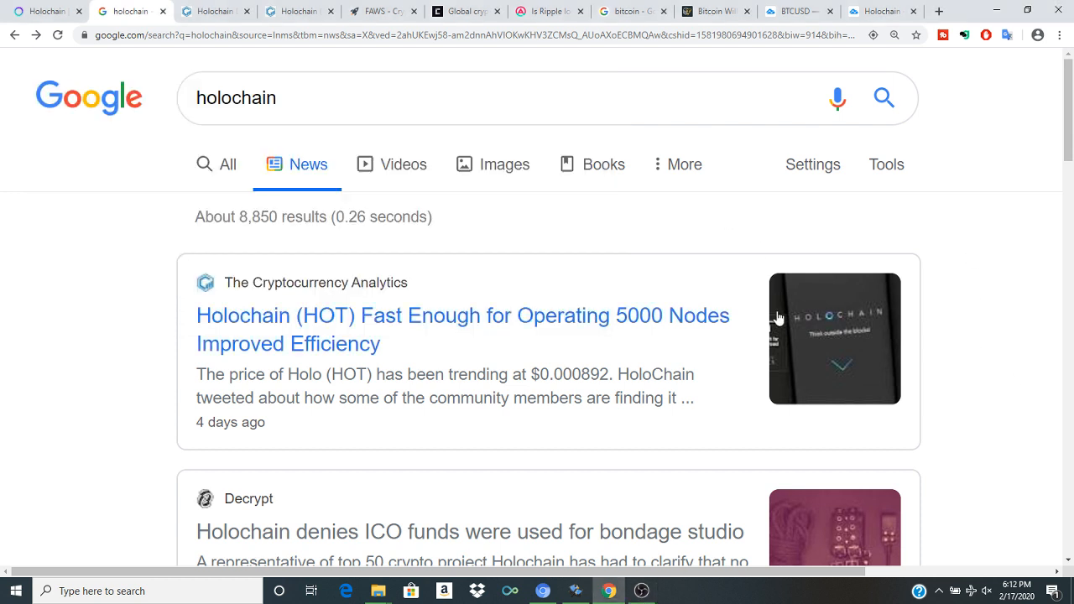
mouse_move(424, 200)
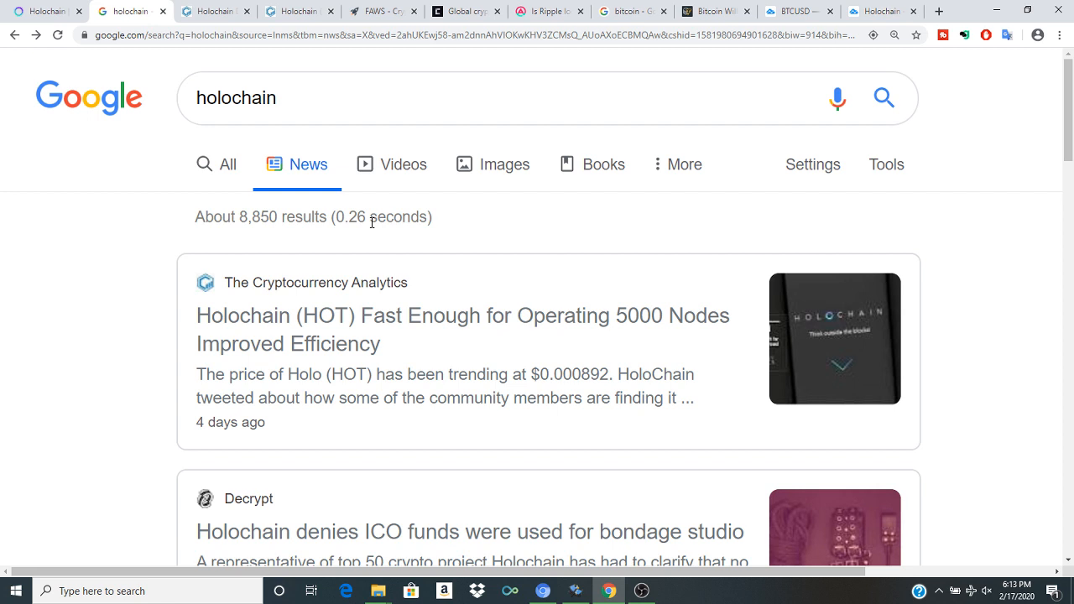
mouse_move(4, 42)
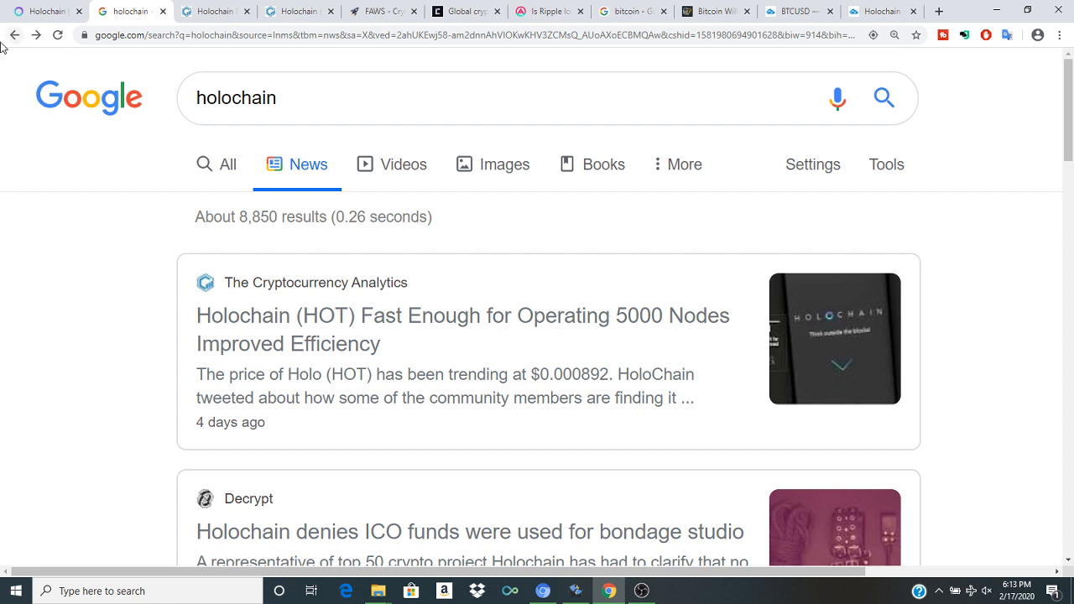
left_click(462, 329)
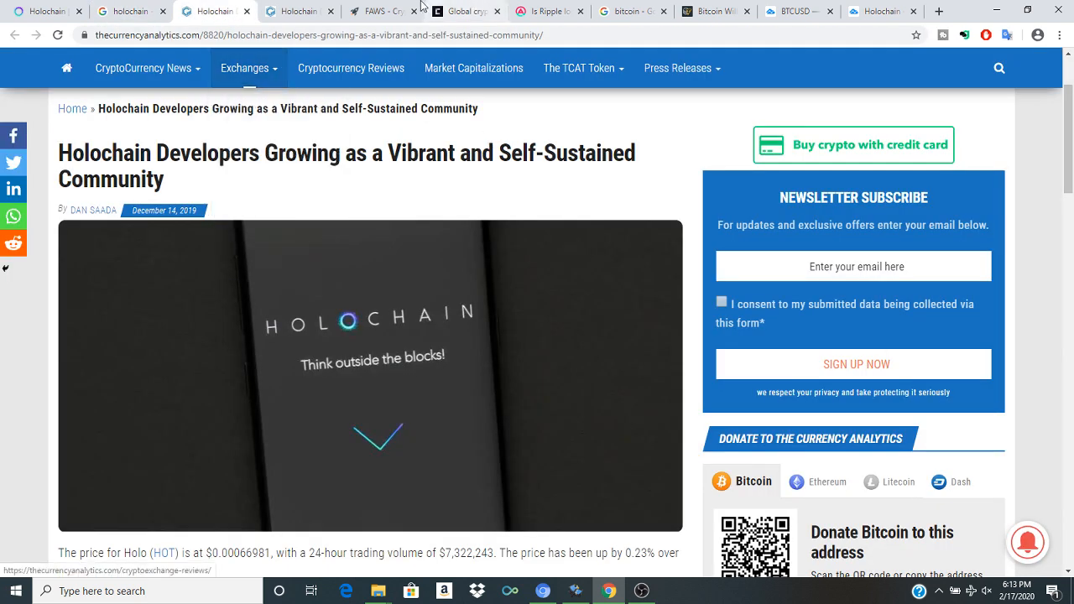
mouse_move(259, 235)
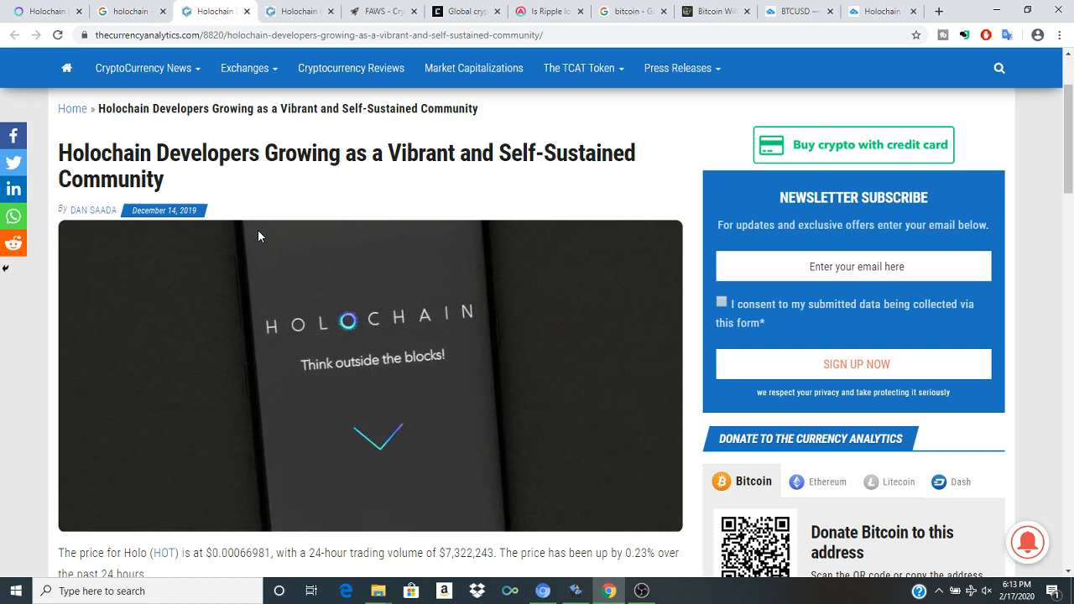
mouse_move(160, 71)
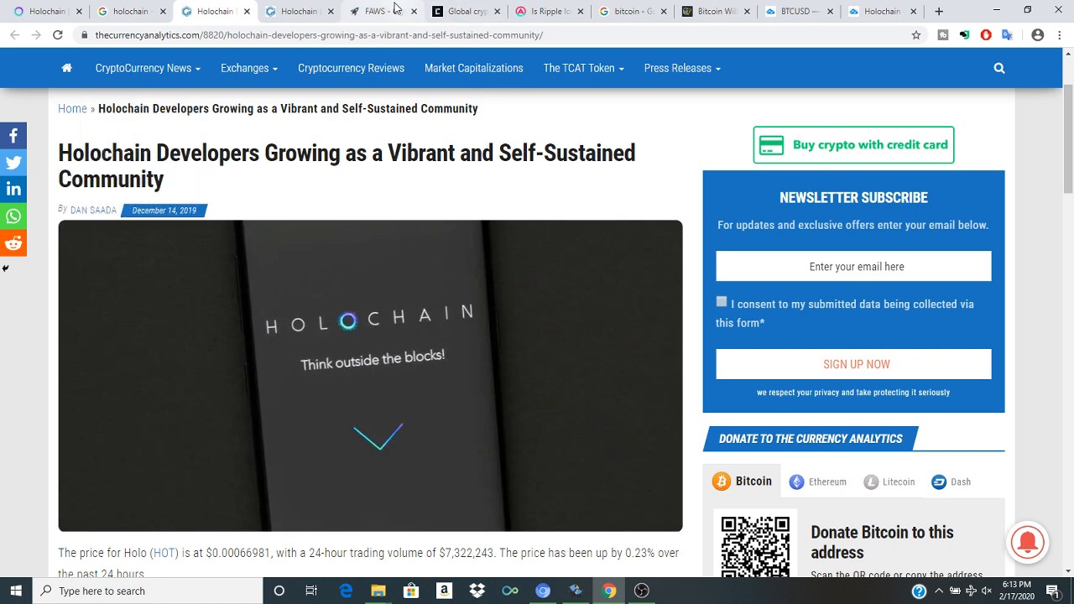
Step: Switch to CryptoSlate's global cryptocurrency regulation article and read it through to the end
left_click(464, 11)
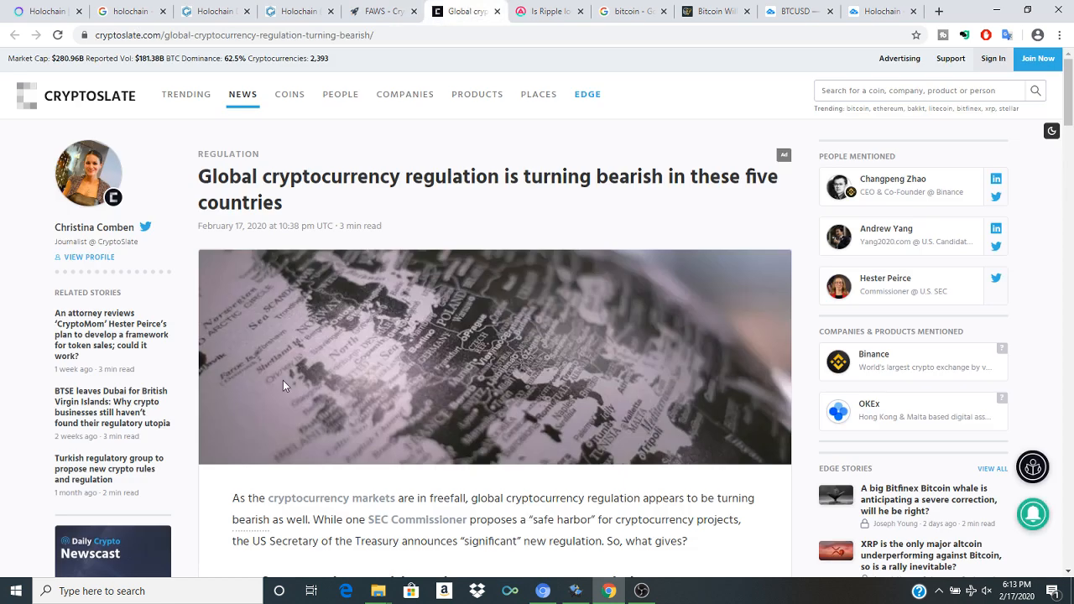
scroll("down", 3)
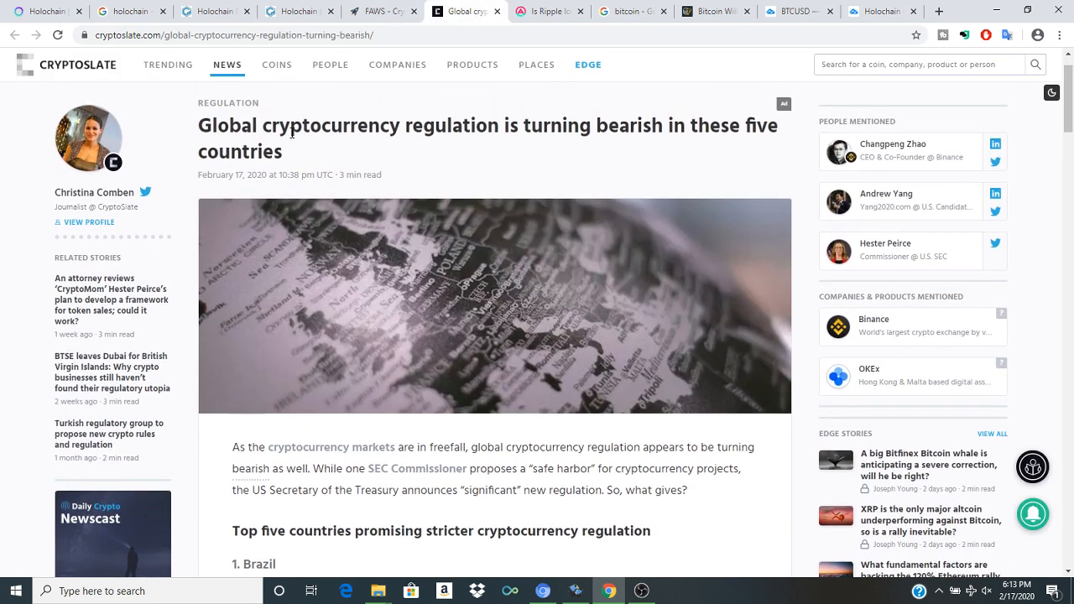
mouse_move(401, 137)
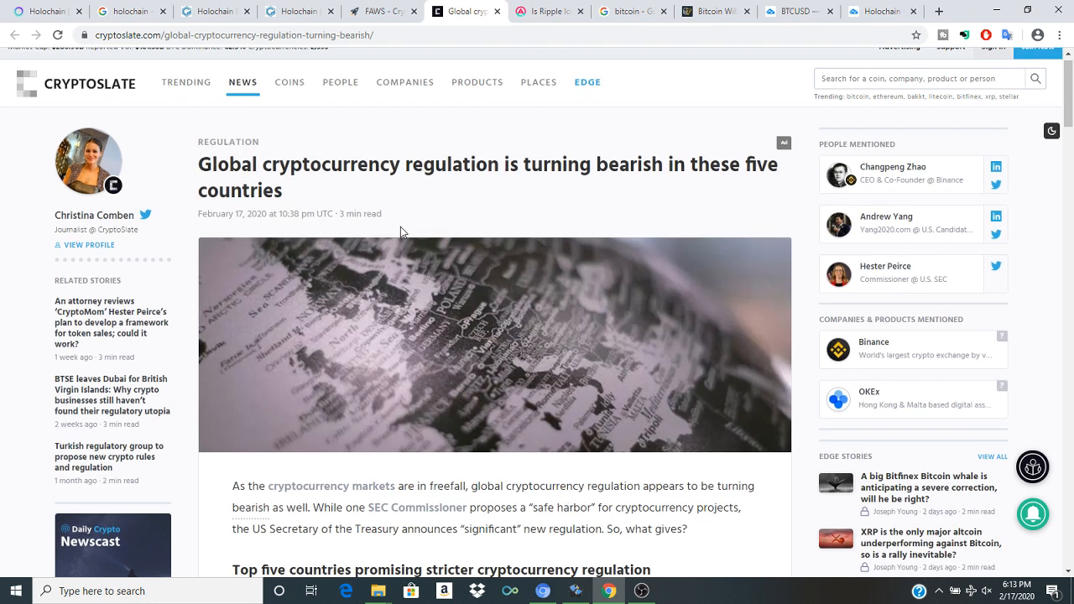
mouse_move(383, 215)
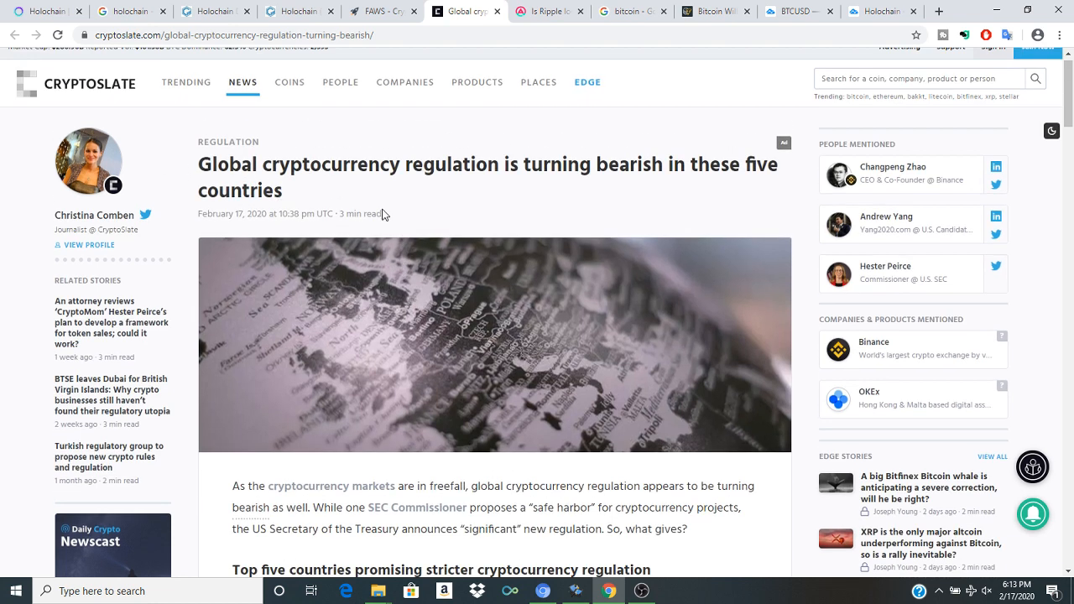
mouse_move(335, 195)
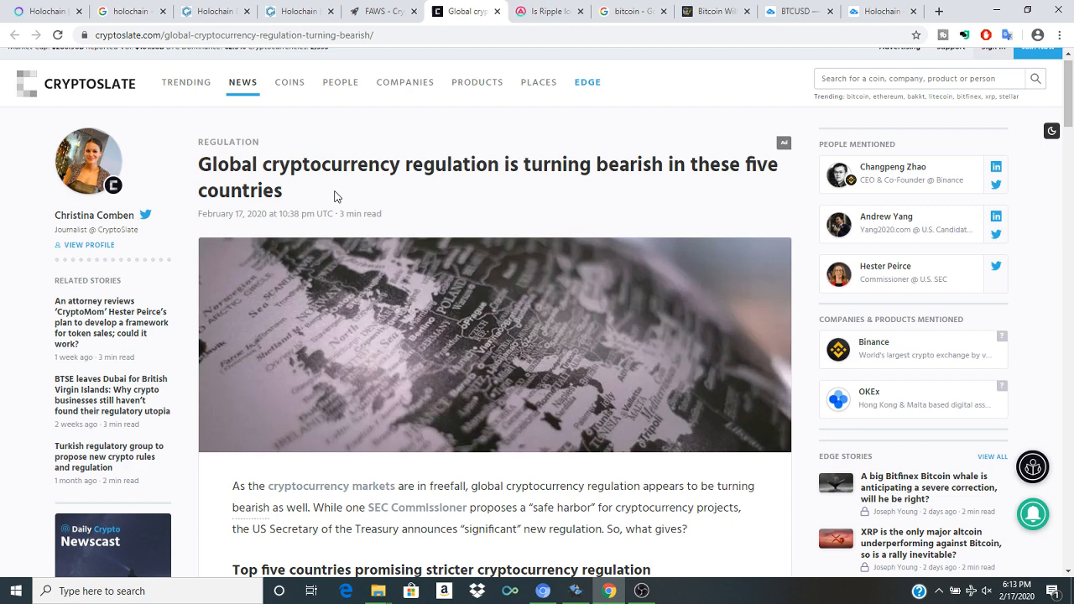
mouse_move(540, 174)
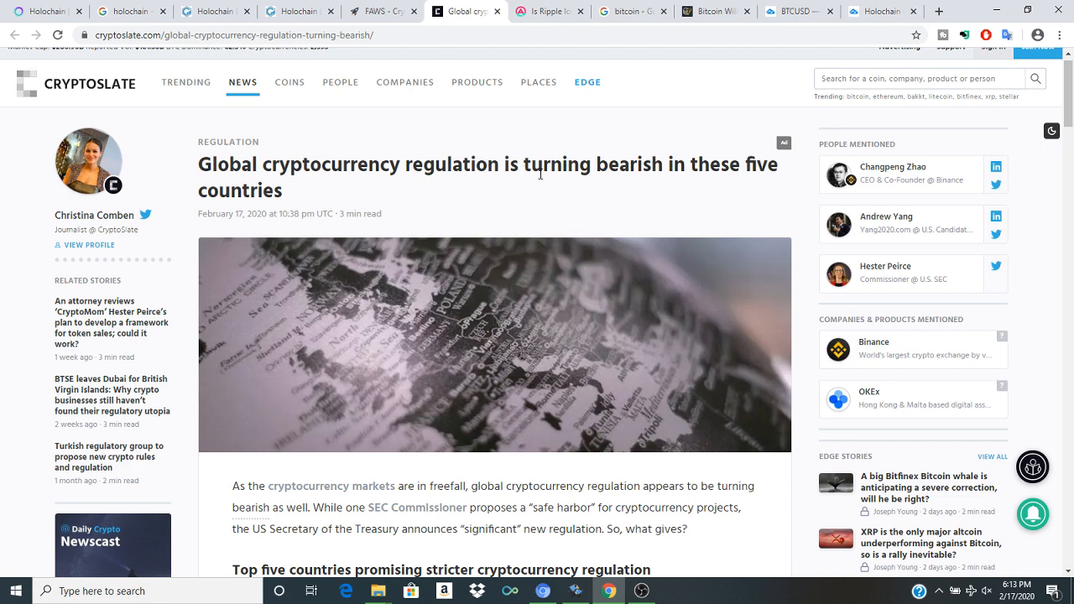
scroll("down", 3)
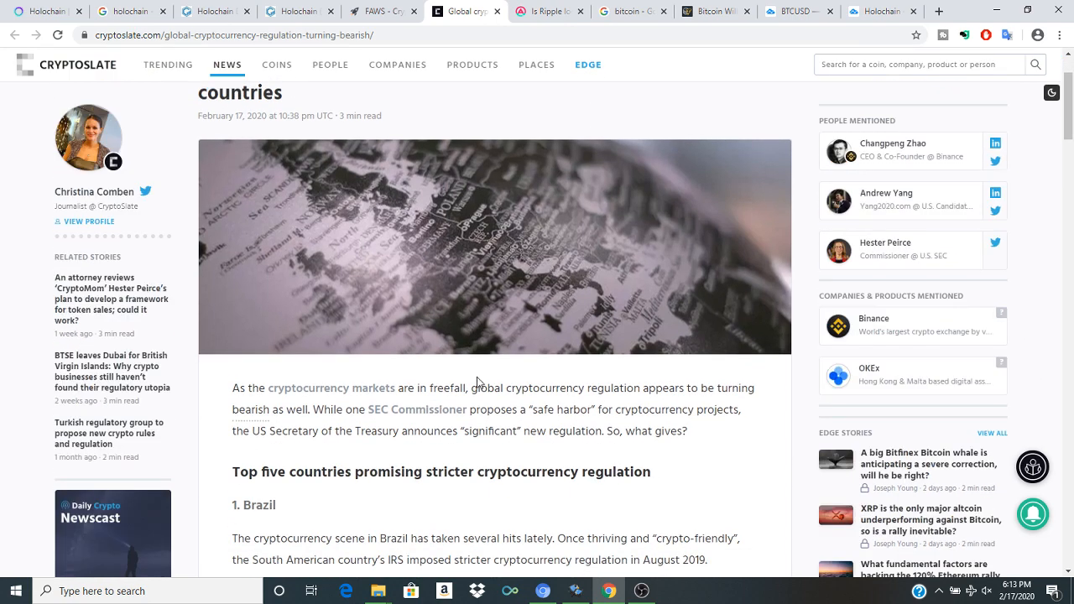
scroll("down", 3)
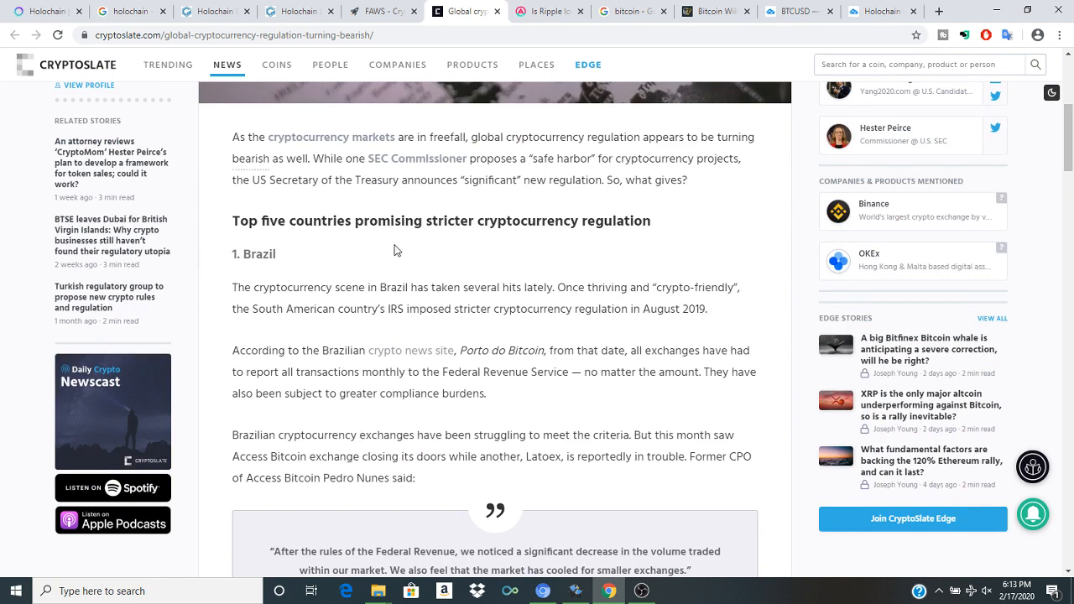
mouse_move(411, 313)
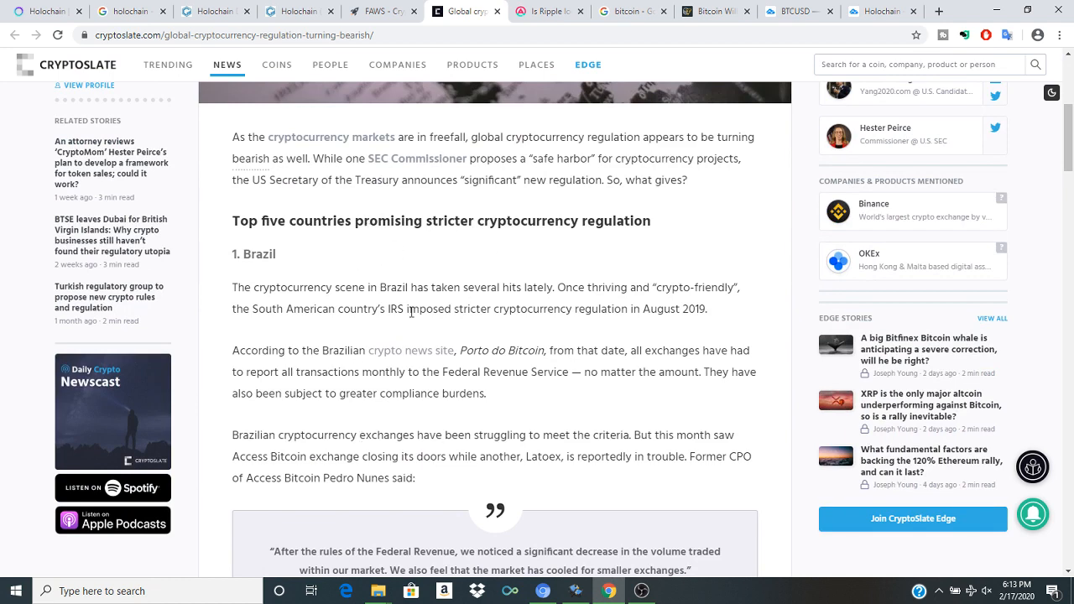
scroll("down", 3)
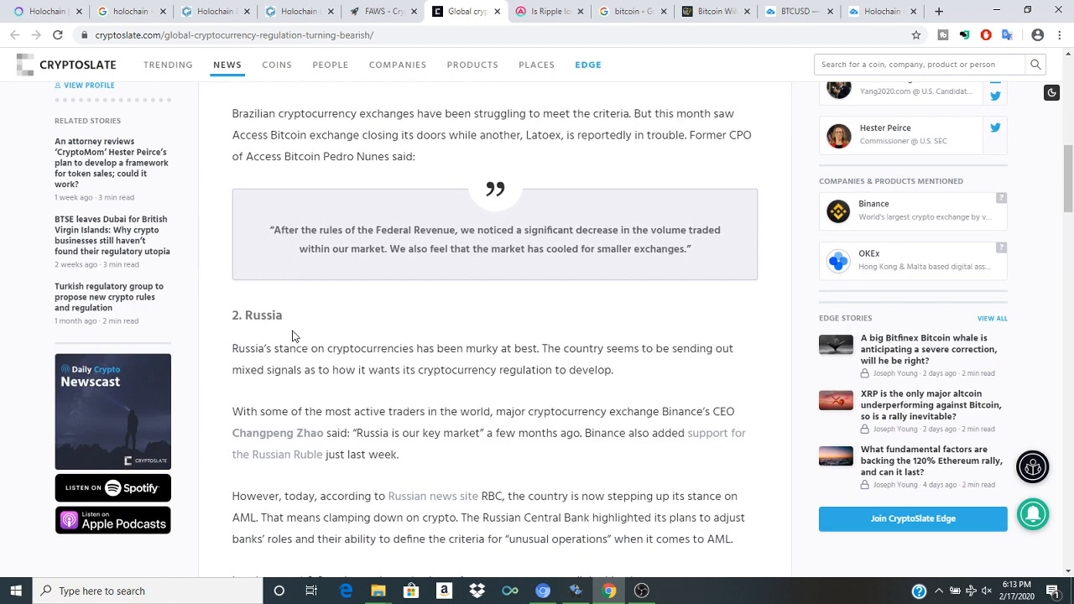
scroll("down", 3)
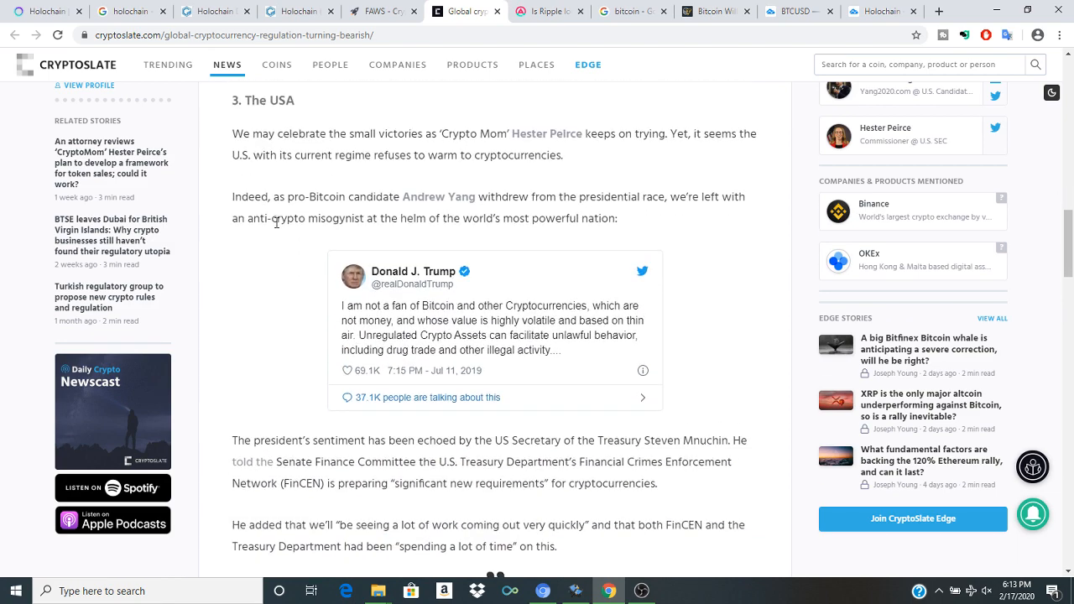
scroll("down", 3)
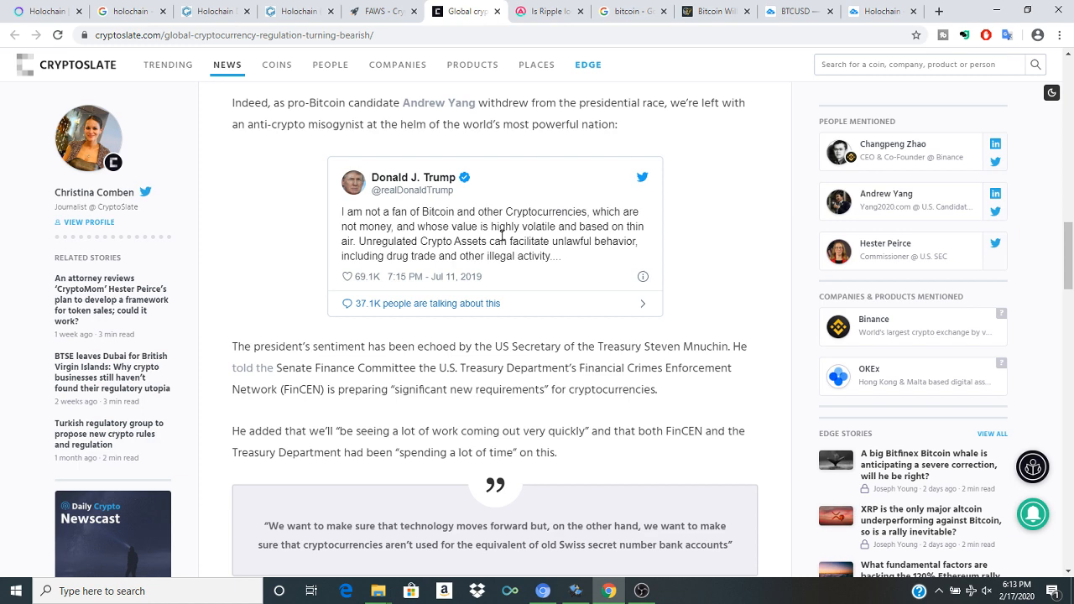
mouse_move(279, 378)
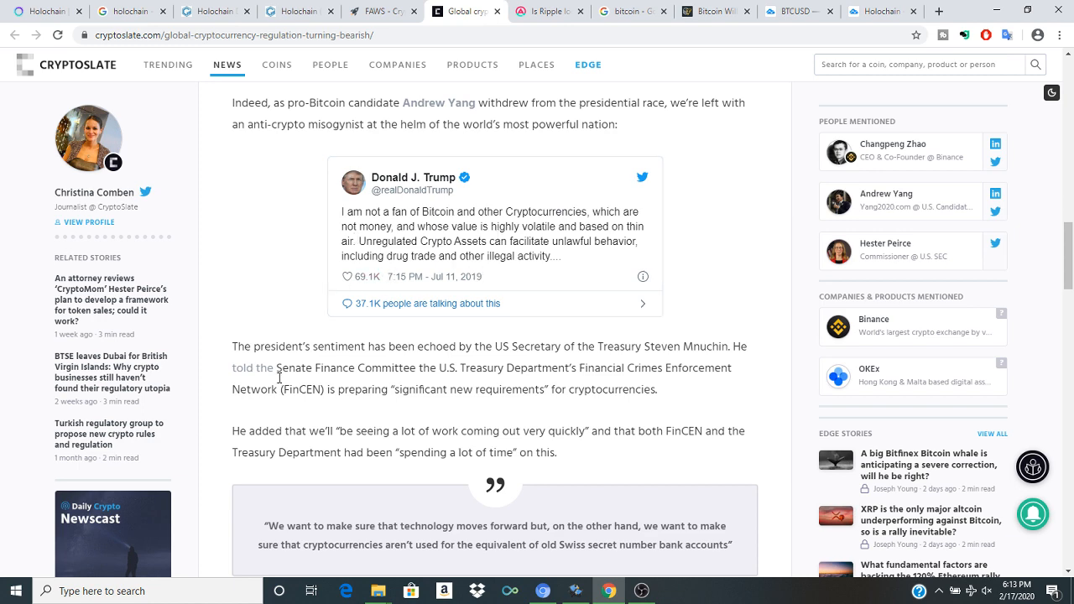
scroll("down", 3)
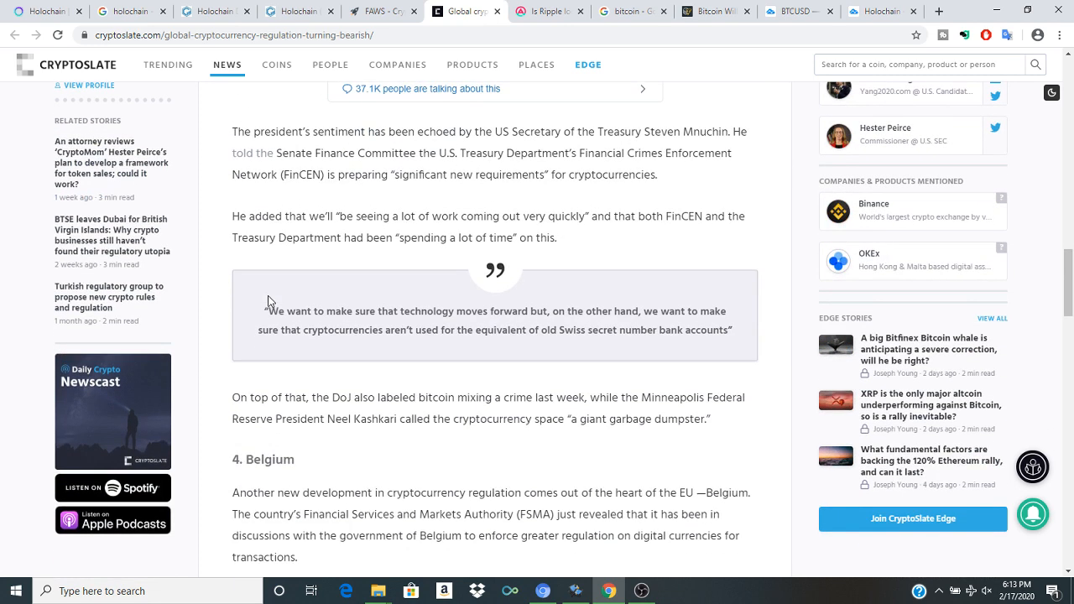
scroll("down", 3)
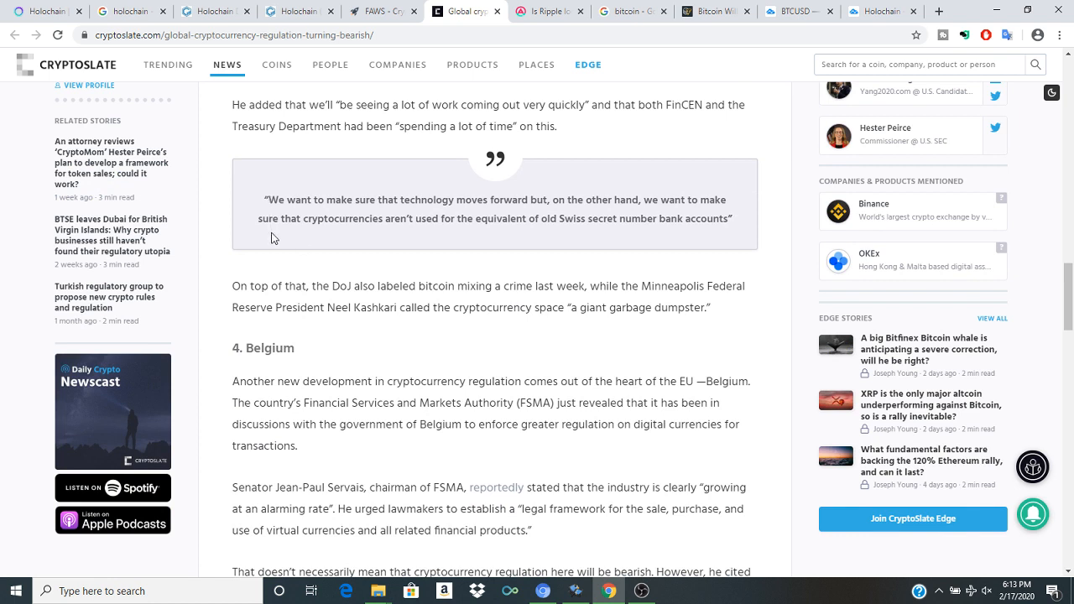
mouse_move(481, 235)
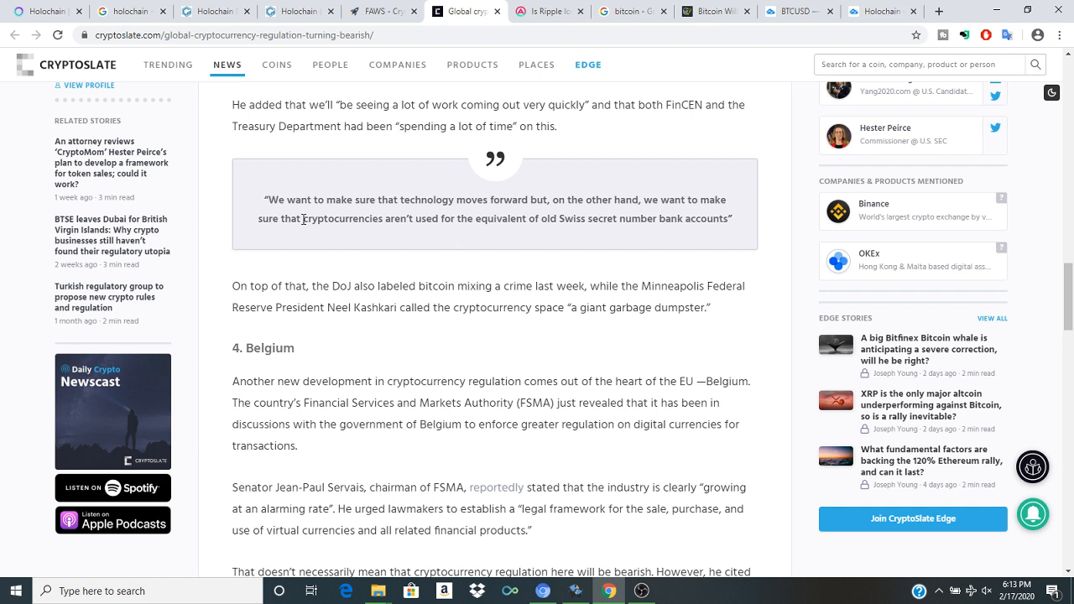
mouse_move(473, 241)
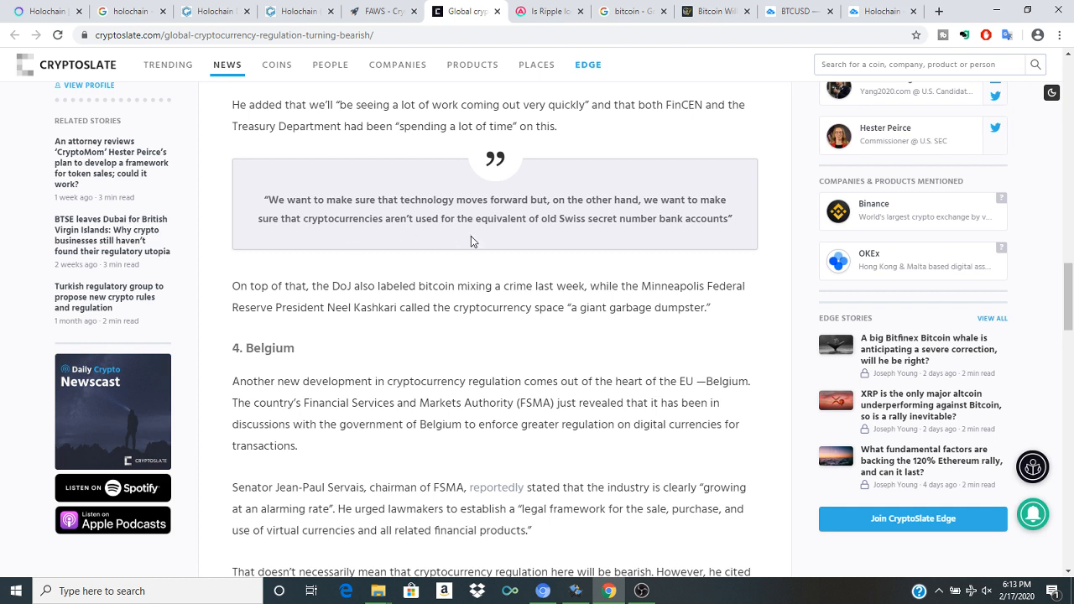
mouse_move(615, 237)
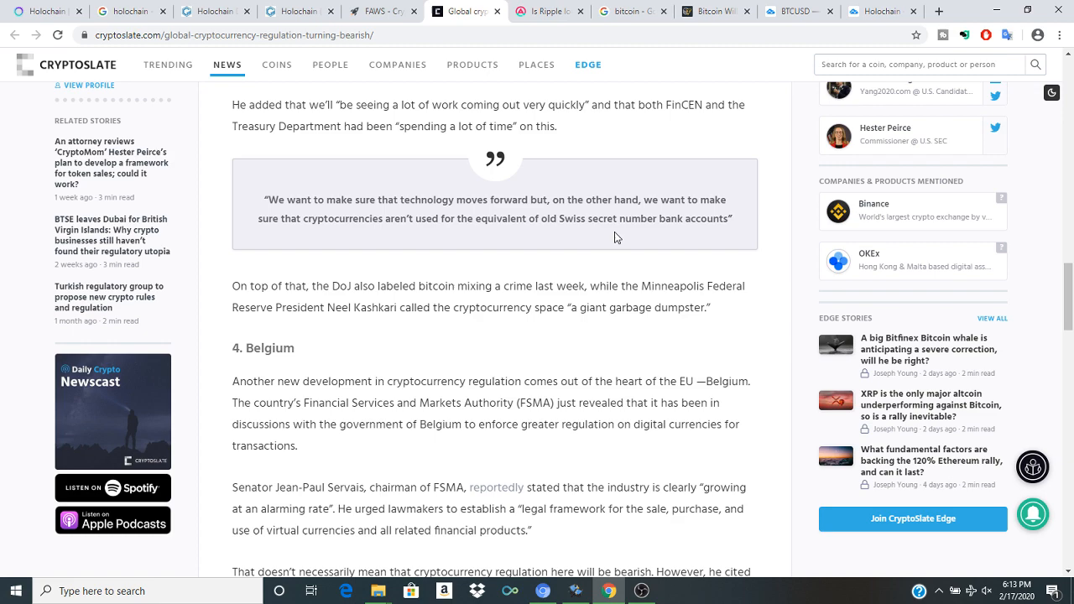
scroll("down", 3)
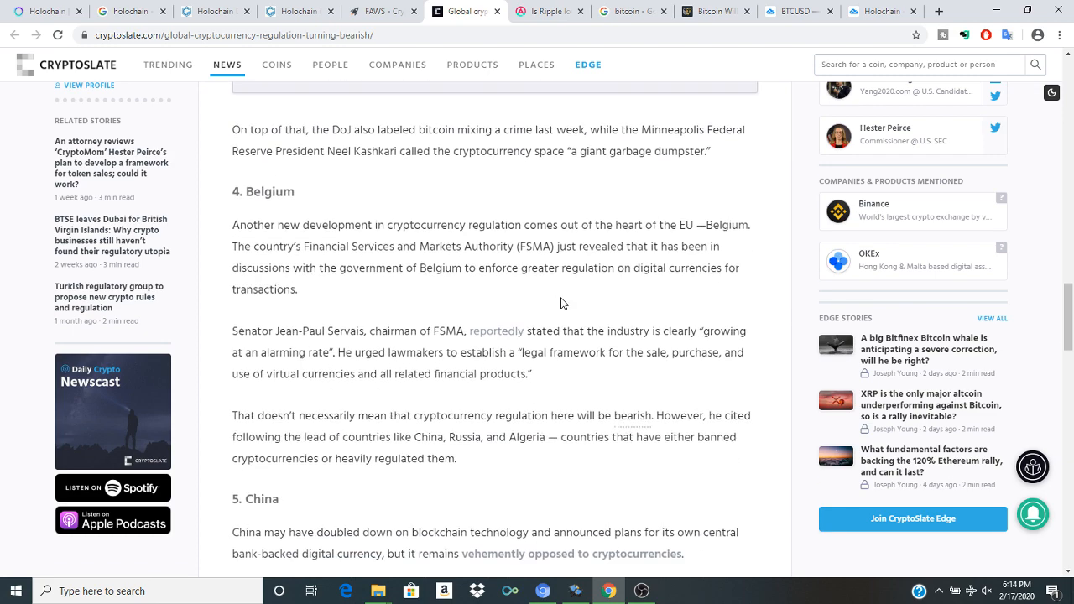
scroll("down", 3)
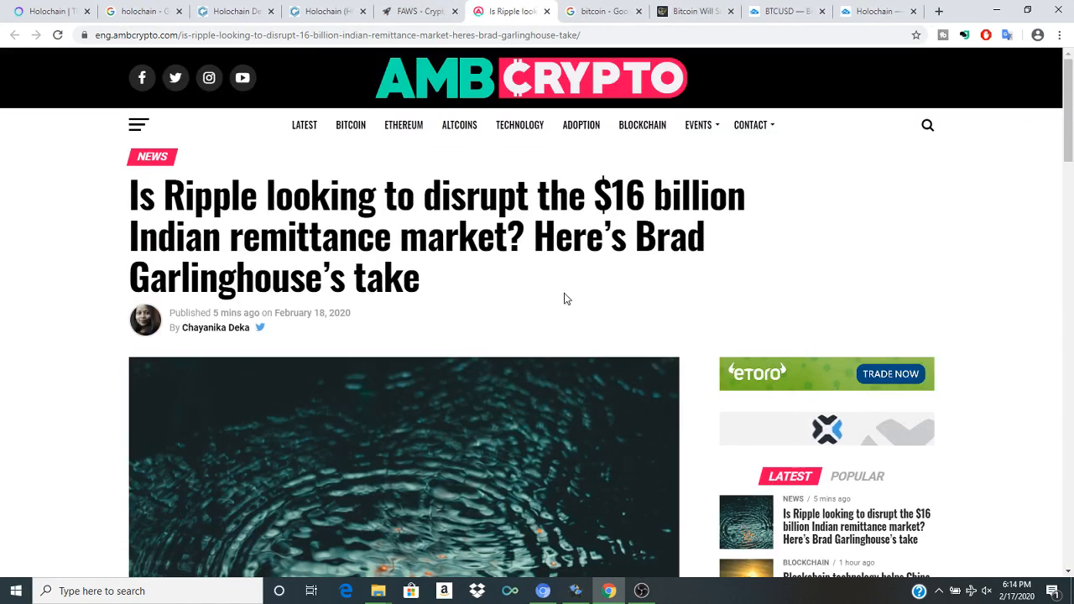
left_click(602, 11)
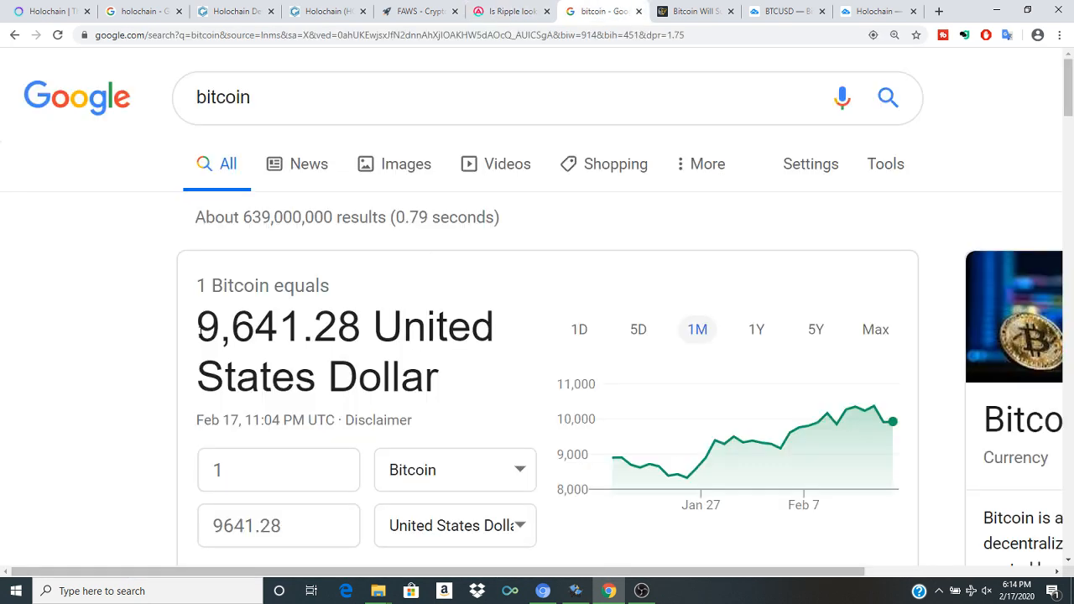
mouse_move(245, 327)
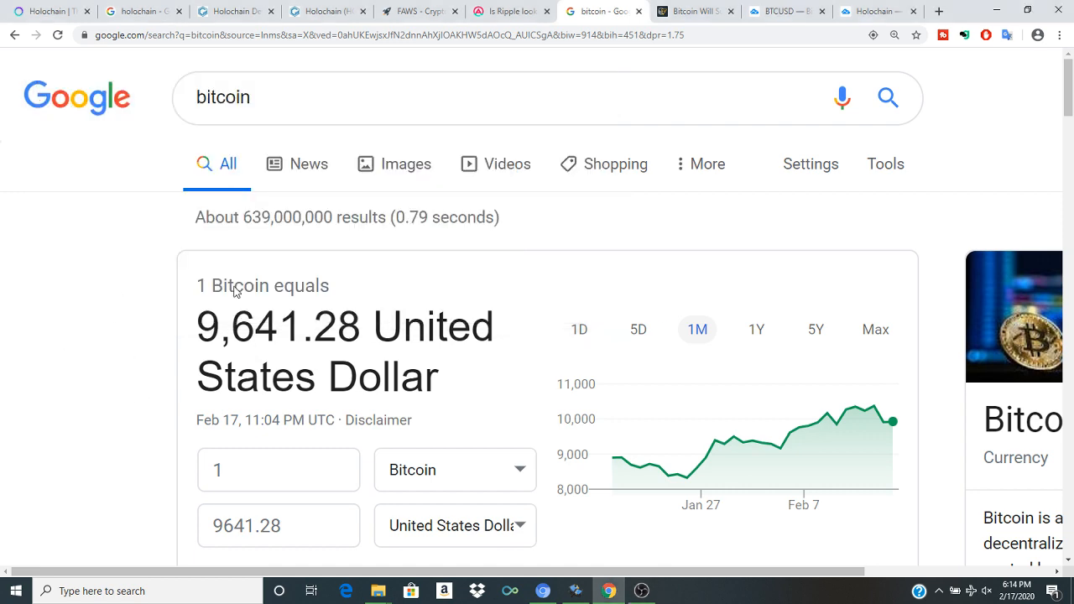
mouse_move(278, 261)
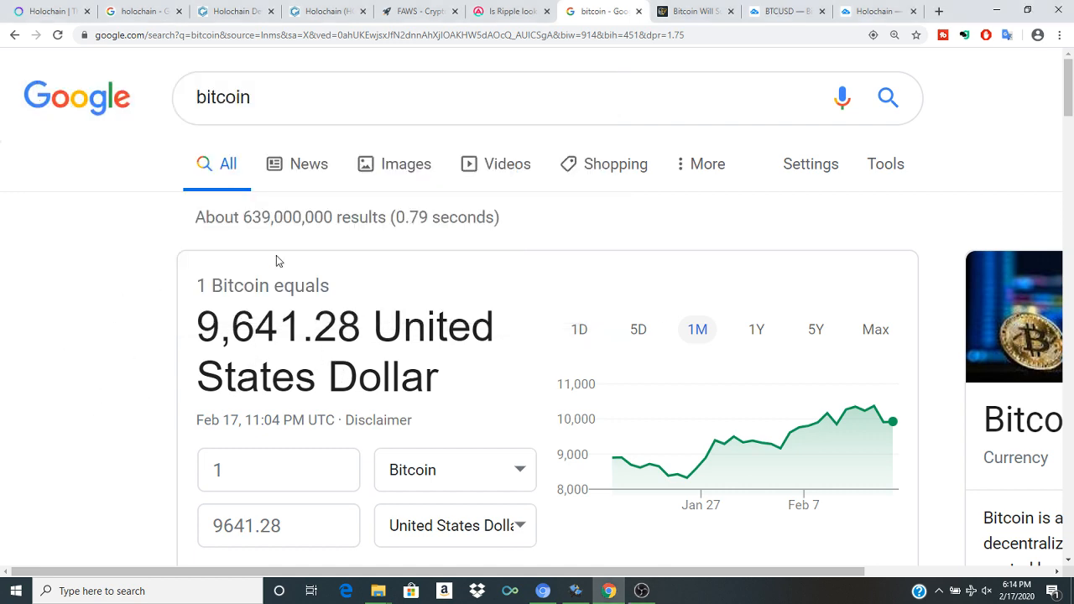
left_click(510, 11)
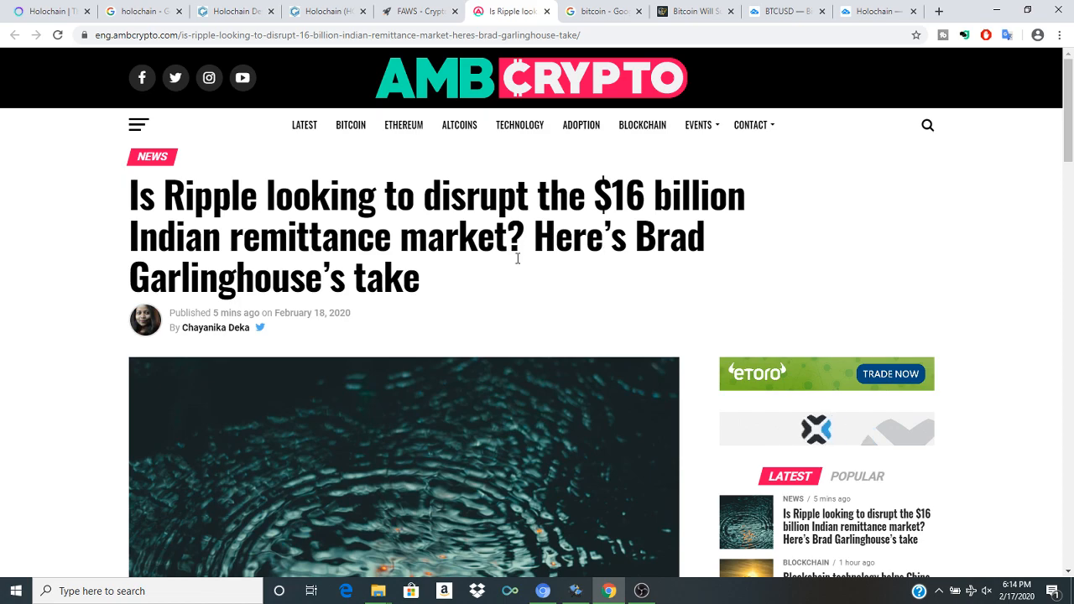
Step: Skim Cointelegraph's 'Bitcoin Will Surge to $400K' article, then bring up the Holo/TetherUS idea tab
scroll("down", 3)
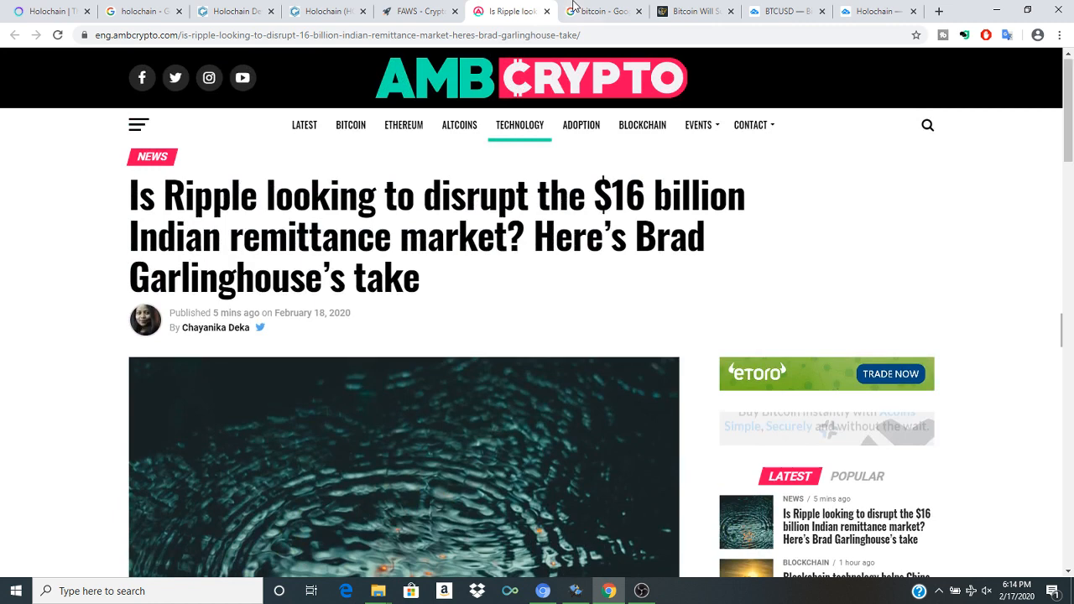
left_click(642, 591)
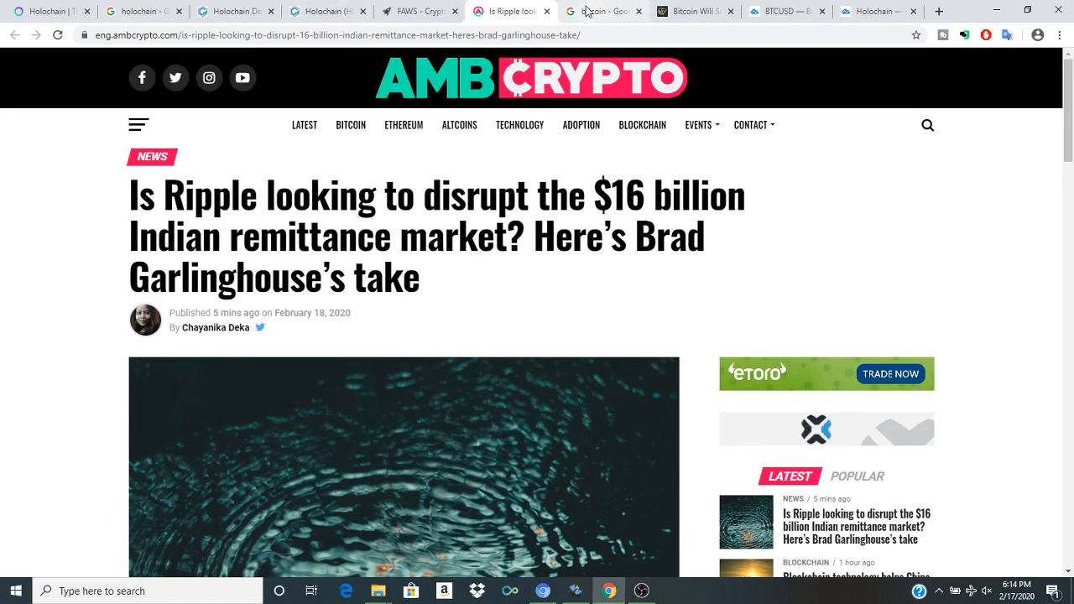
left_click(695, 11)
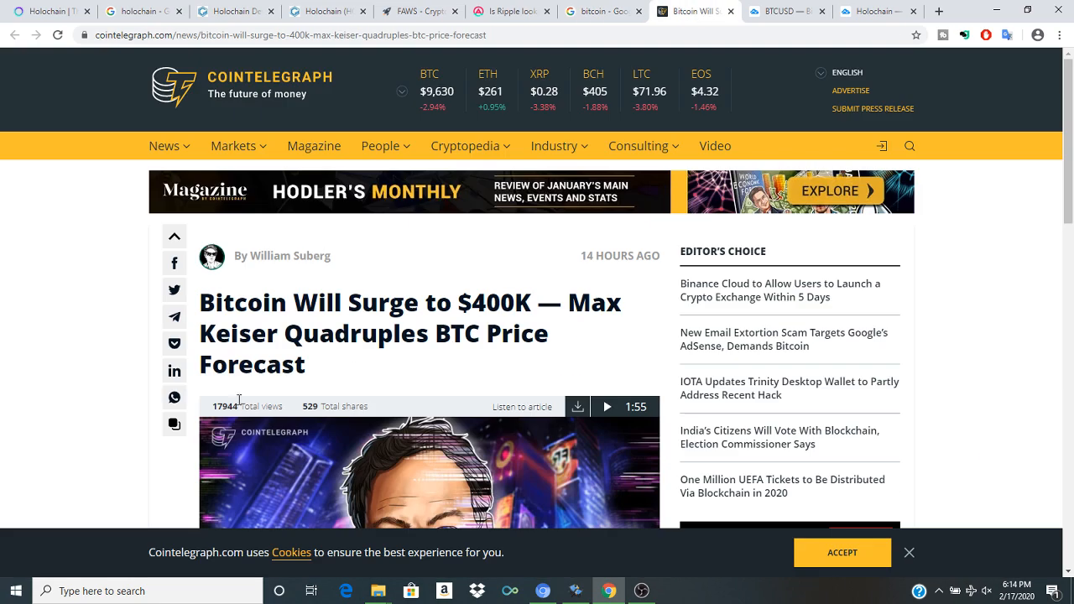
scroll("down", 3)
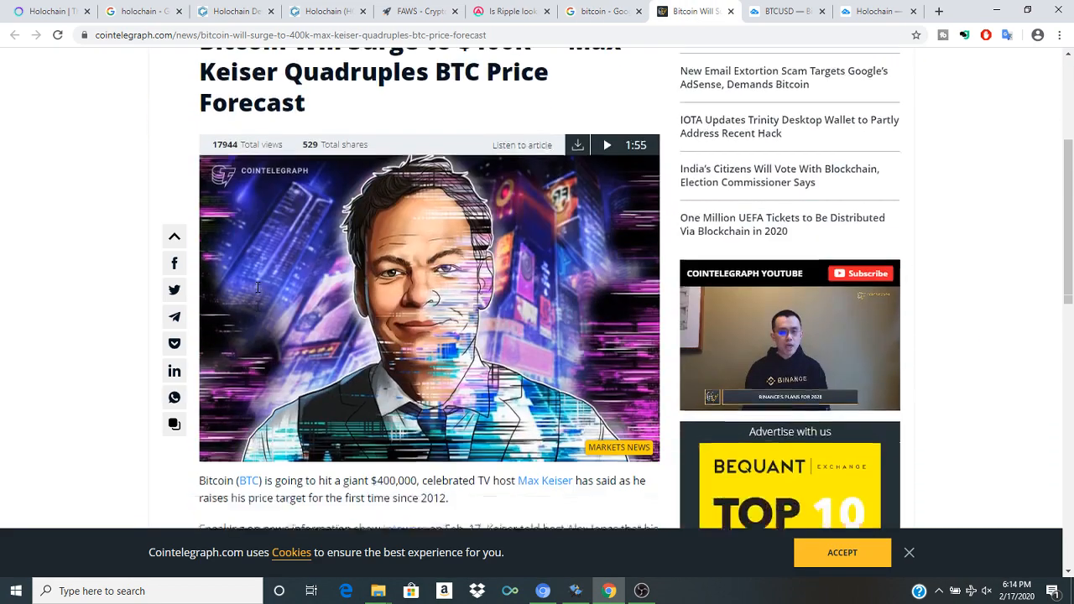
scroll("up", 3)
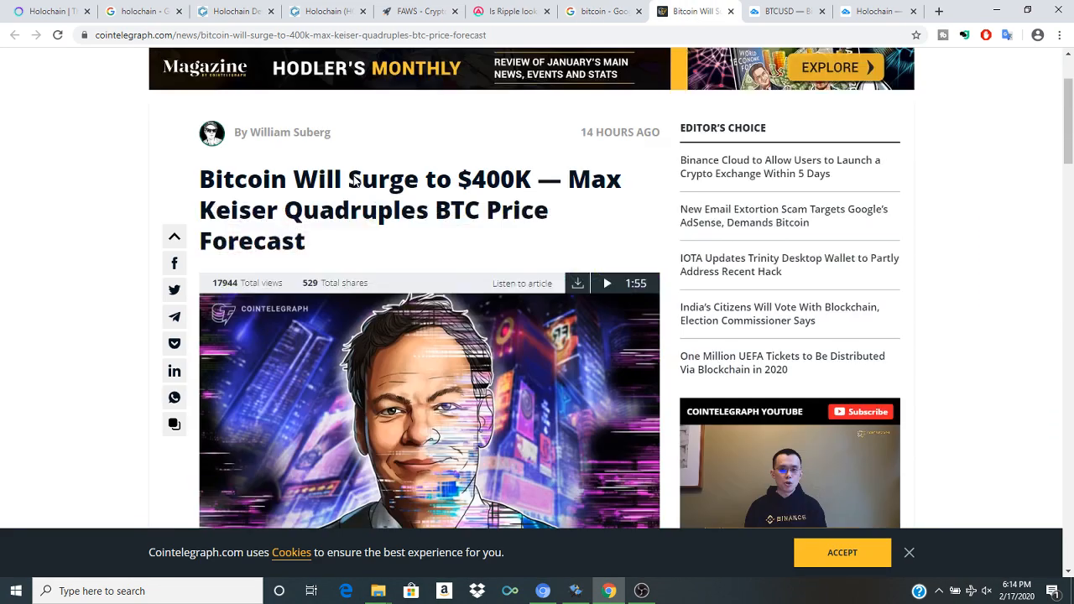
left_click(786, 11)
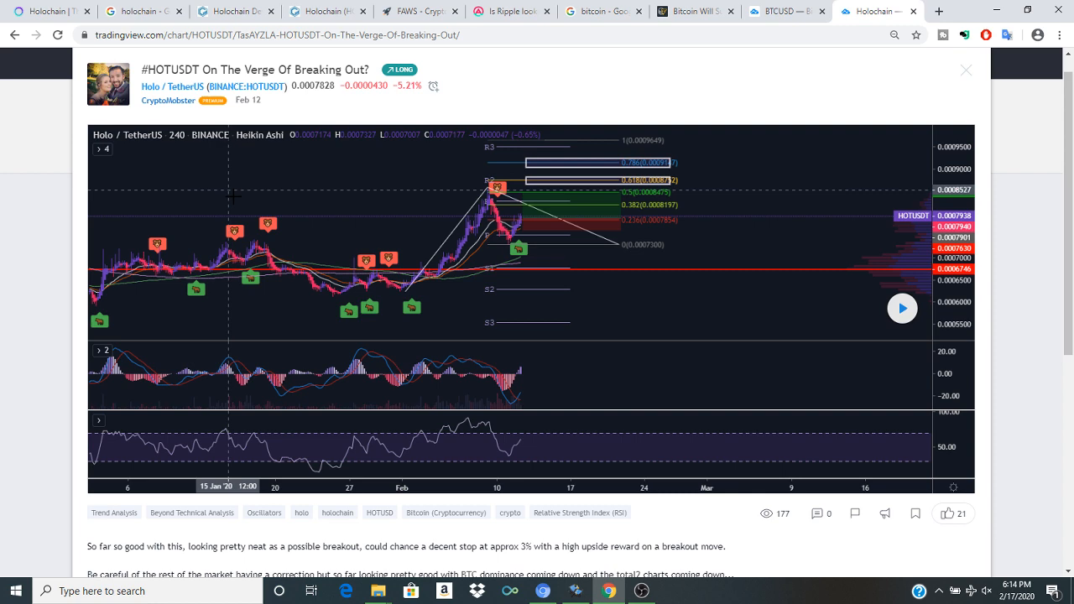
mouse_move(475, 179)
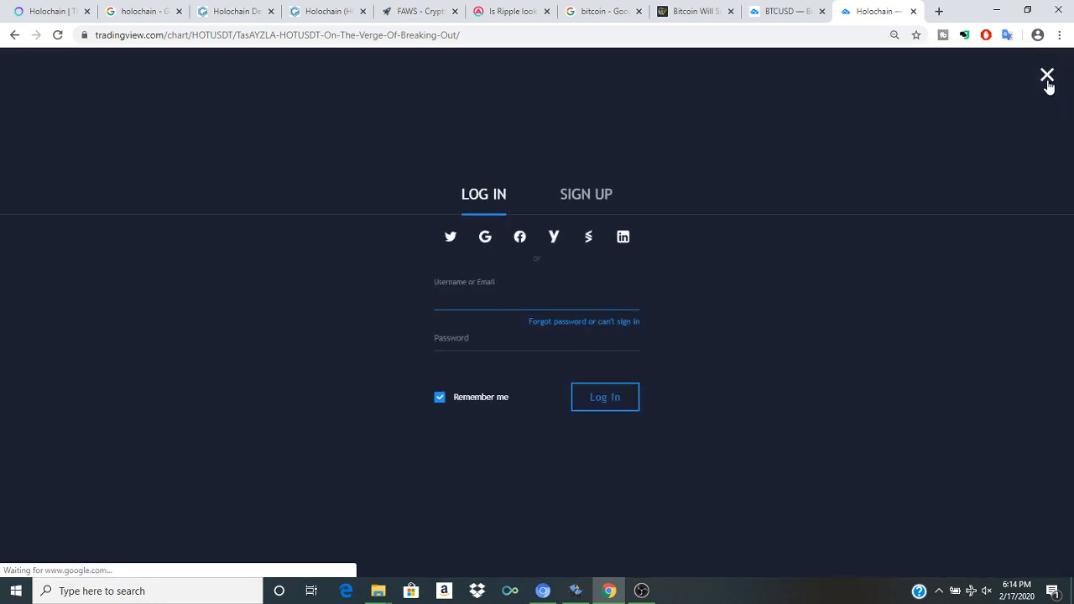
Step: Dismiss TradingView's sign-in prompt and the HOTUSDT idea, then return to the holochain.org tab
left_click(1047, 75)
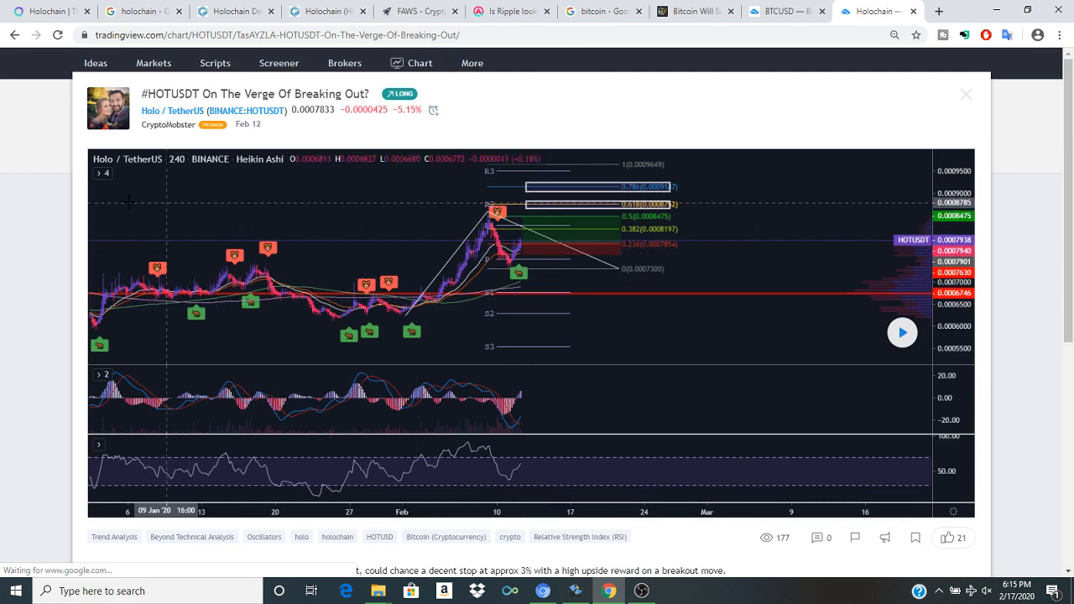
mouse_move(46, 11)
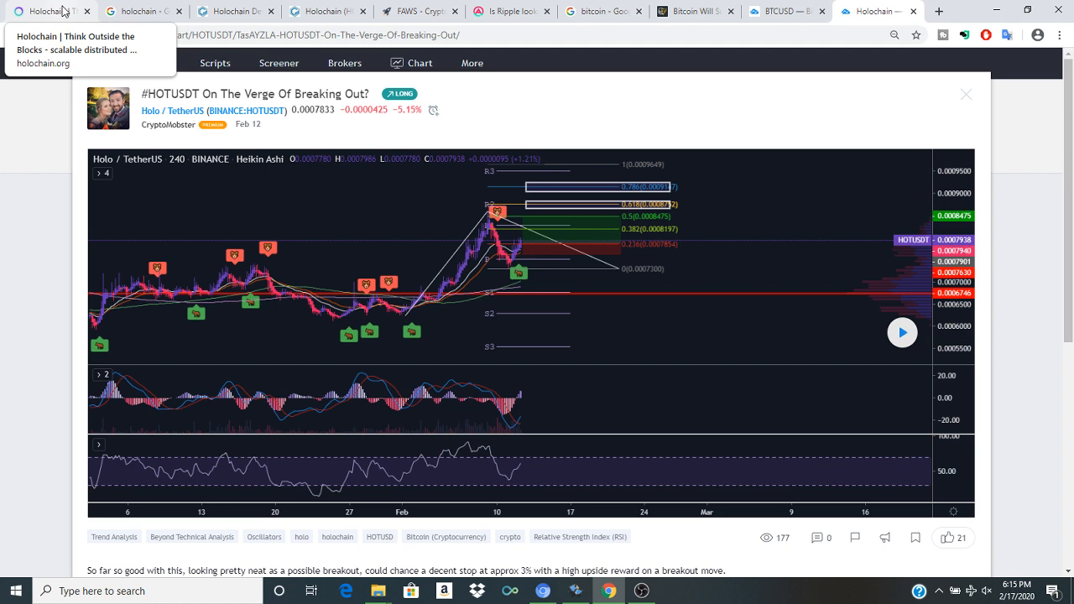
mouse_move(154, 148)
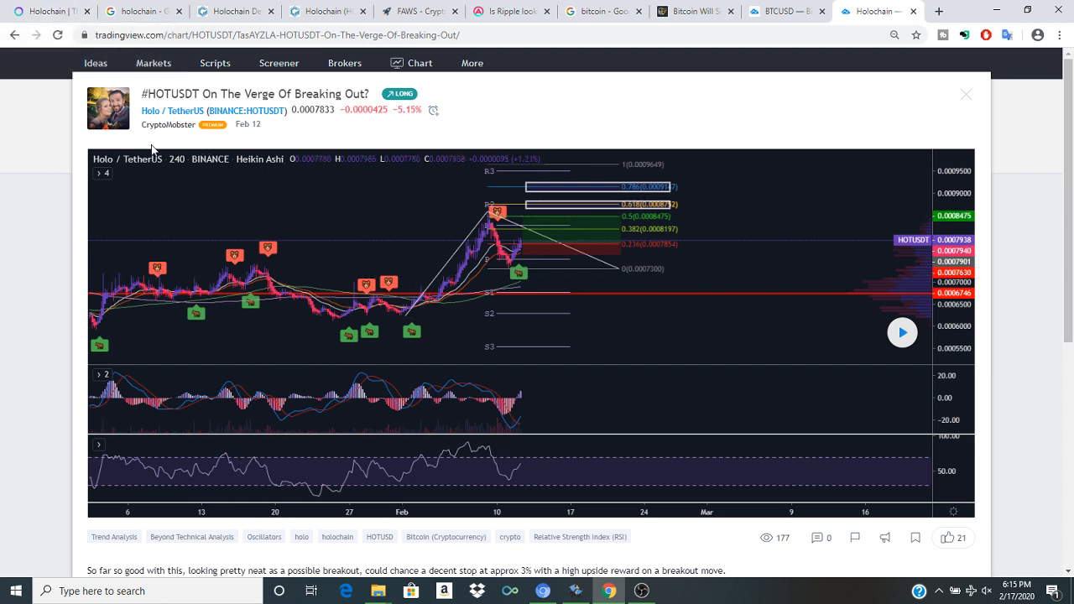
left_click(641, 591)
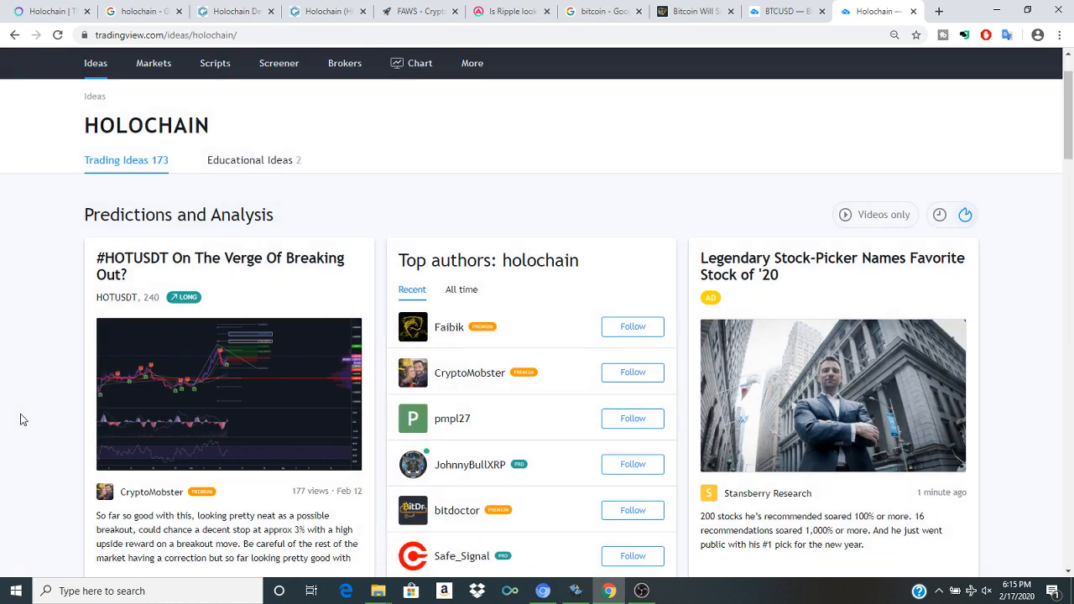
left_click(46, 11)
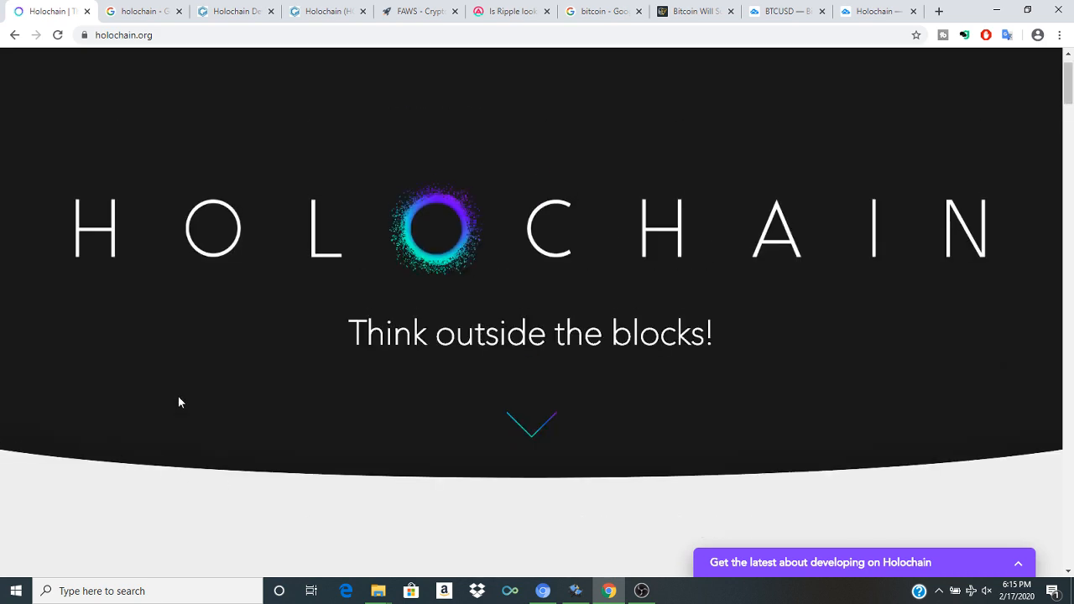
Step: Bring up the screen recorder window and begin scrolling the Holochain homepage
left_click(642, 591)
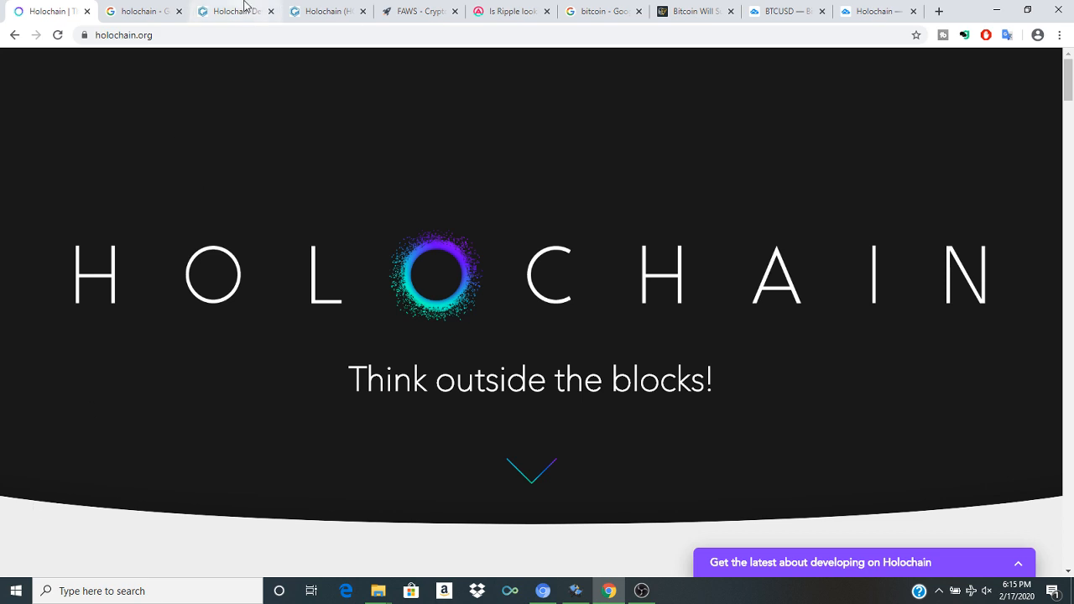
mouse_move(679, 599)
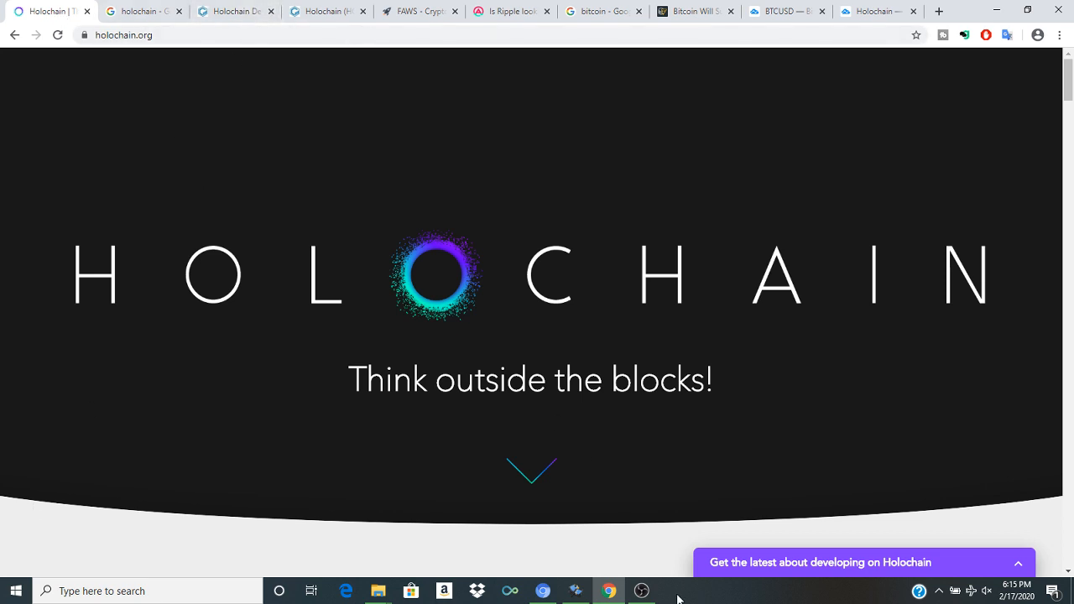
left_click(641, 591)
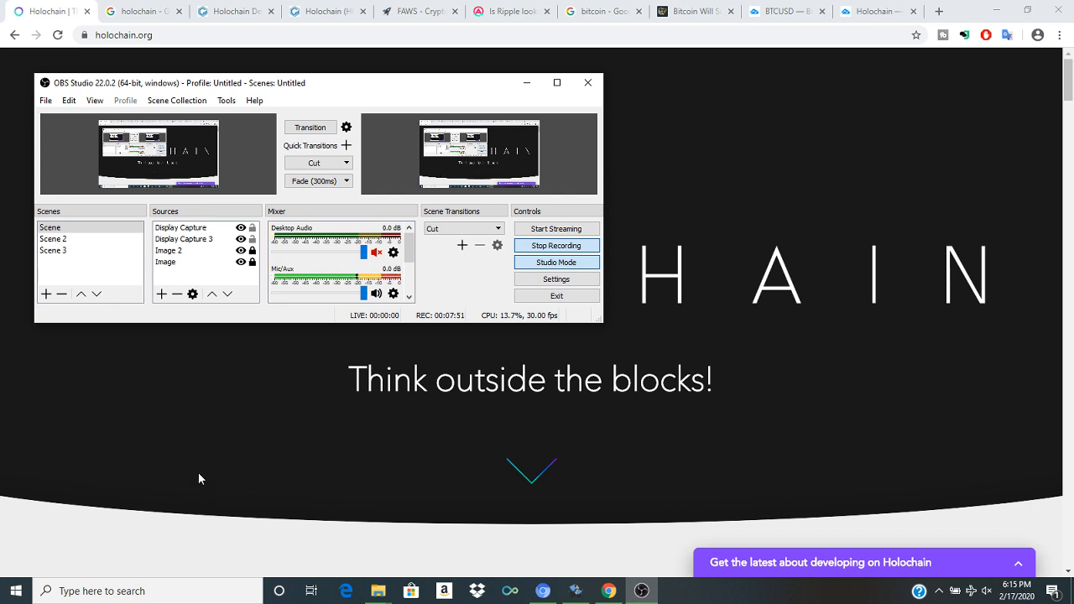
mouse_move(351, 385)
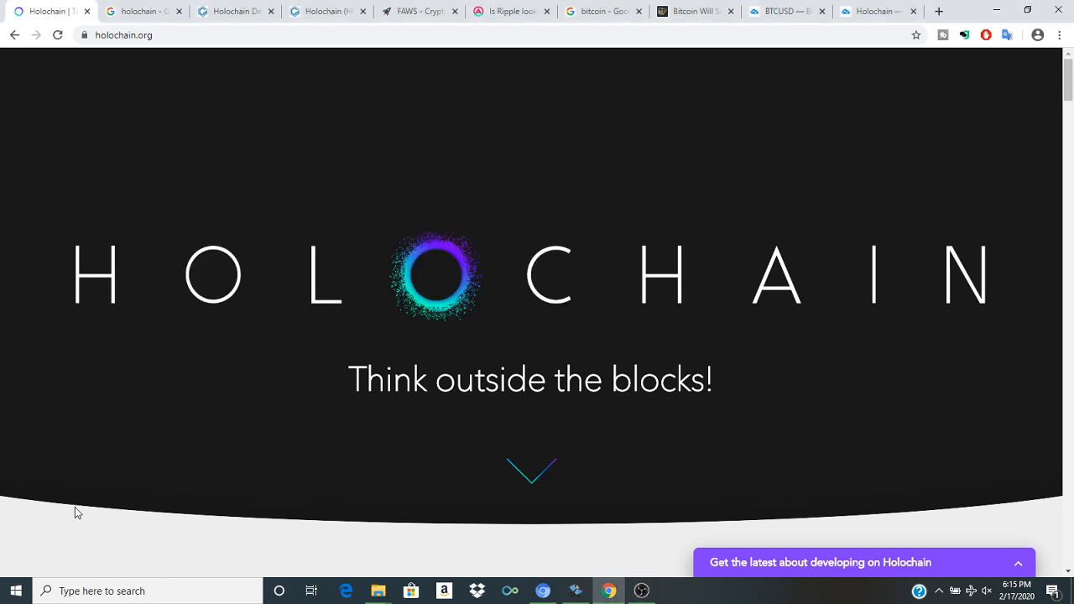
mouse_move(426, 472)
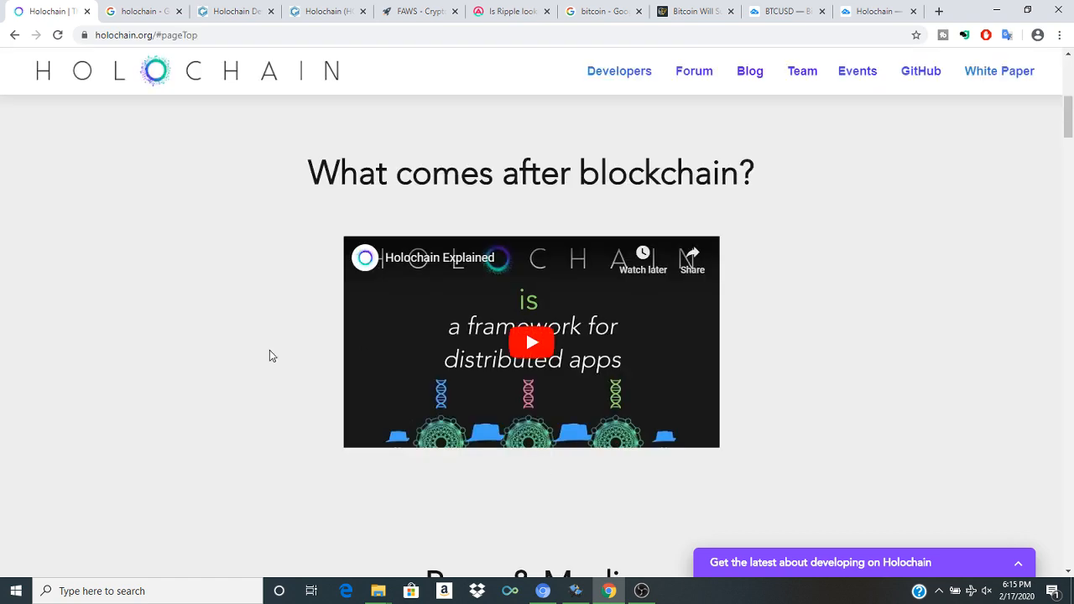
scroll("down", 3)
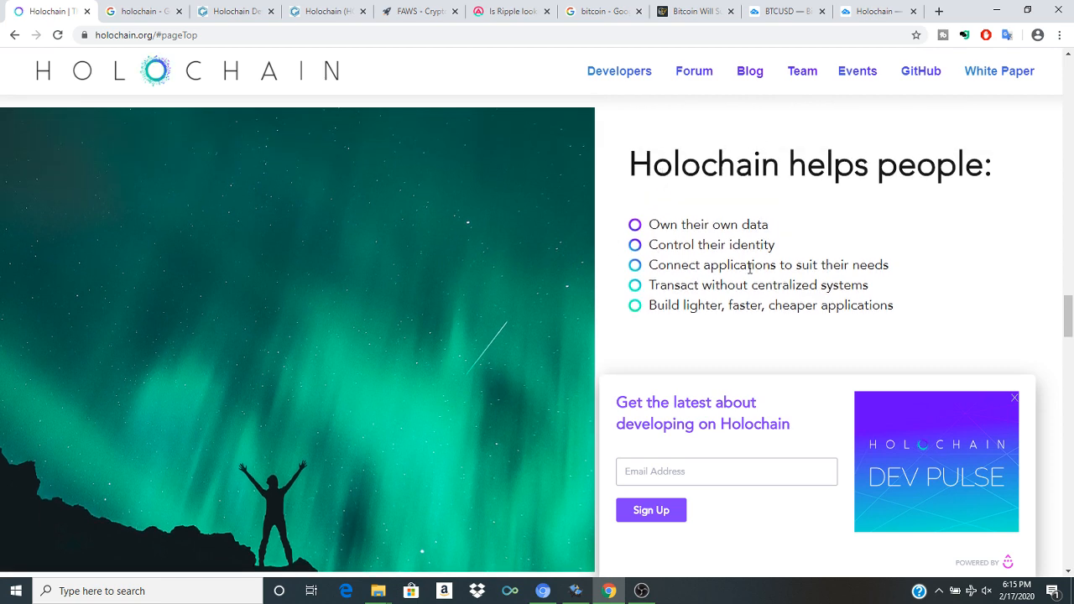
Step: Dismiss the newsletter sign-up pop-up and read the page down to Testimonials
left_click(1015, 398)
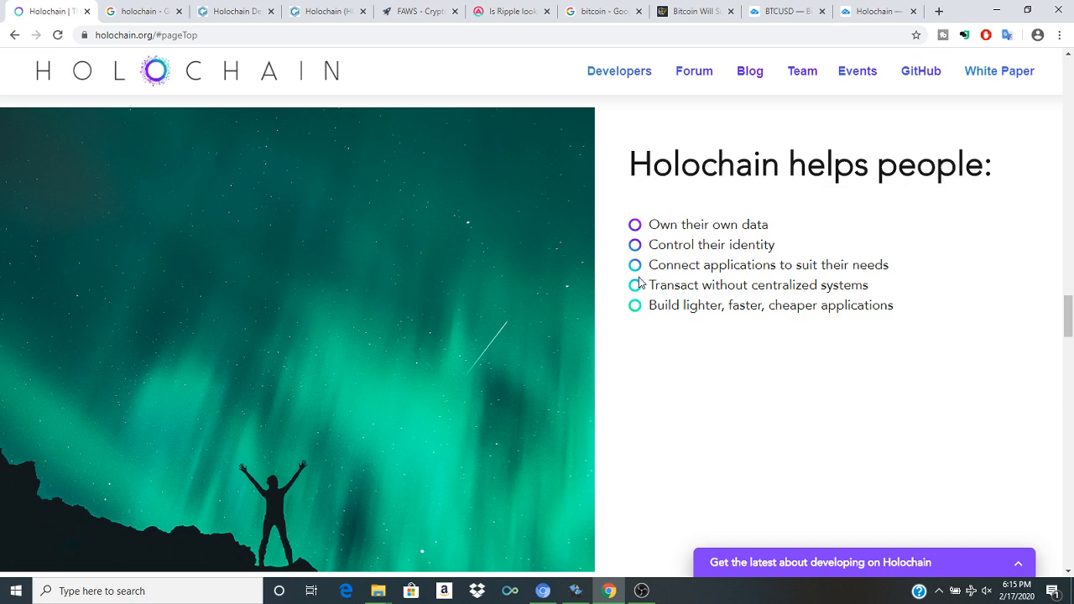
left_click_drag(650, 245, 667, 286)
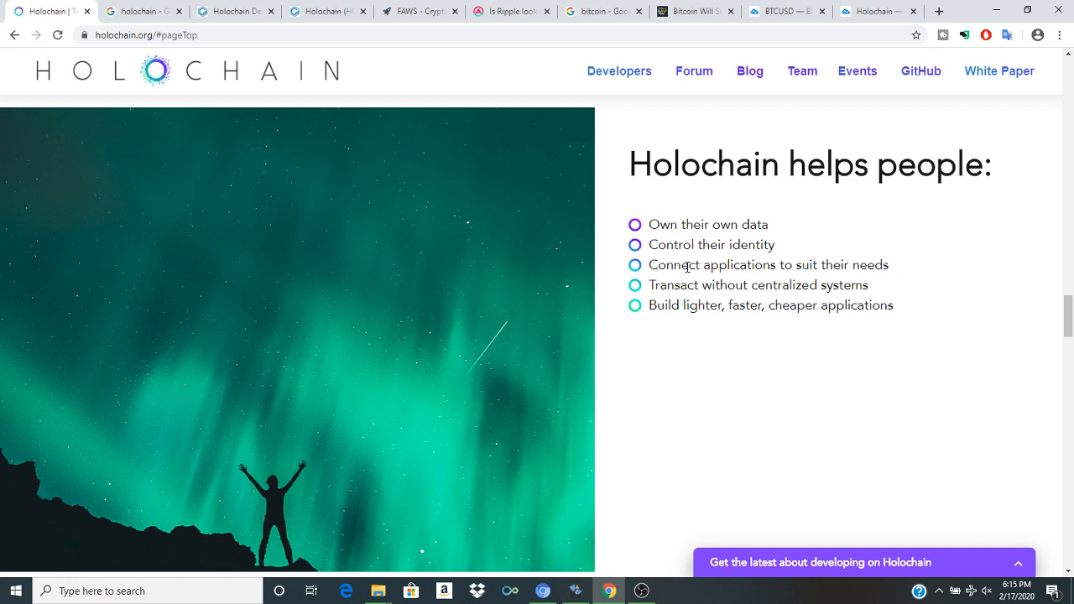
scroll("down", 3)
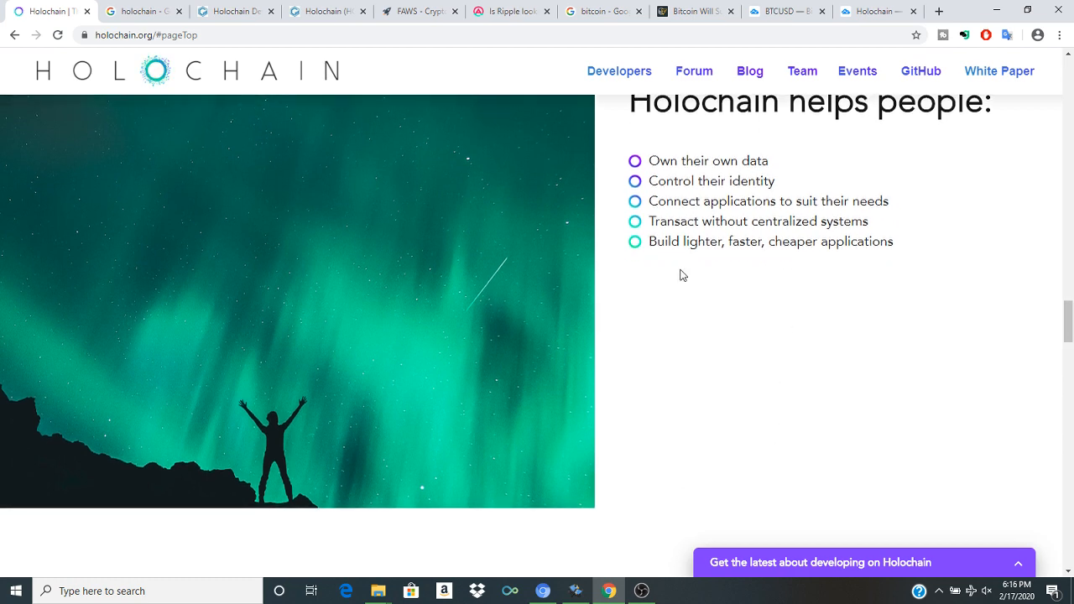
mouse_move(588, 426)
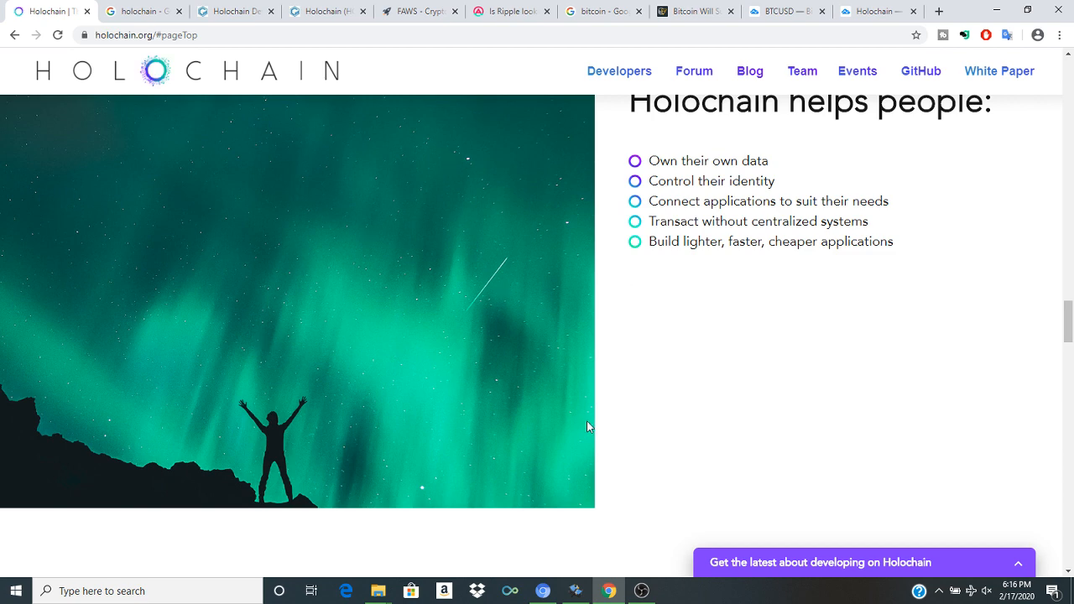
mouse_move(702, 357)
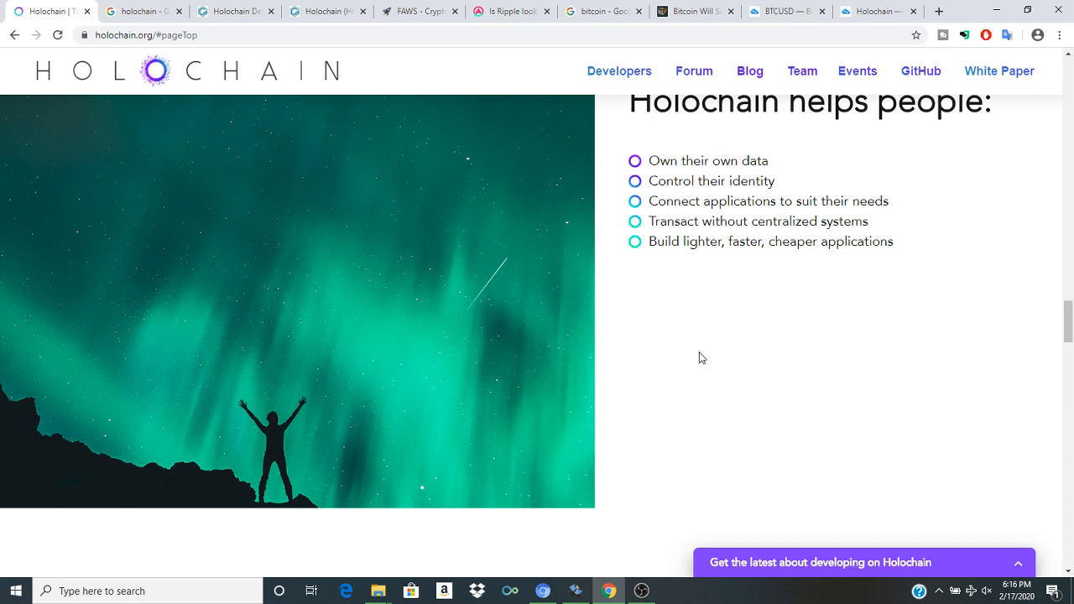
mouse_move(797, 263)
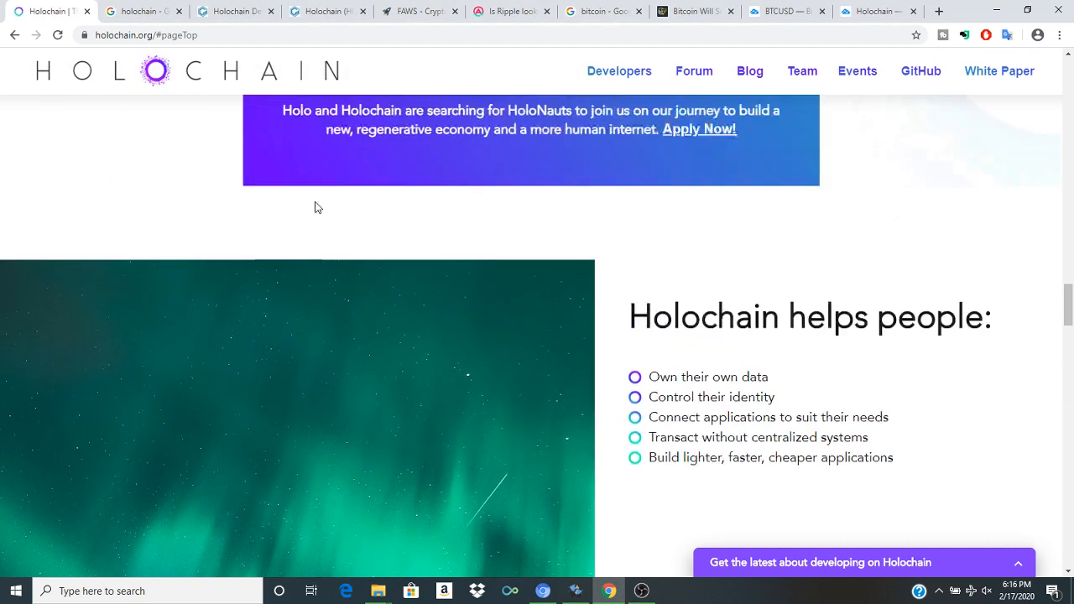
scroll("up", 3)
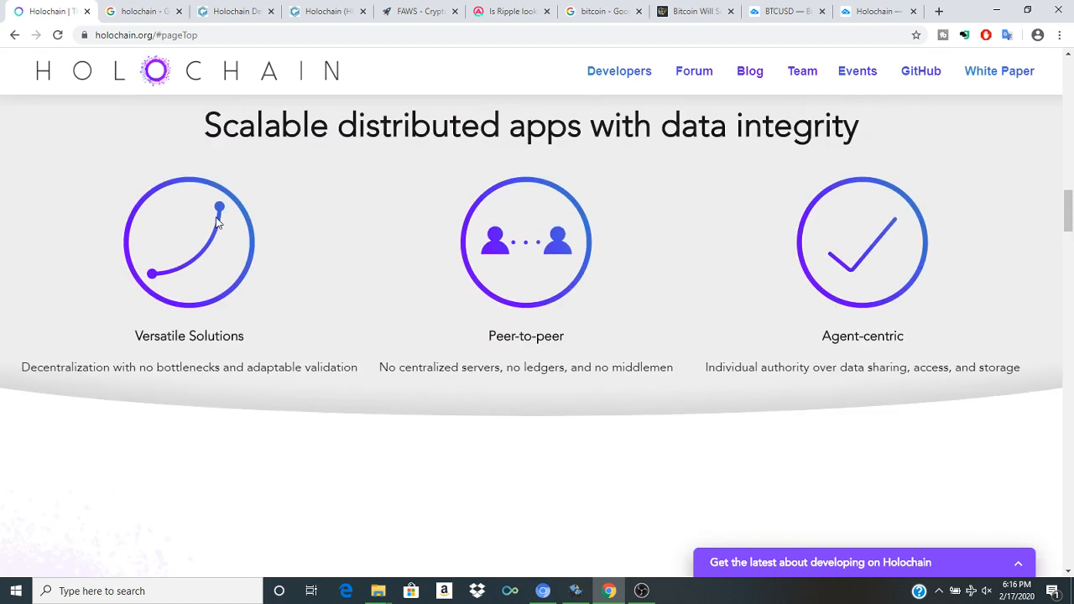
scroll("down", 3)
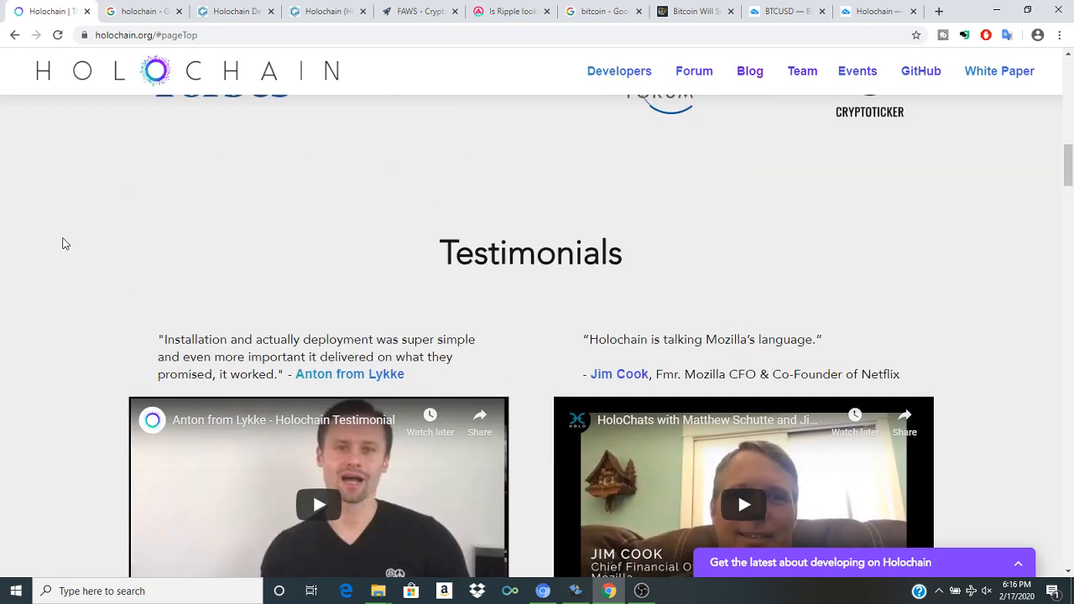
scroll("up", 3)
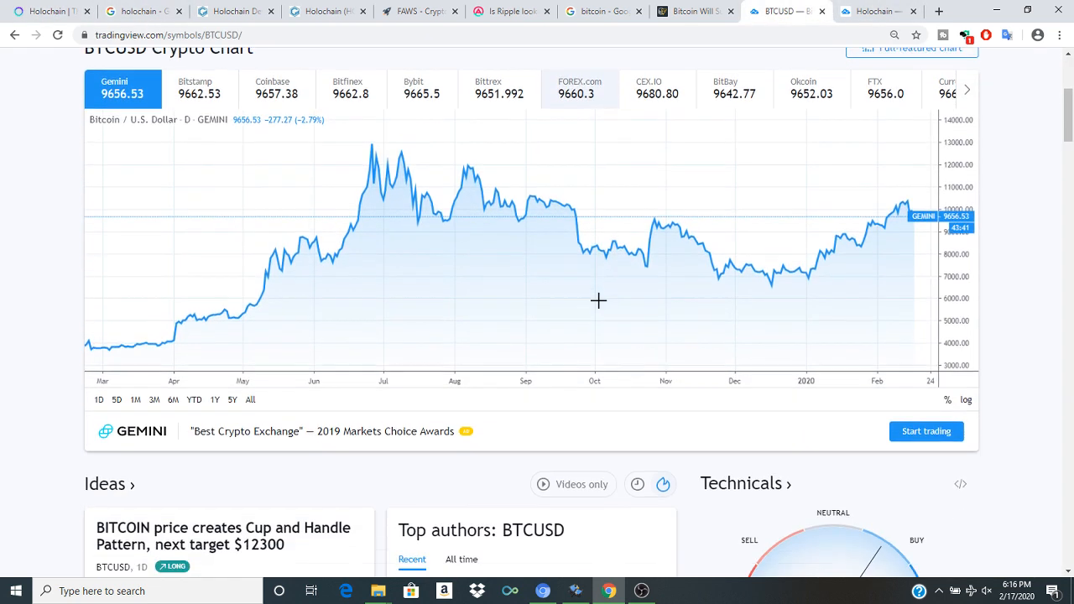
mouse_move(647, 272)
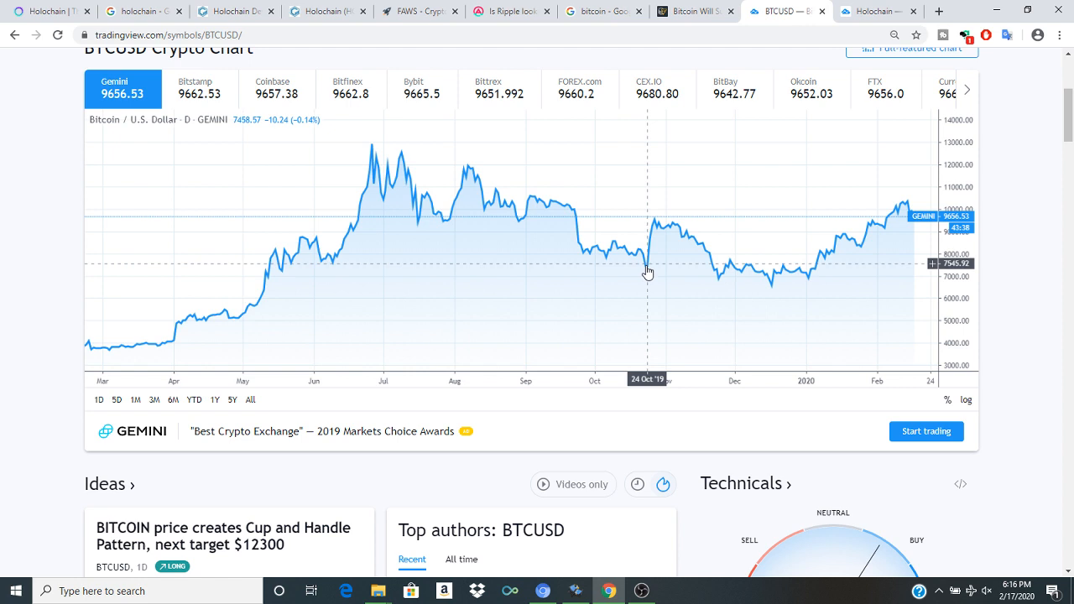
mouse_move(71, 146)
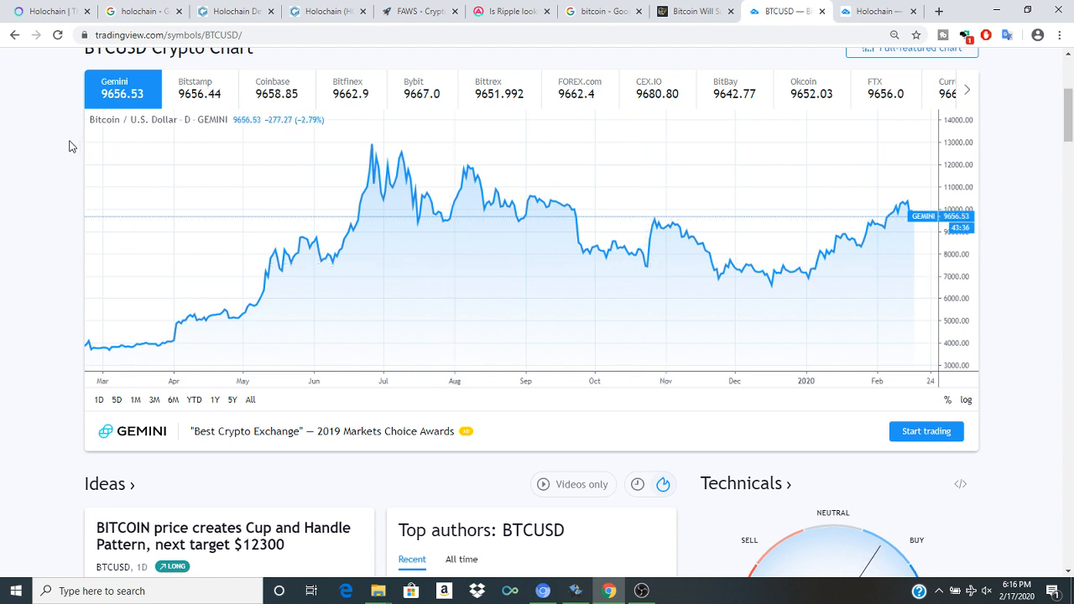
Step: Leave the BTCUSD chart and return to Holochain's 'Think outside the blocks!' homepage
left_click(46, 11)
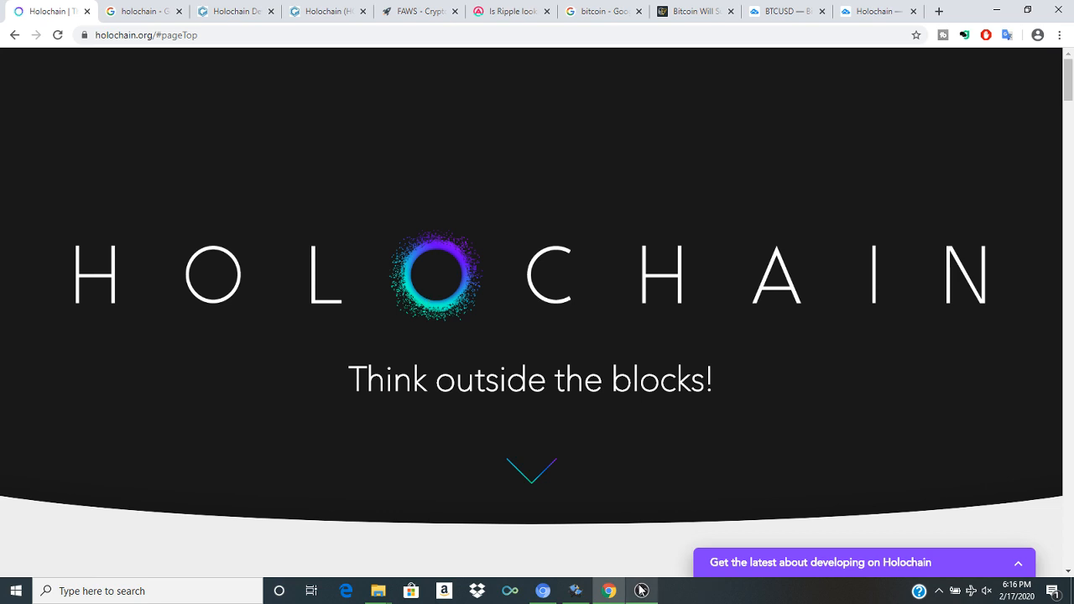
left_click(641, 591)
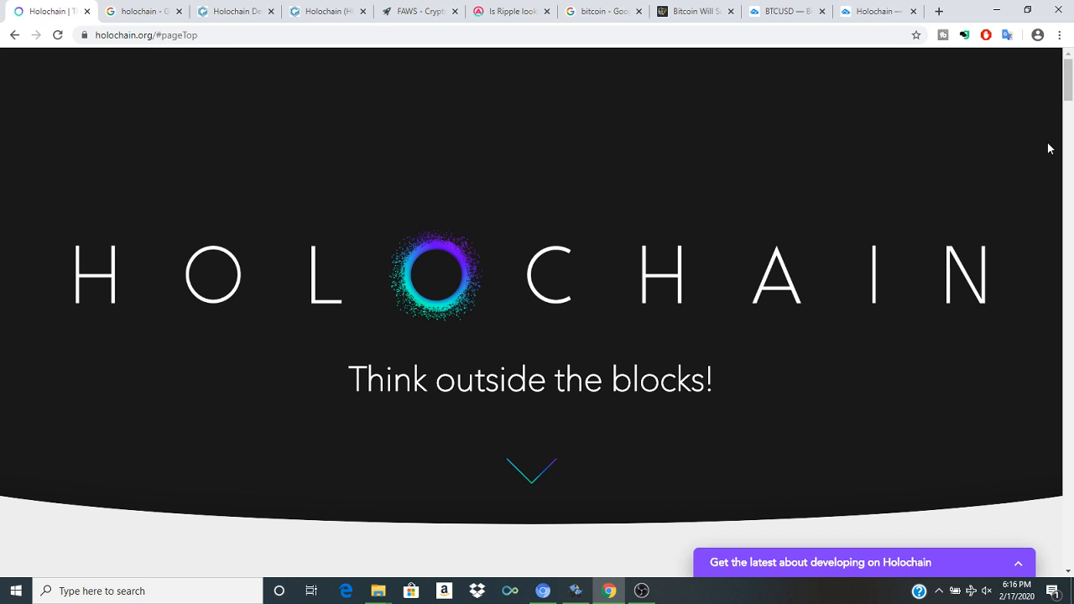
scroll("down", 3)
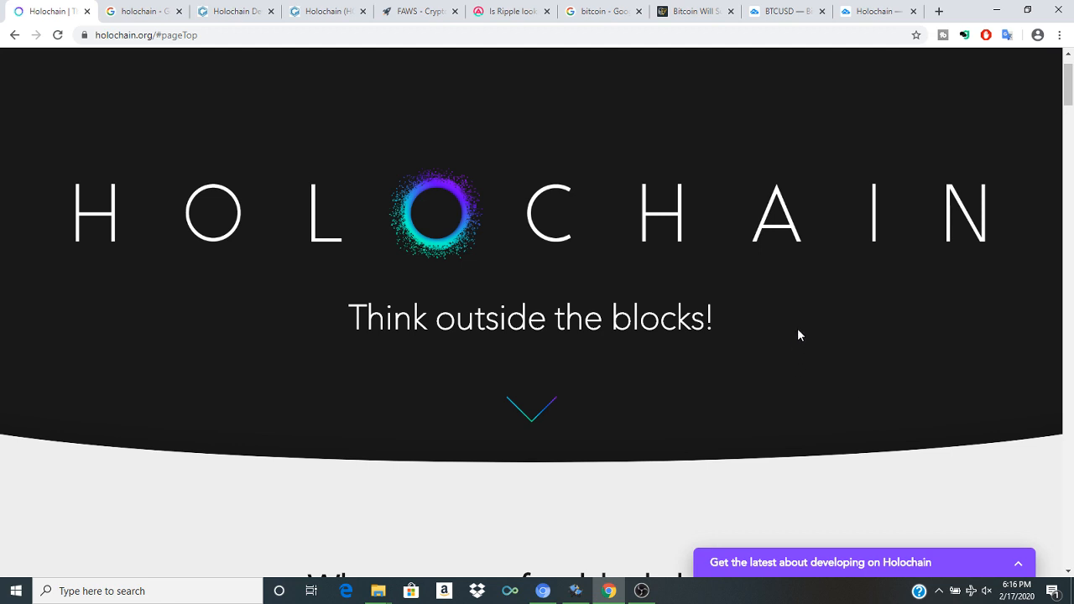
mouse_move(169, 194)
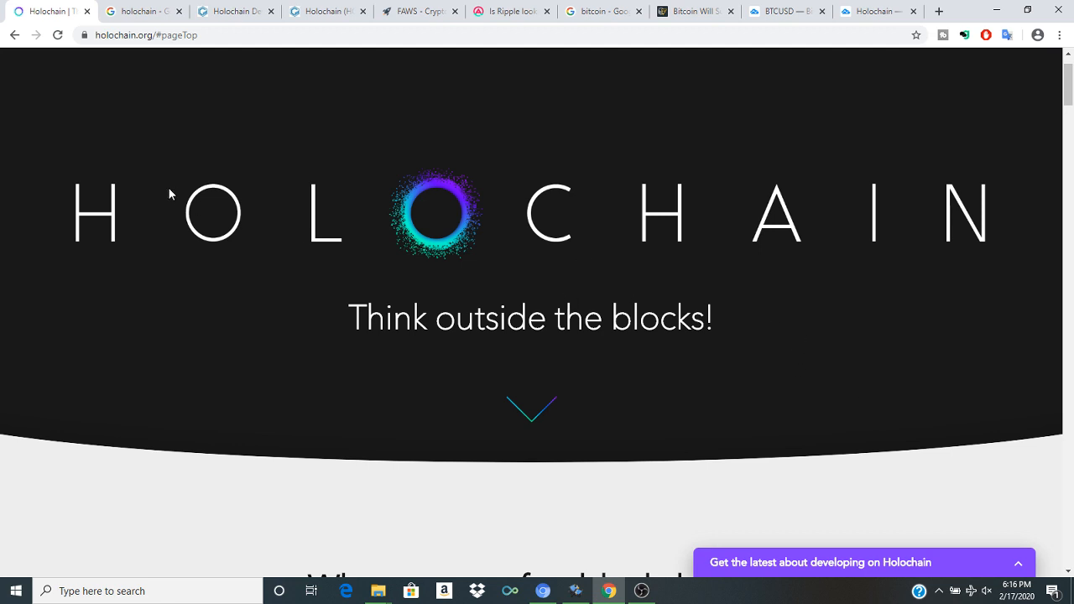
mouse_move(624, 551)
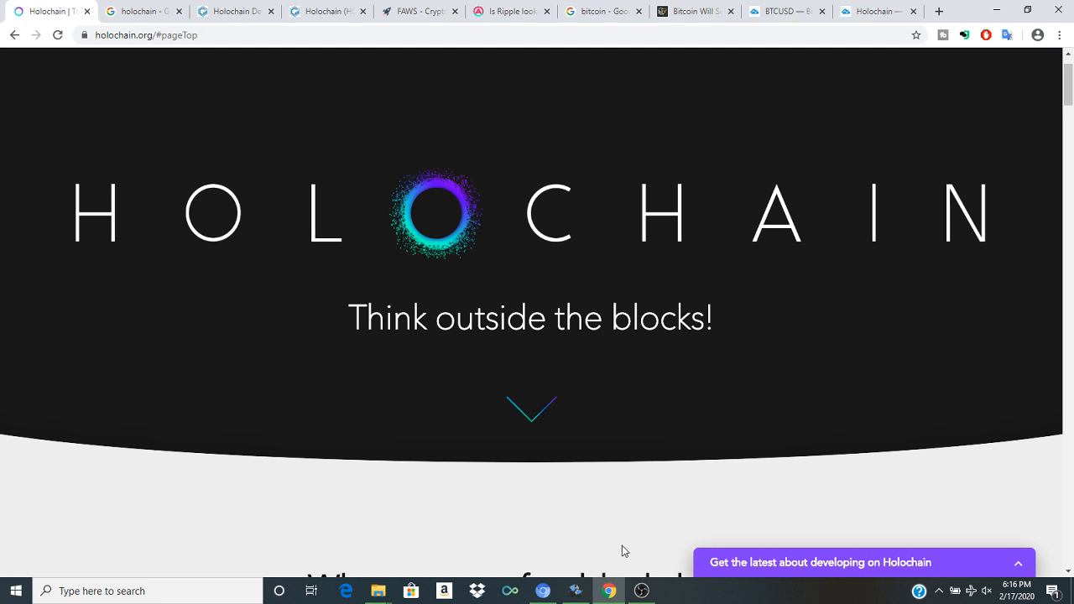
mouse_move(935, 352)
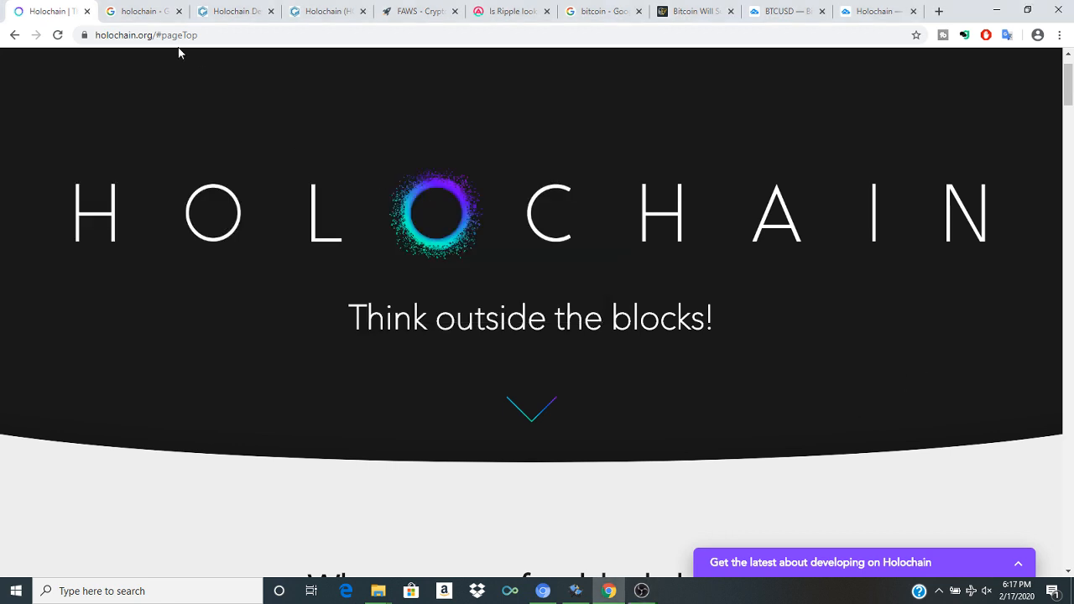
mouse_move(264, 331)
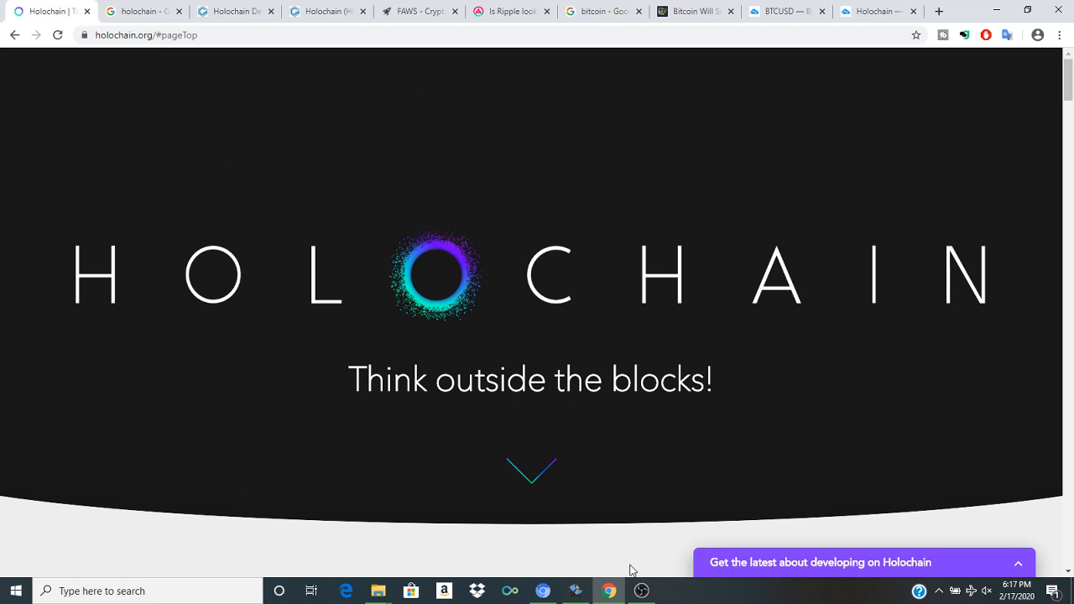
mouse_move(680, 581)
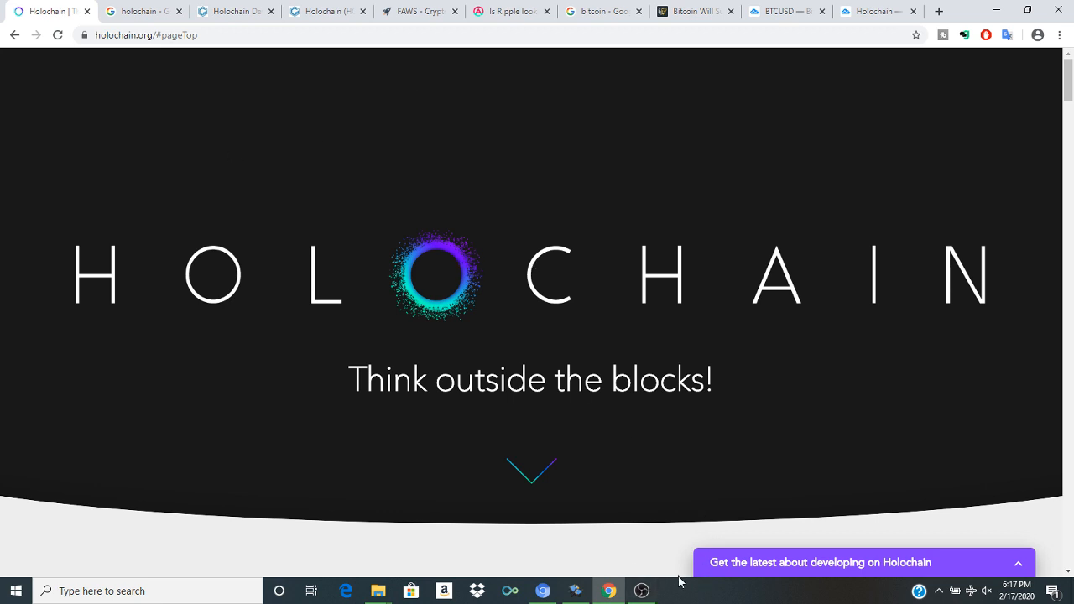
left_click(641, 591)
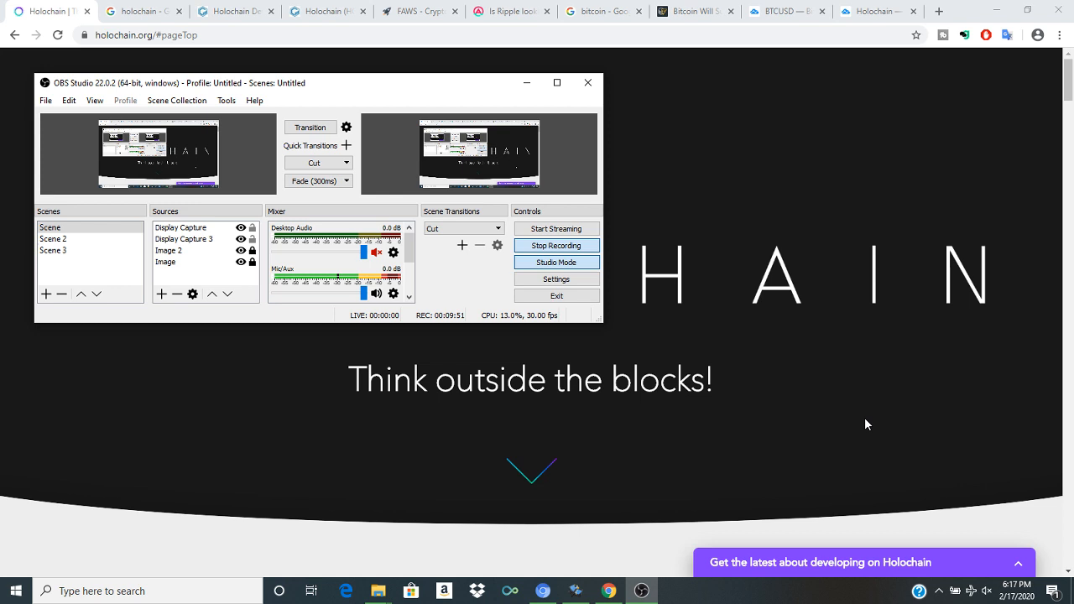